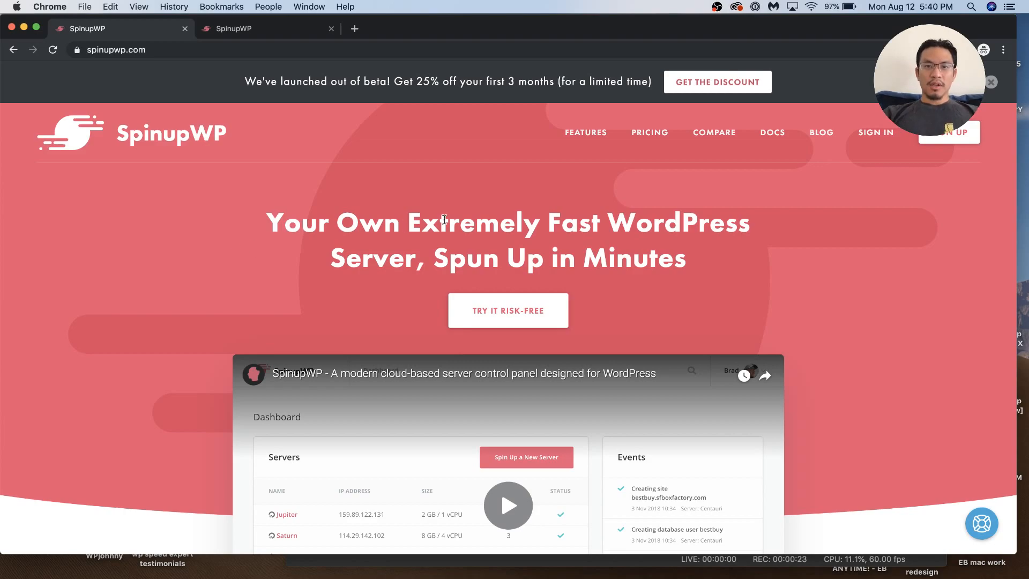
# Open the SpinupWP pricing page and scroll through the Team, Personal and Starter plans
pyautogui.scroll(-3)
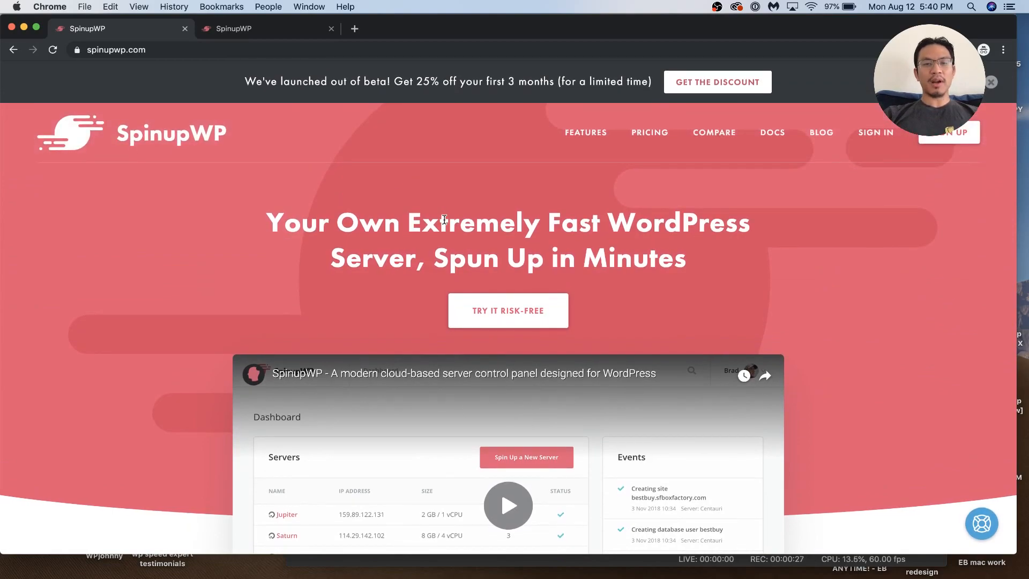
pyautogui.scroll(-3)
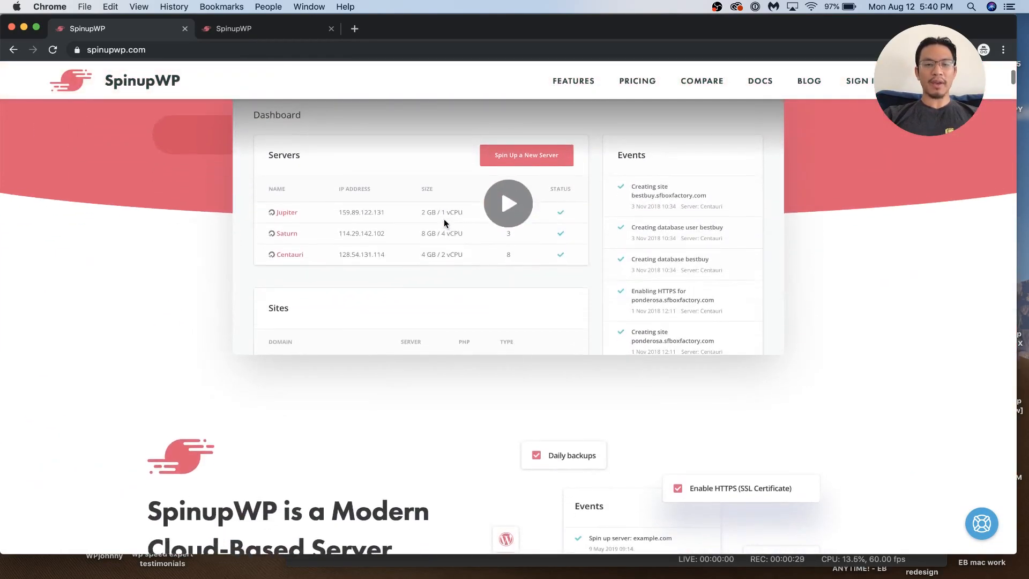
pyautogui.scroll(-3)
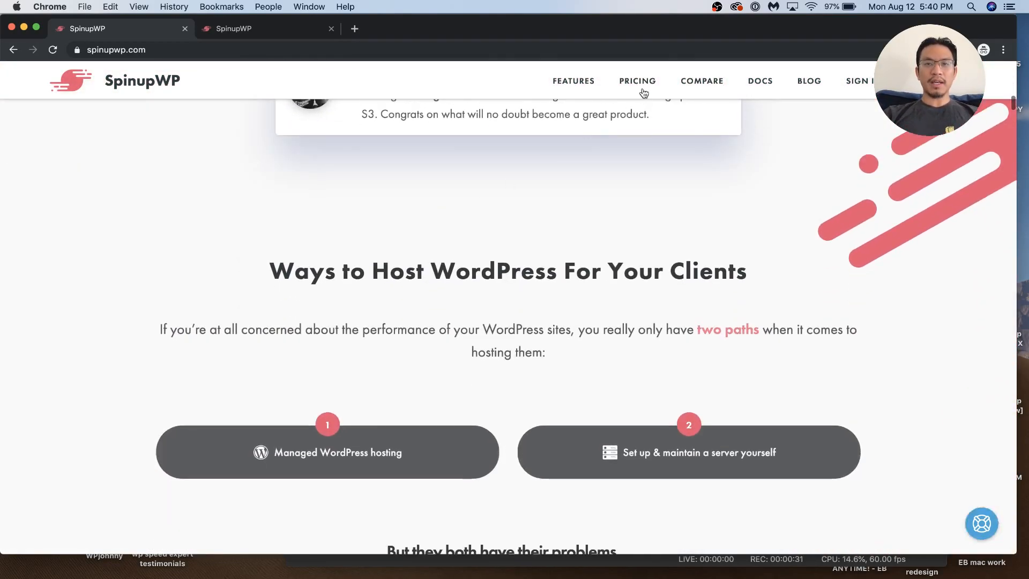
pyautogui.click(637, 81)
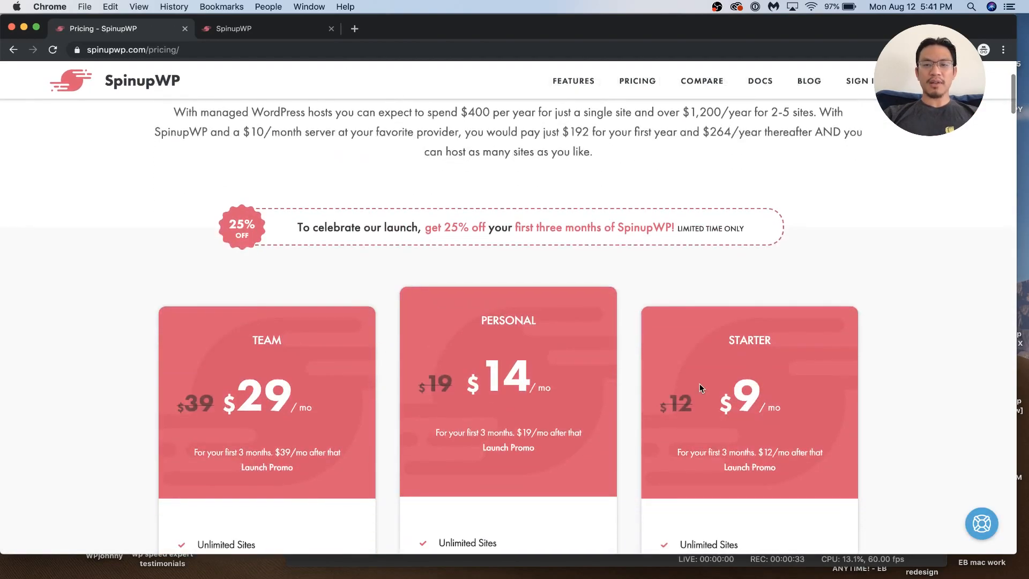
pyautogui.scroll(-3)
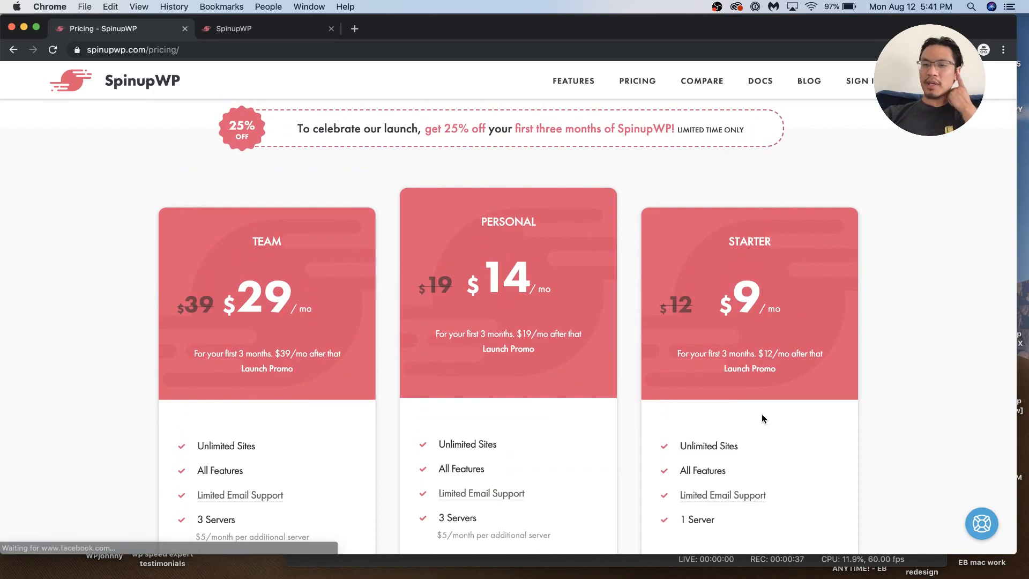
pyautogui.scroll(-3)
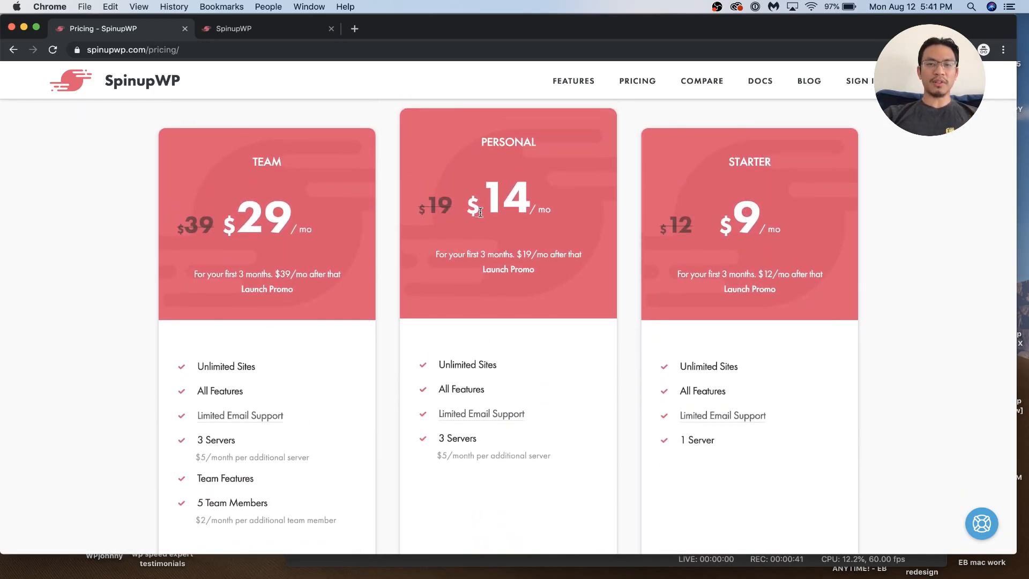
pyautogui.scroll(-3)
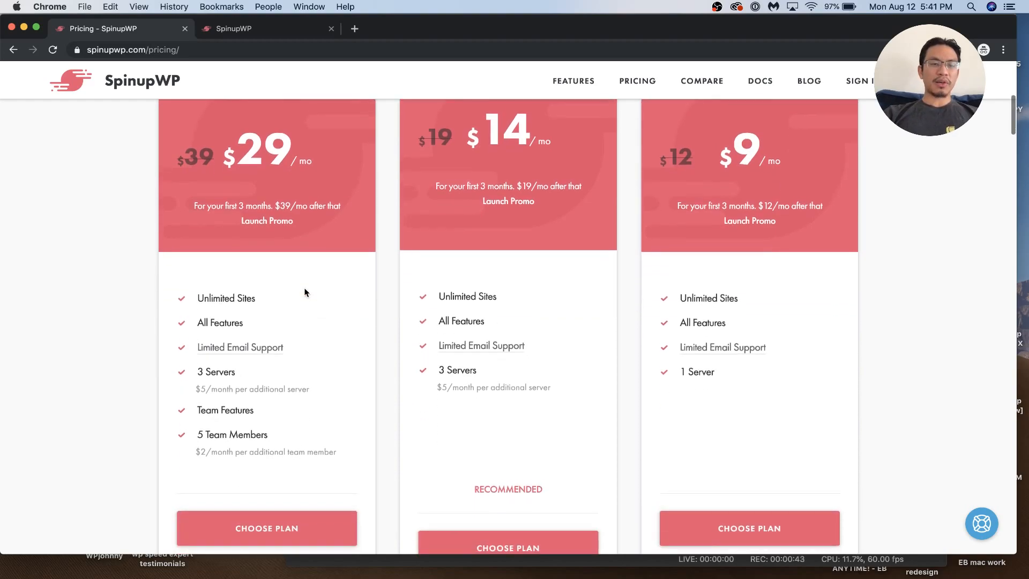
pyautogui.scroll(-3)
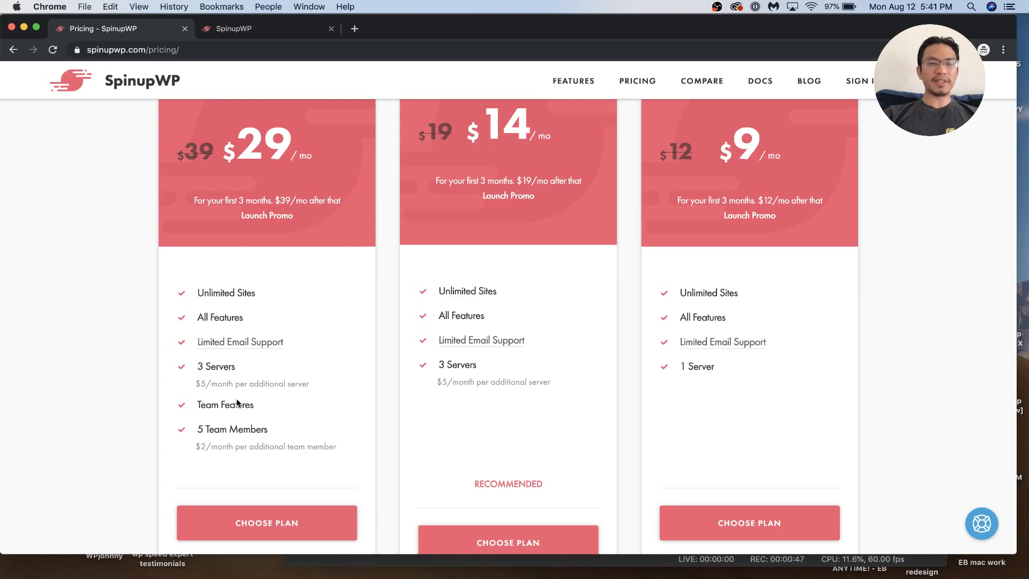
# Scroll back over the plans, then search Google for 'delicious brains'
pyautogui.scroll(3)
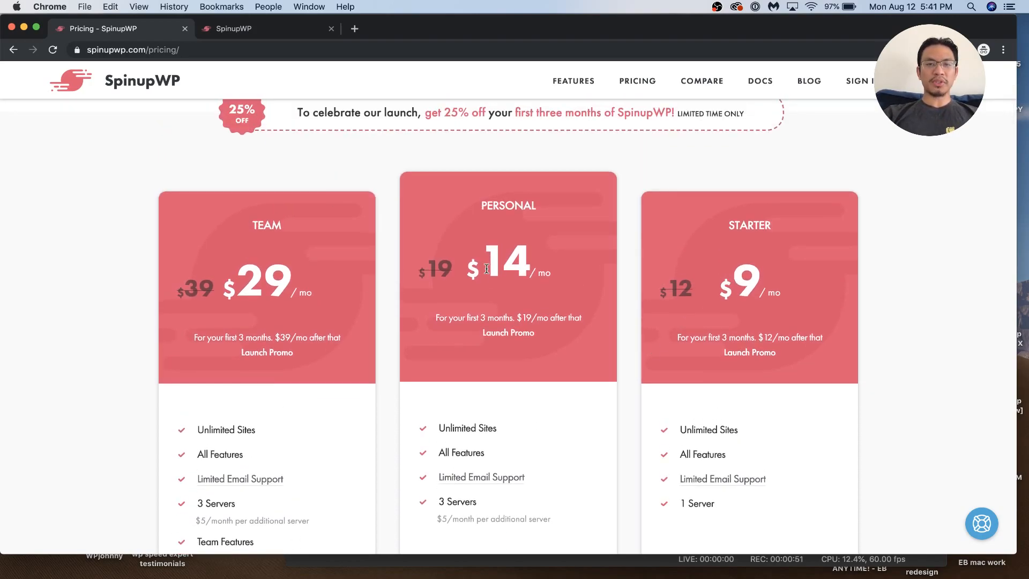
pyautogui.moveTo(650, 292)
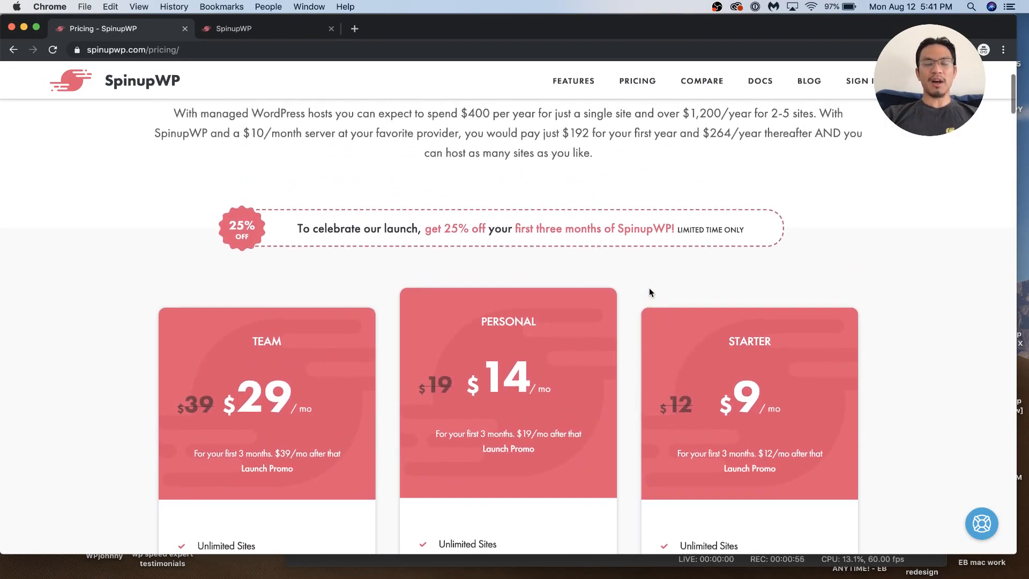
pyautogui.scroll(-3)
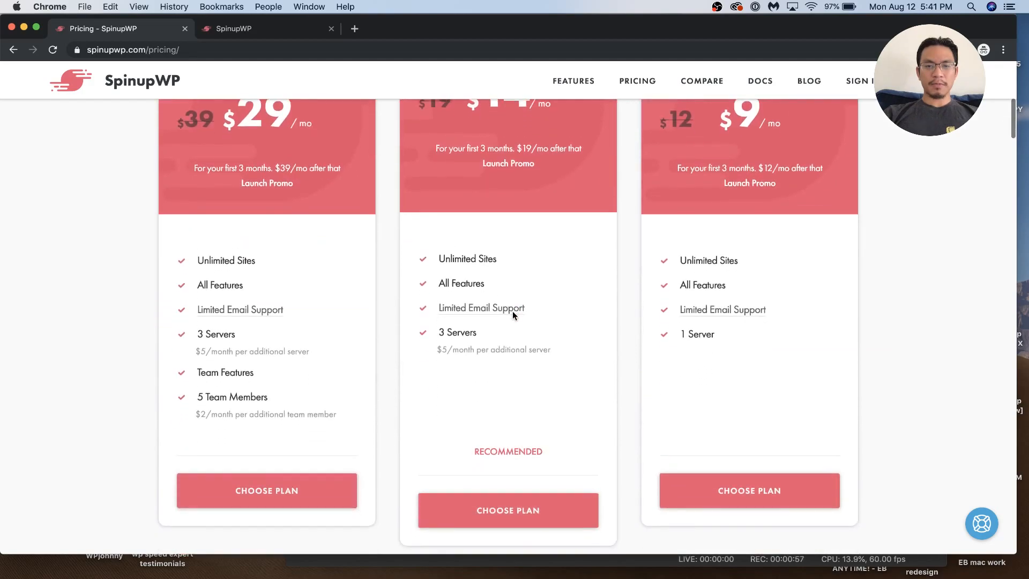
pyautogui.scroll(-3)
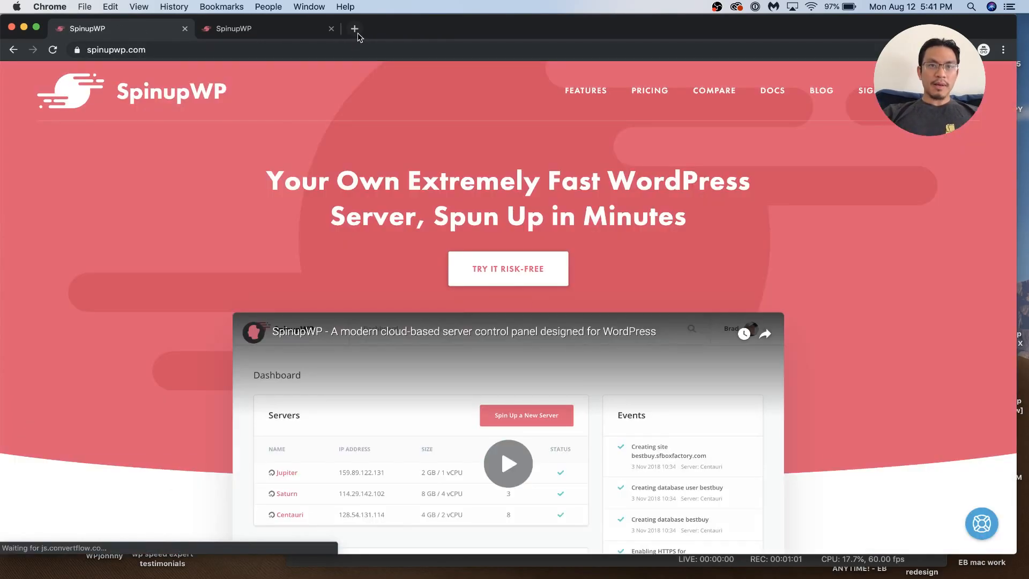
pyautogui.write('delicious brains')
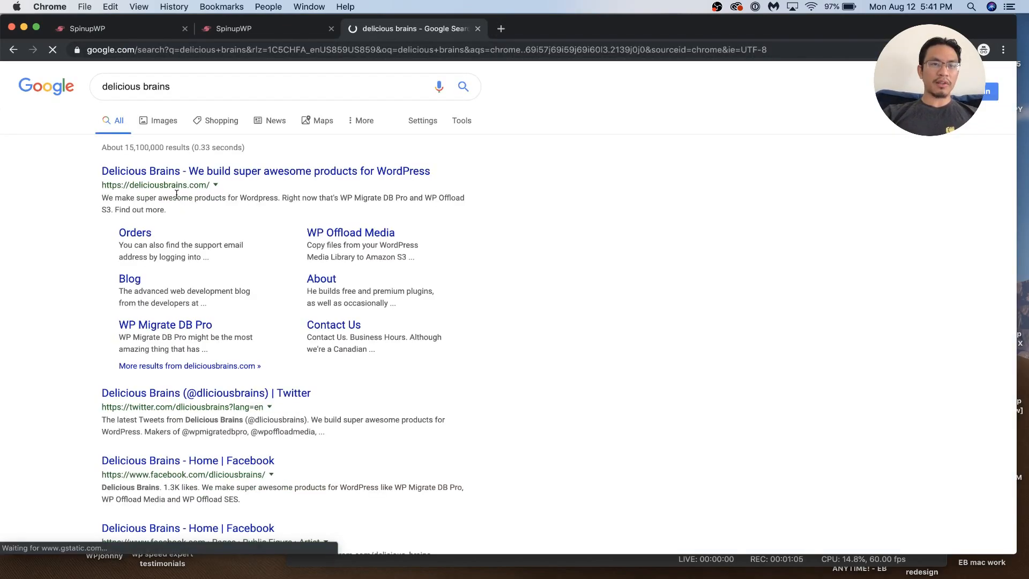
# Visit the Delicious Brains site, browse its four products and return to its homepage
pyautogui.click(265, 171)
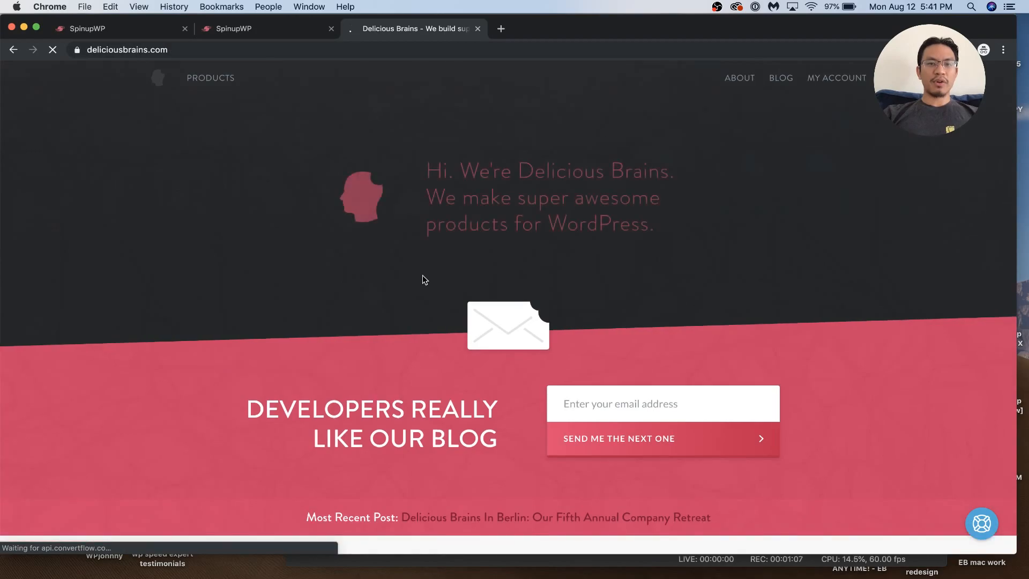
pyautogui.scroll(-3)
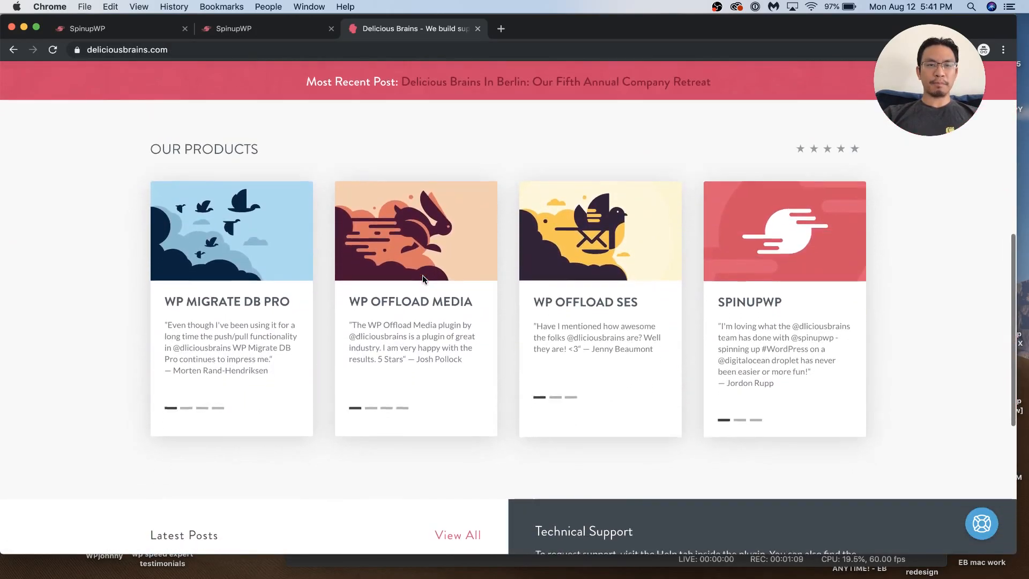
pyautogui.scroll(-3)
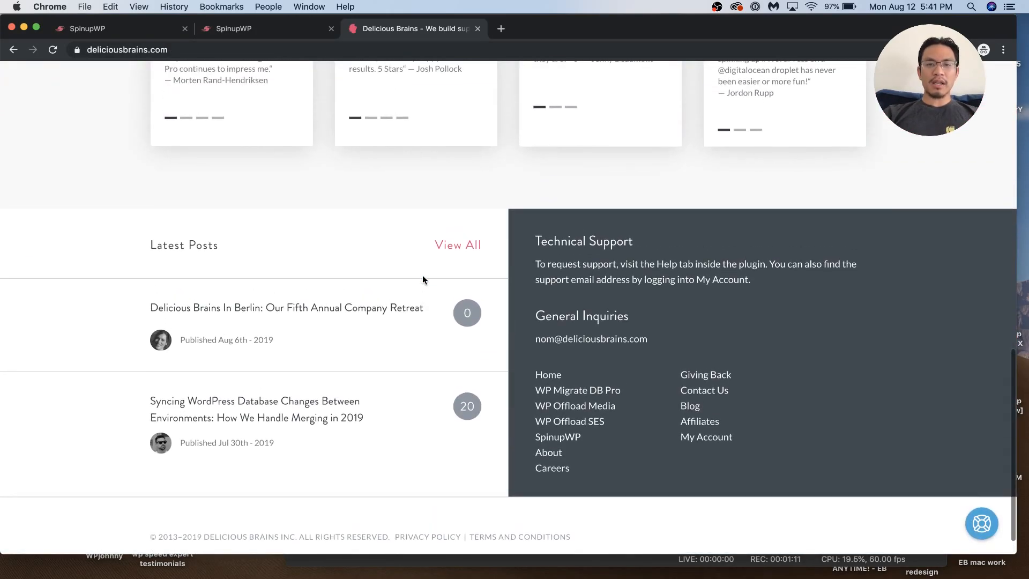
pyautogui.scroll(3)
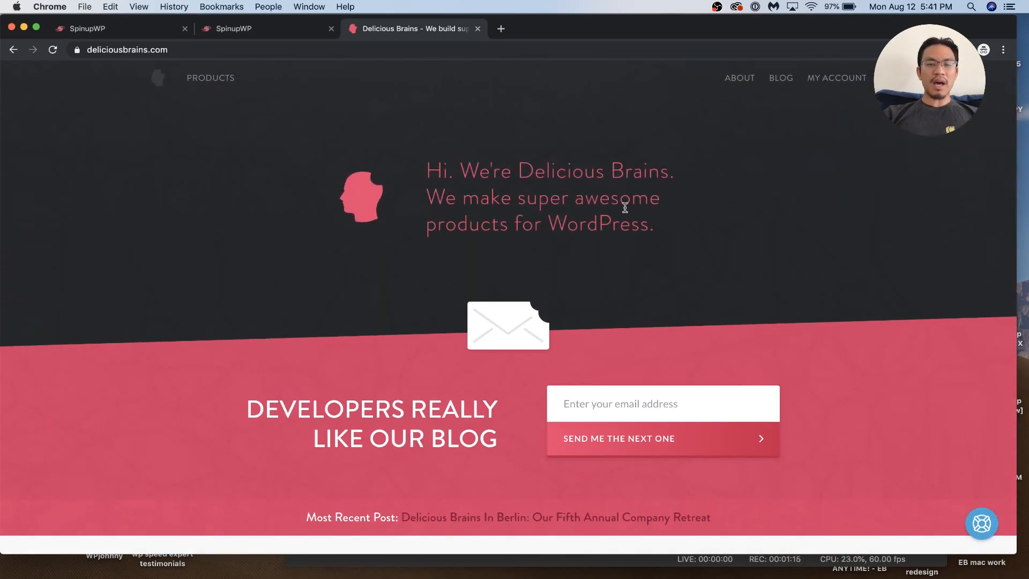
pyautogui.scroll(-3)
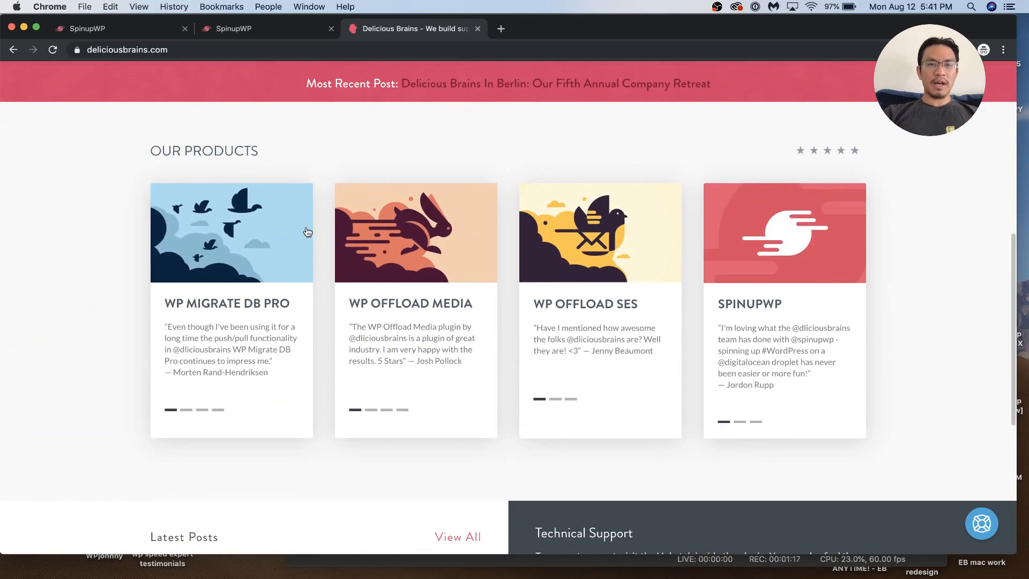
pyautogui.moveTo(221, 245)
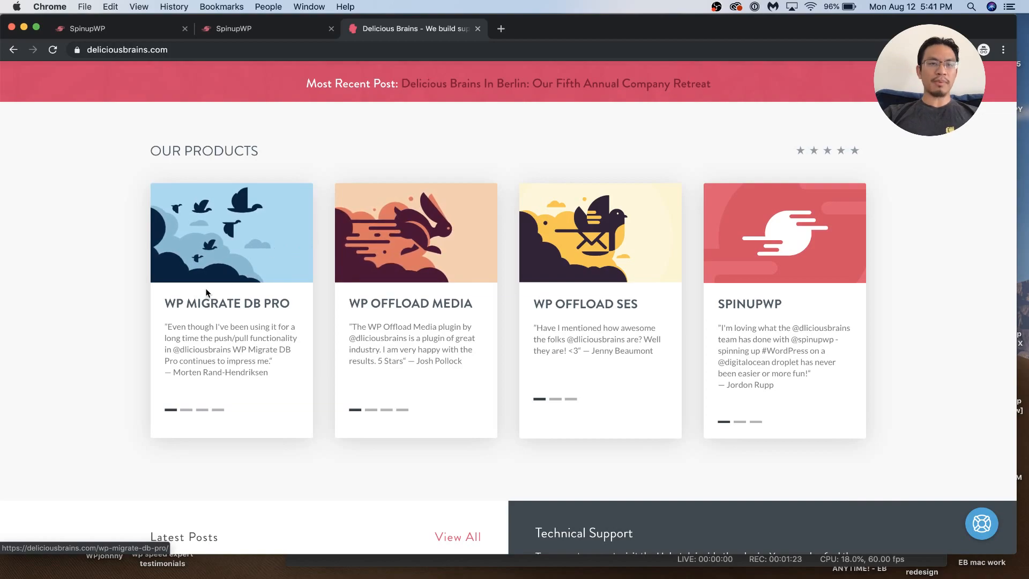
pyautogui.moveTo(260, 249)
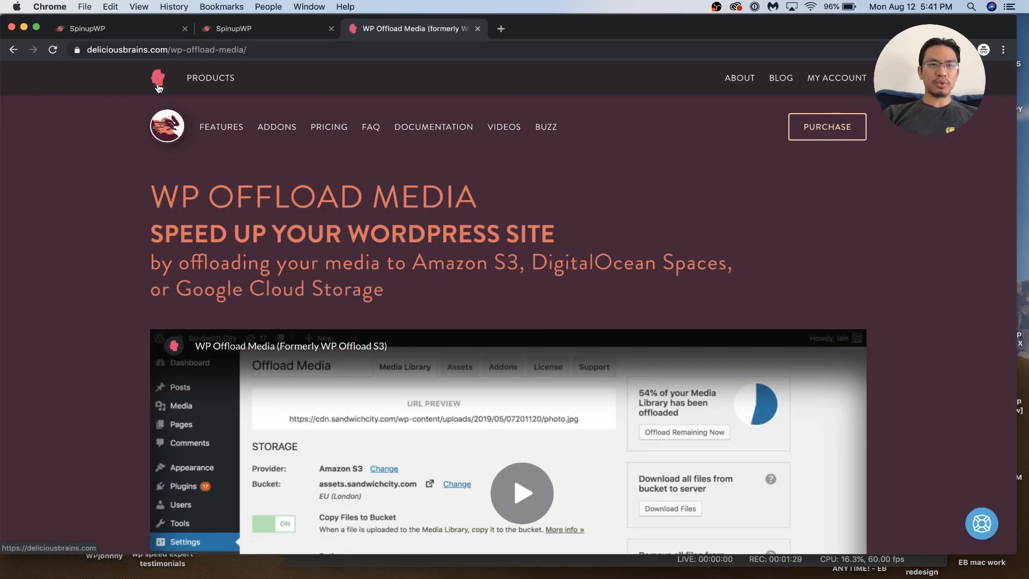
pyautogui.click(157, 78)
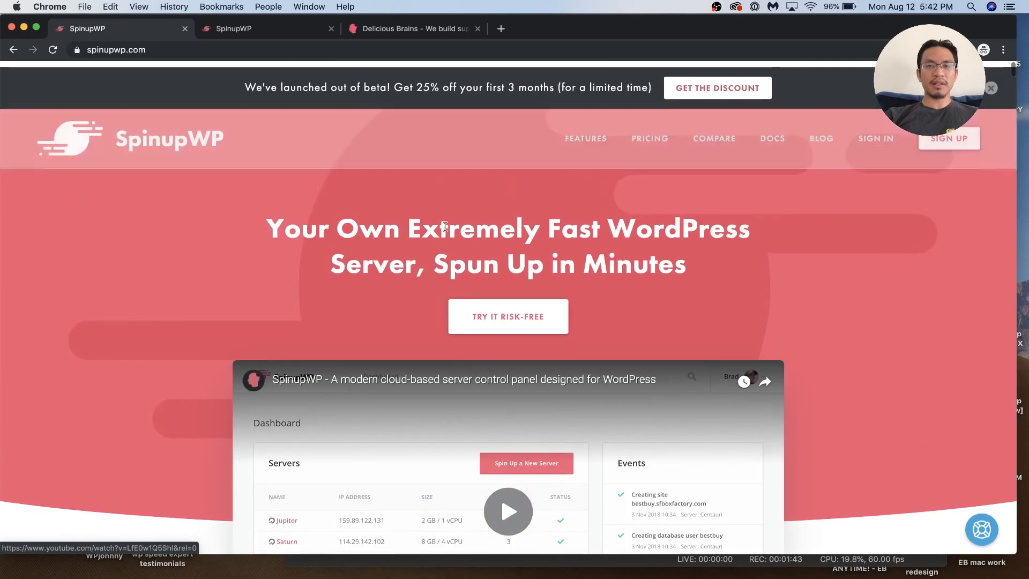
# Scroll through the SpinupWP Features page
pyautogui.scroll(-3)
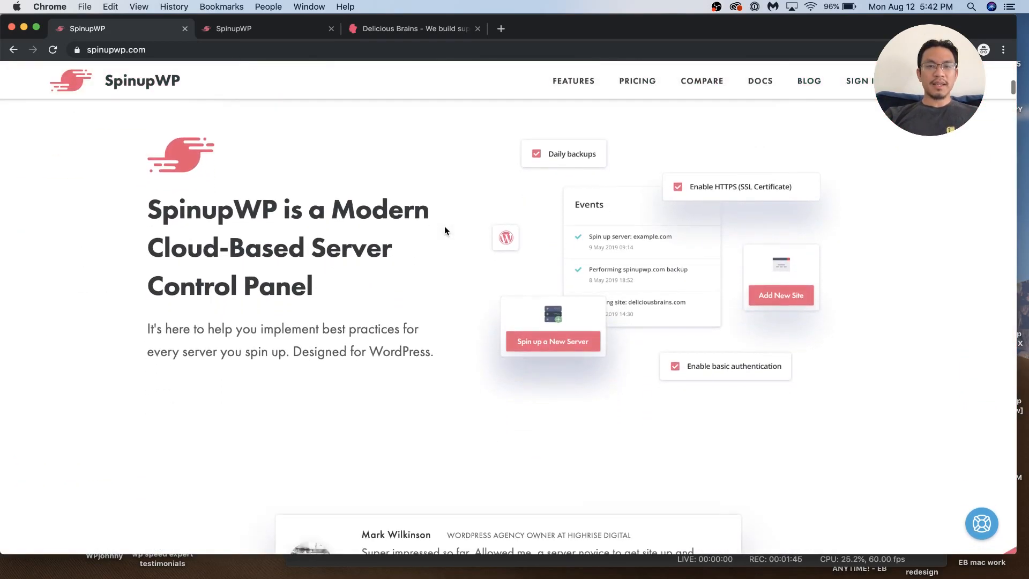
pyautogui.scroll(-3)
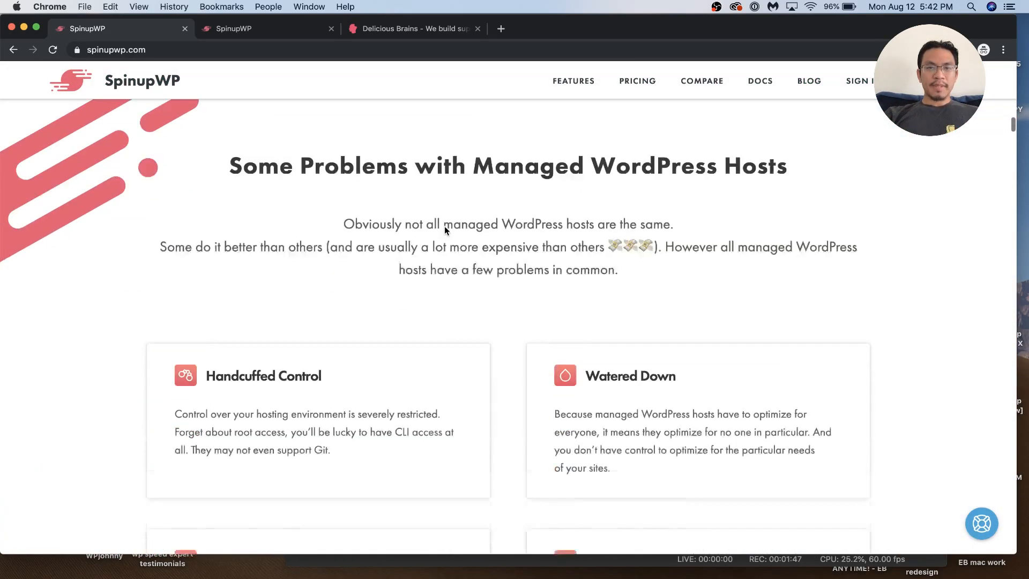
pyautogui.scroll(-3)
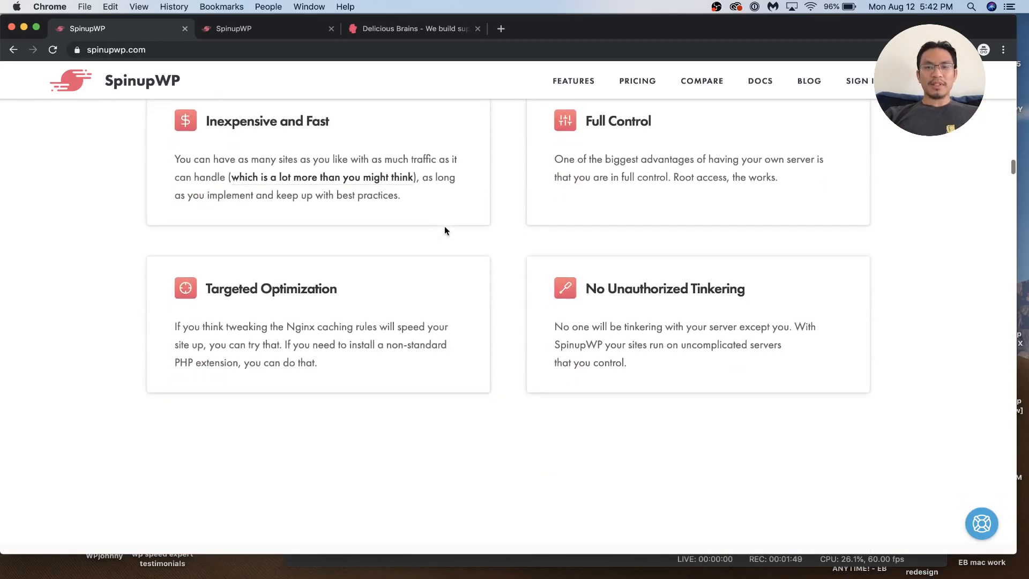
pyautogui.scroll(-3)
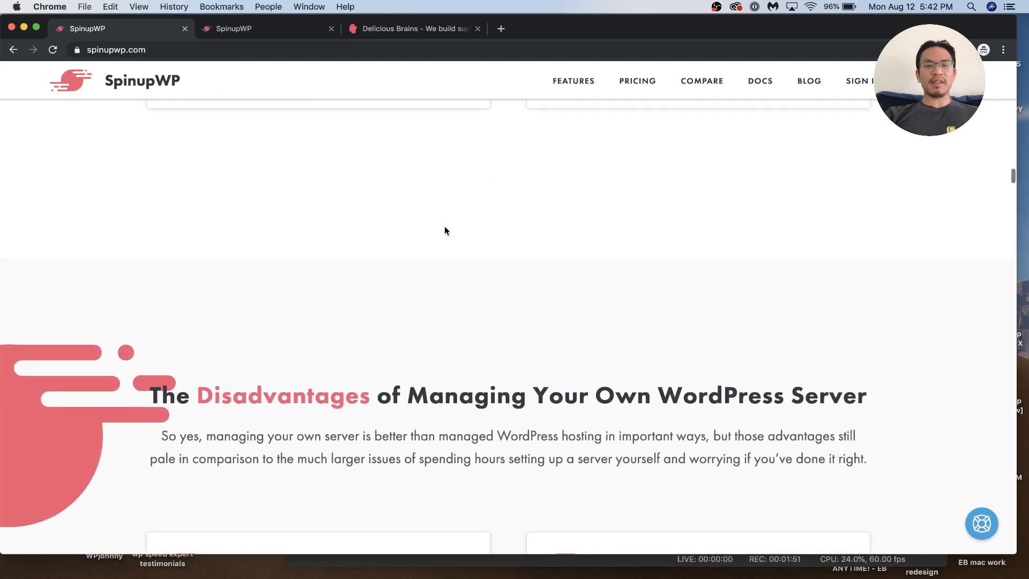
pyautogui.scroll(-3)
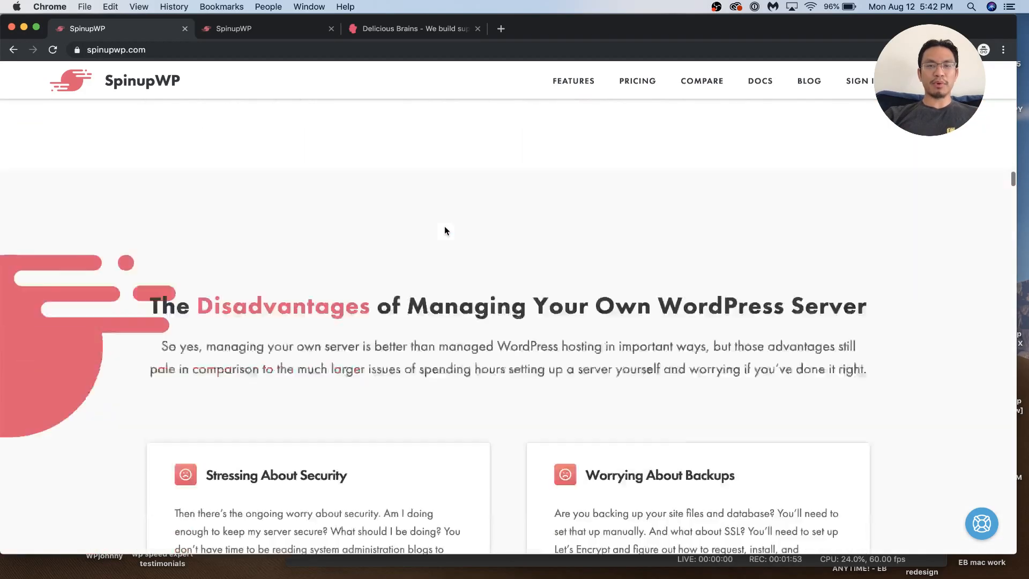
pyautogui.scroll(3)
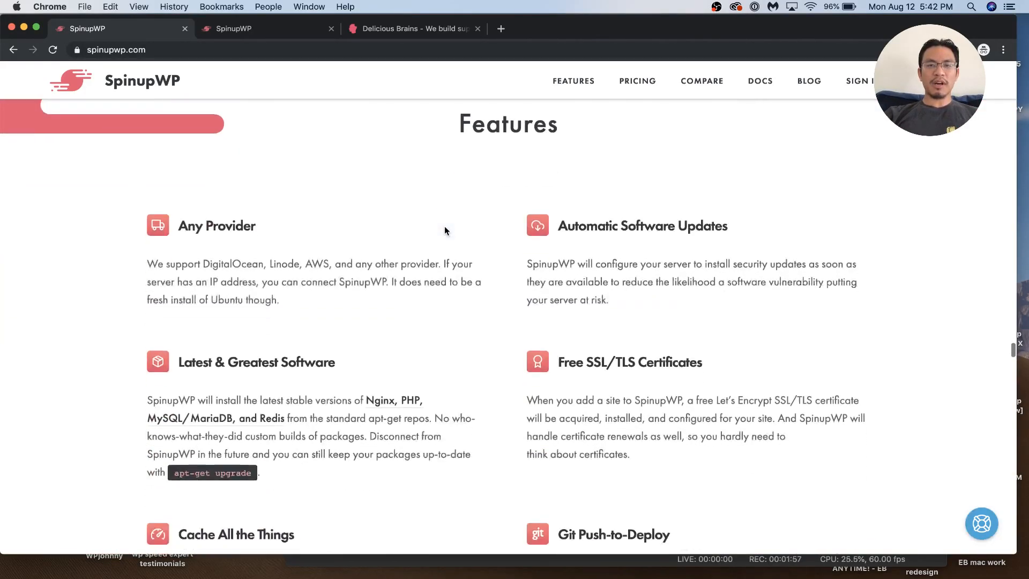
pyautogui.scroll(3)
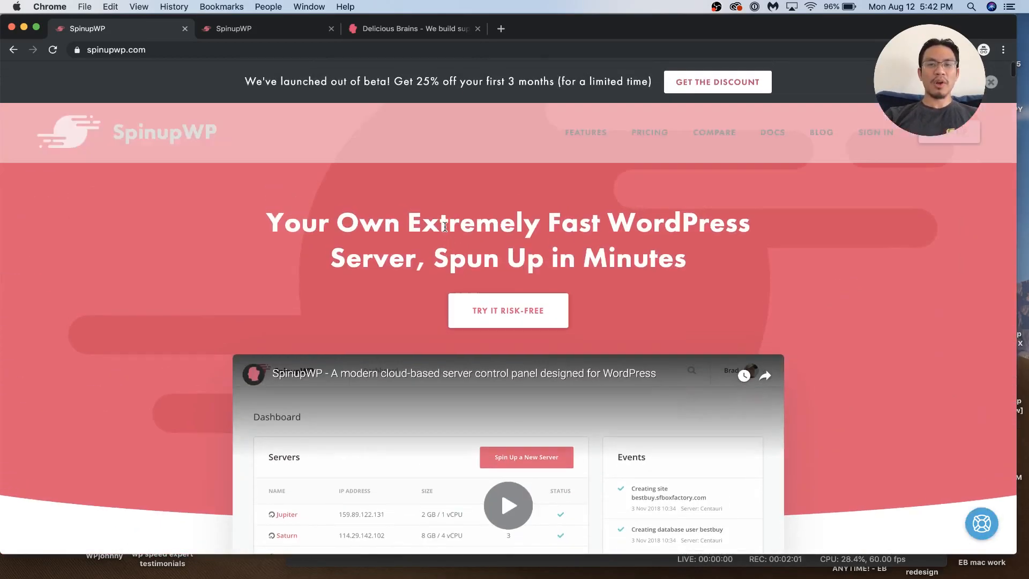
pyautogui.moveTo(624, 156)
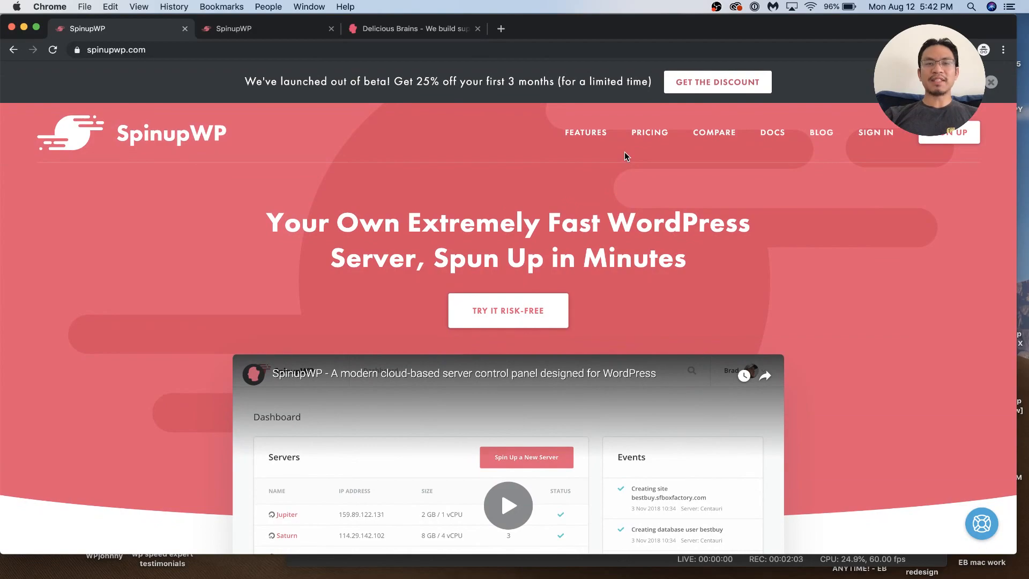
# Jump to the full features list, scroll it, then open the Compare page
pyautogui.click(585, 131)
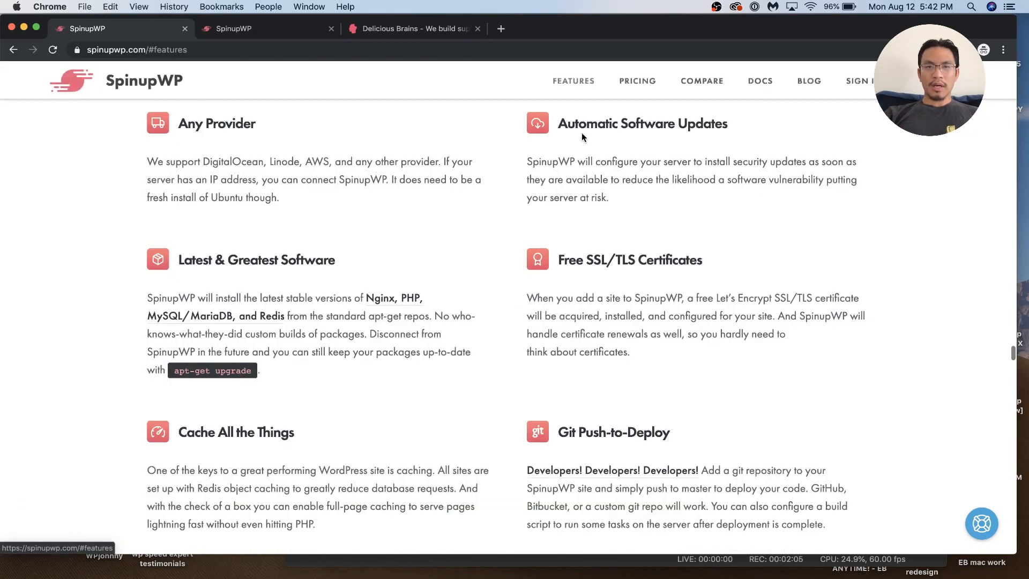
pyautogui.scroll(-3)
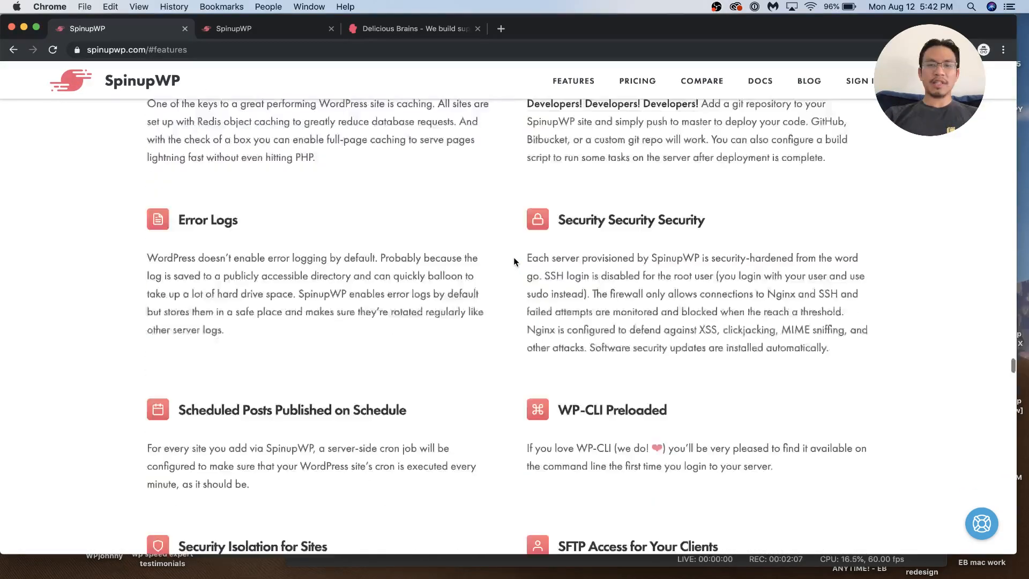
pyautogui.scroll(-3)
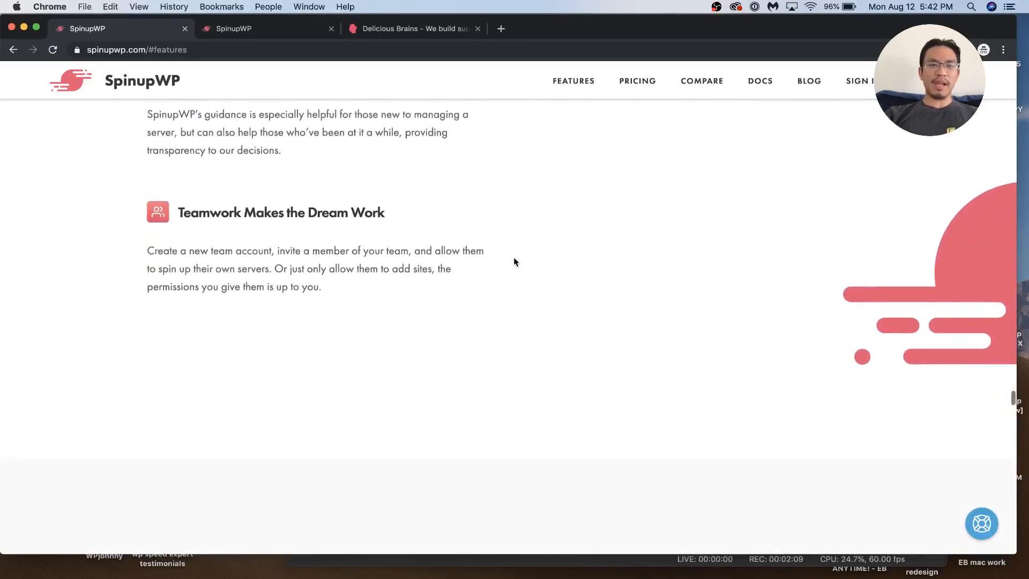
pyautogui.scroll(-3)
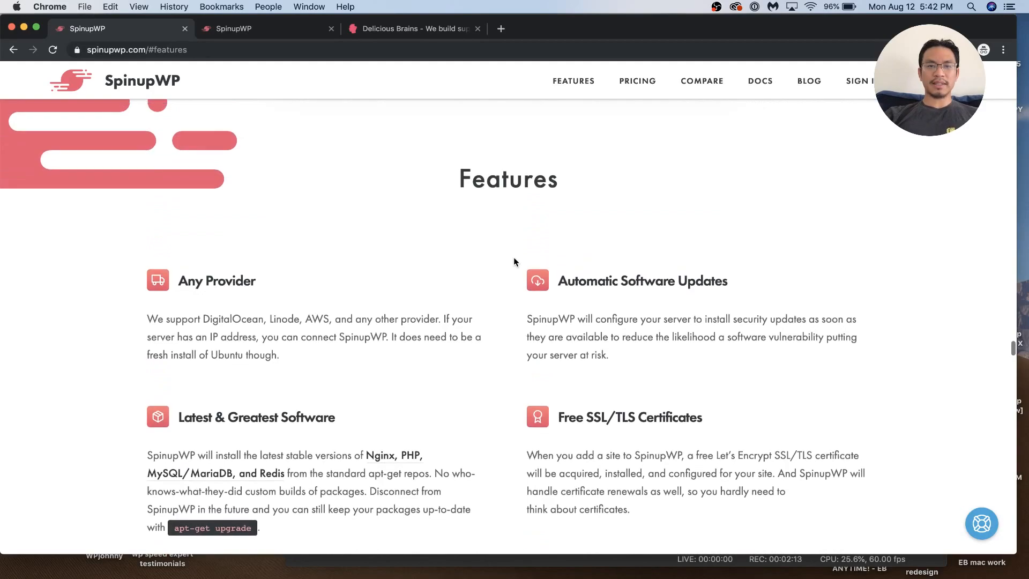
pyautogui.click(637, 81)
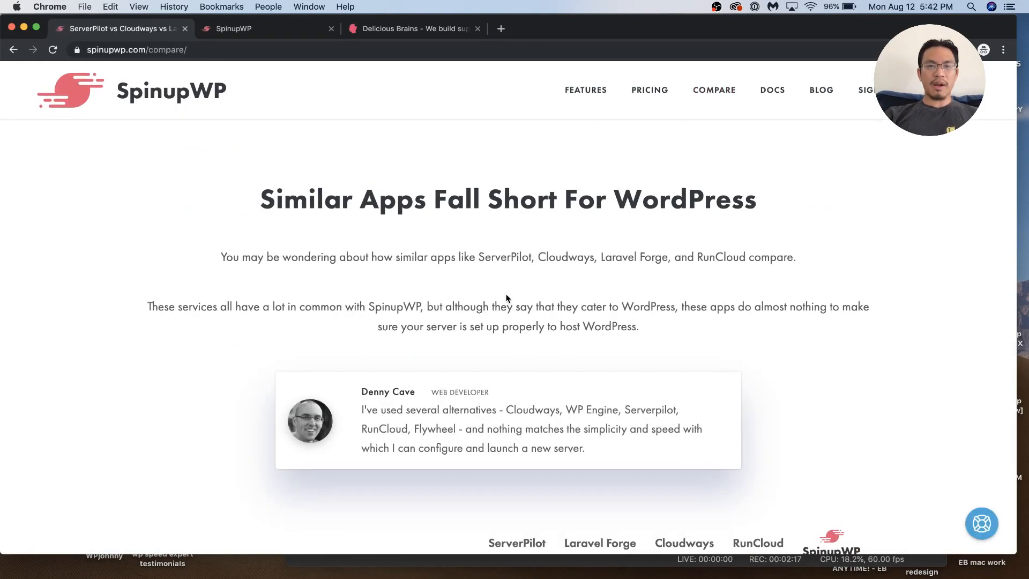
# Open the SpinupWP docs at the Getting Started articles
pyautogui.scroll(-3)
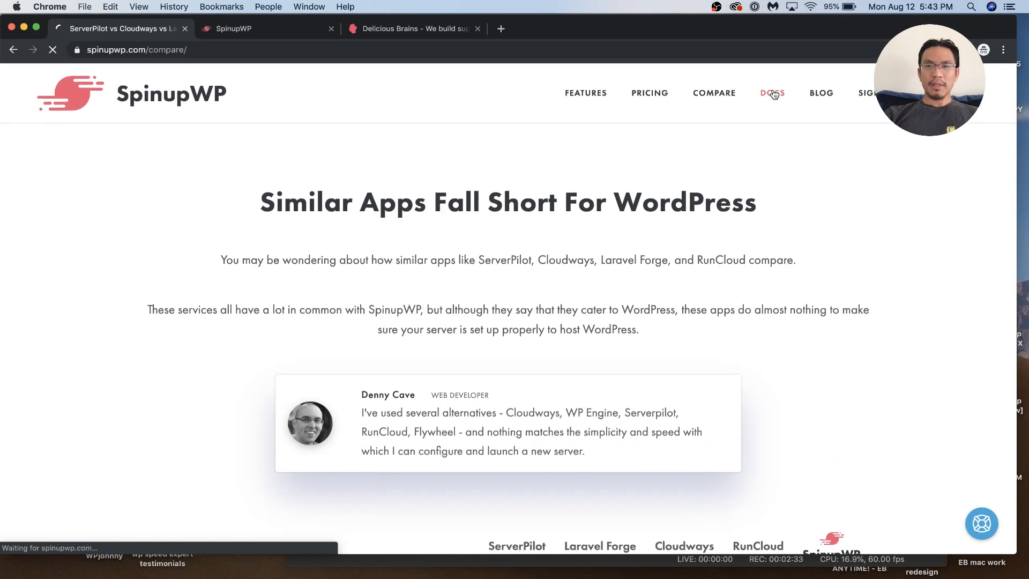
pyautogui.click(773, 93)
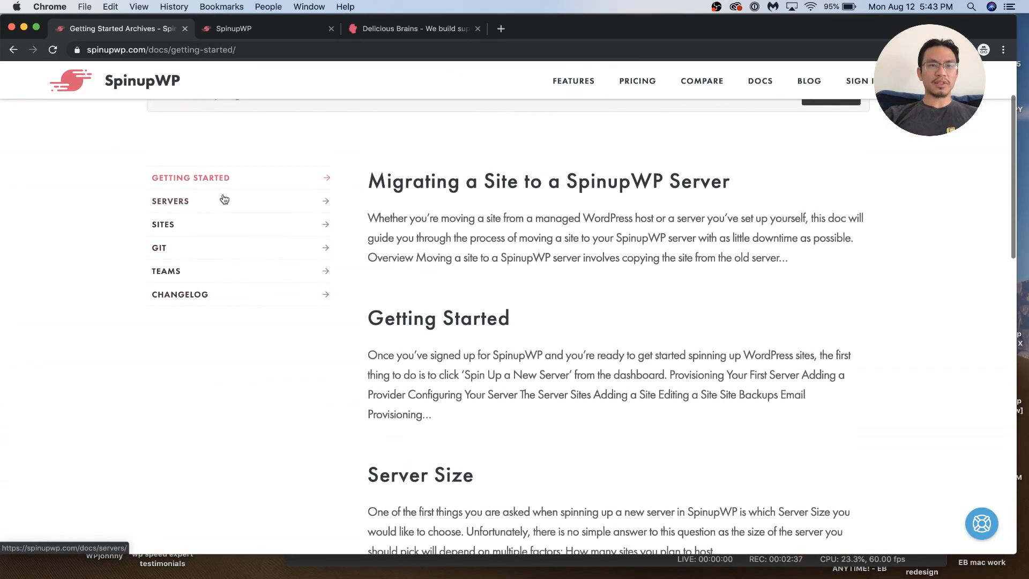
# Log in to the SpinupWP app to reach the one-server dashboard
pyautogui.click(163, 224)
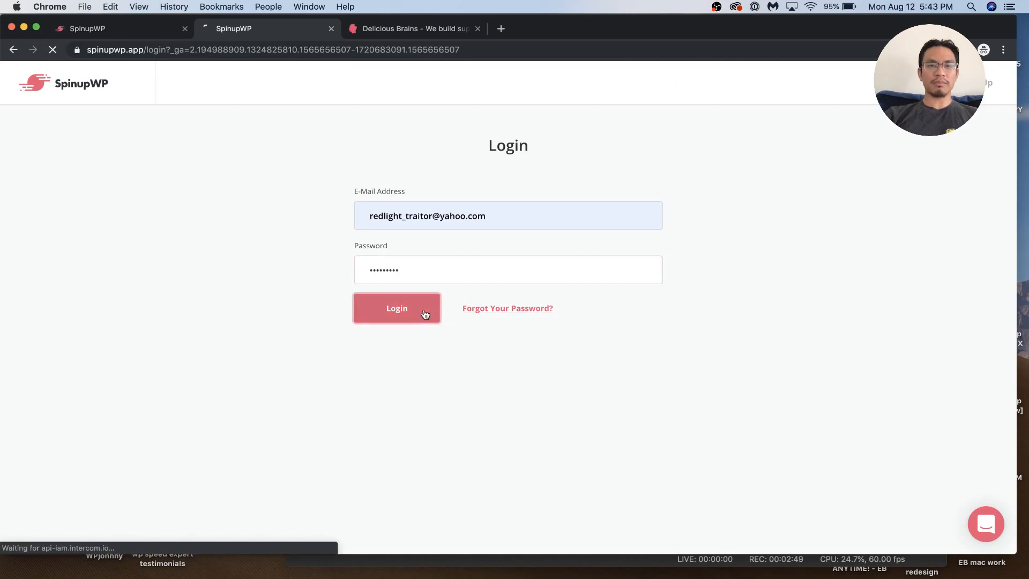
pyautogui.click(397, 308)
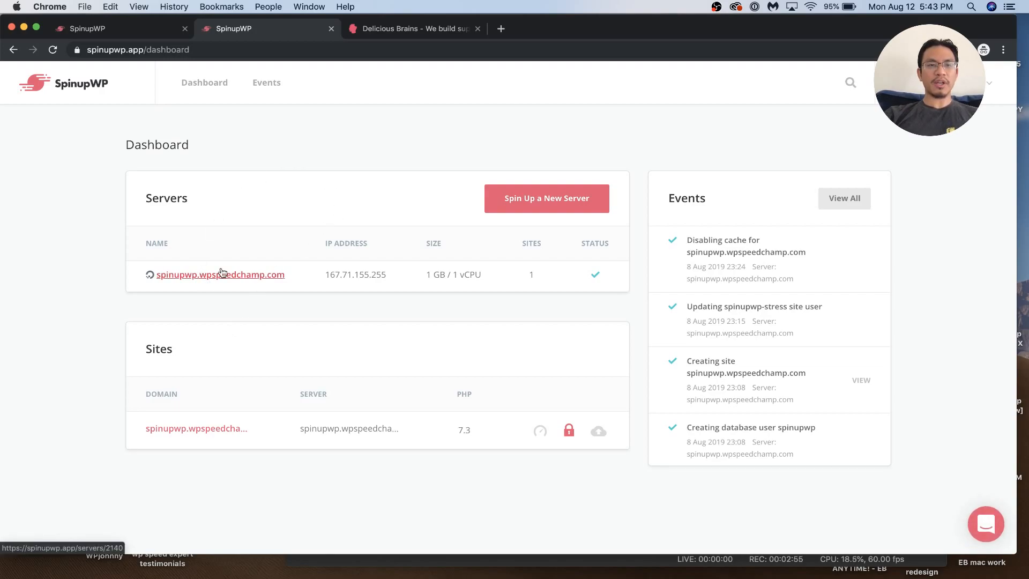
pyautogui.moveTo(235, 389)
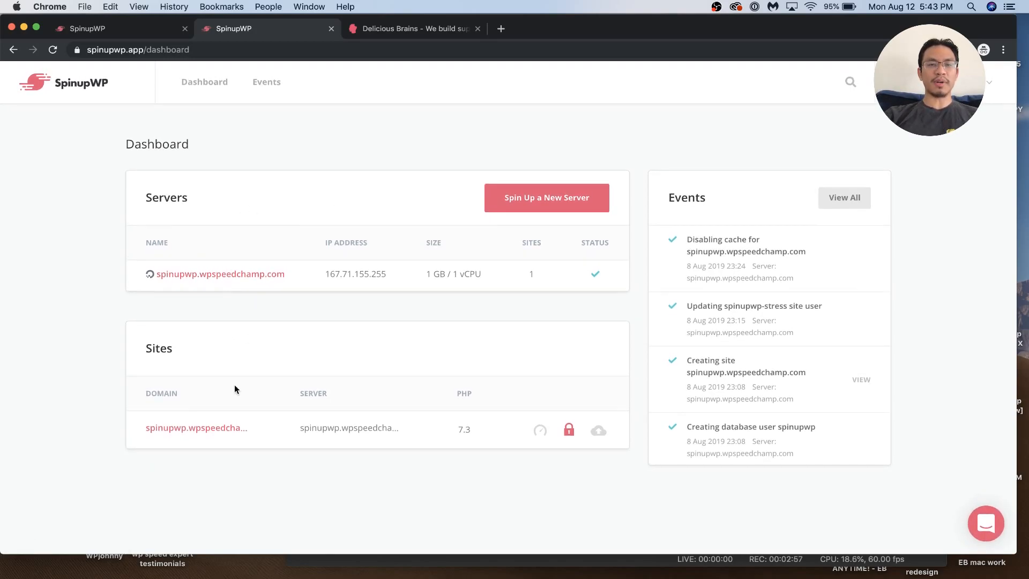
pyautogui.moveTo(328, 266)
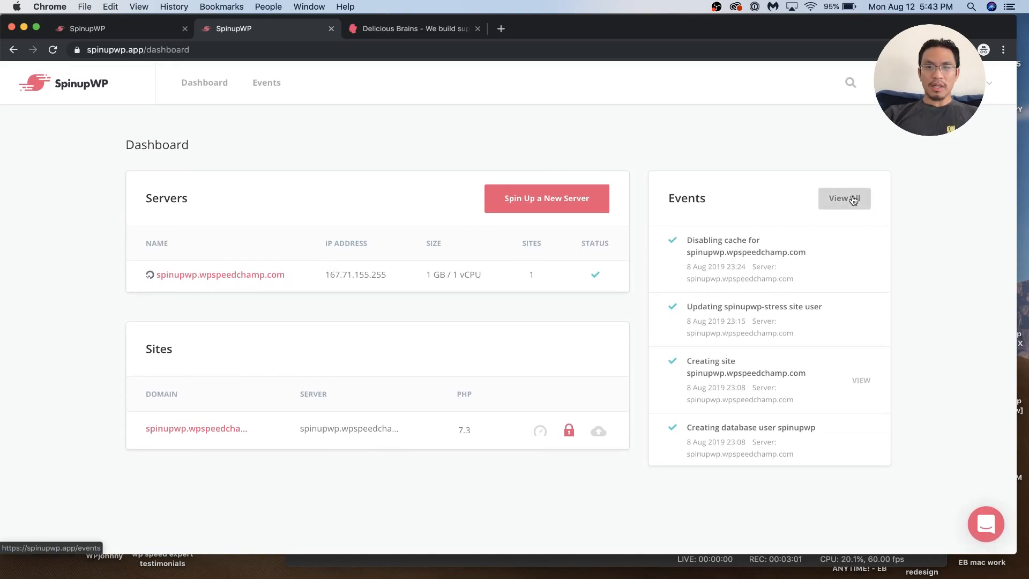
# View all events, then try spinning up a new server, triggering the upgrade notice
pyautogui.click(844, 198)
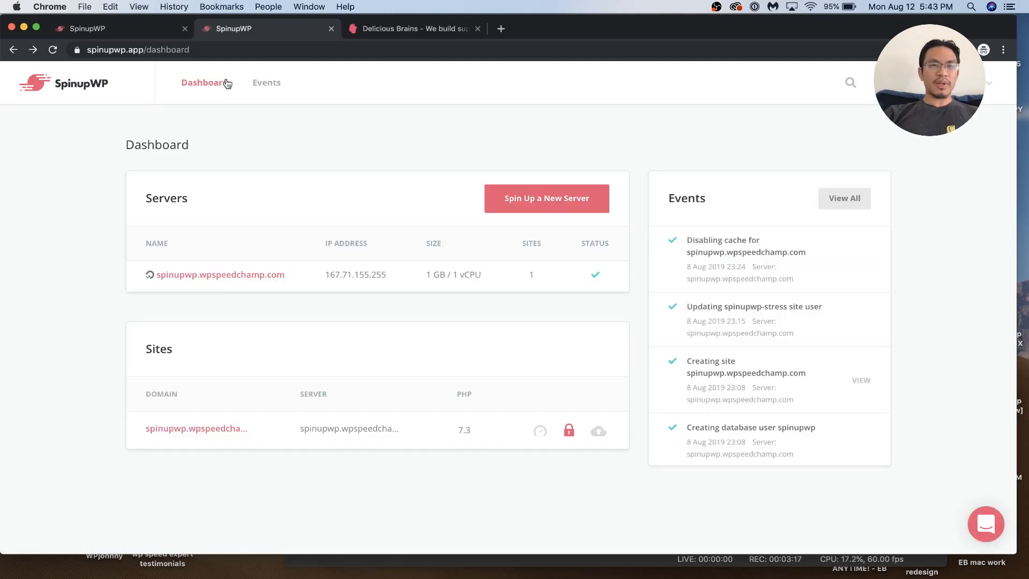
pyautogui.moveTo(475, 202)
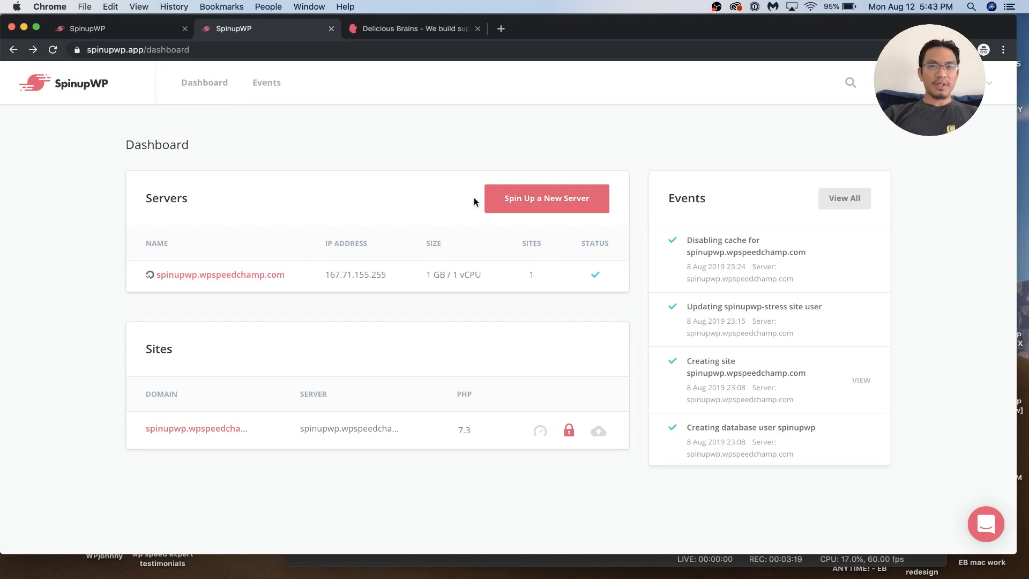
pyautogui.click(546, 198)
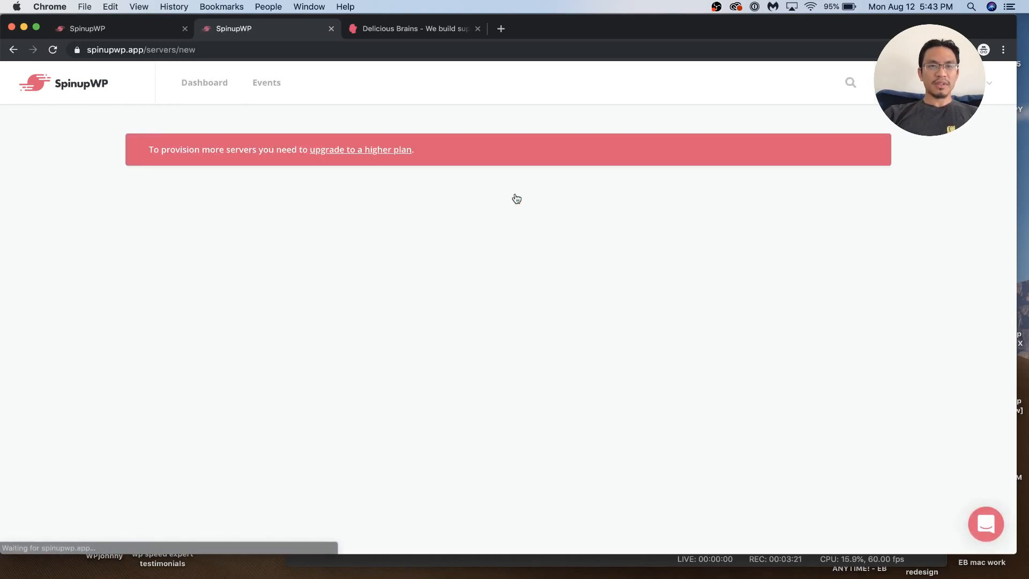
pyautogui.moveTo(361, 149)
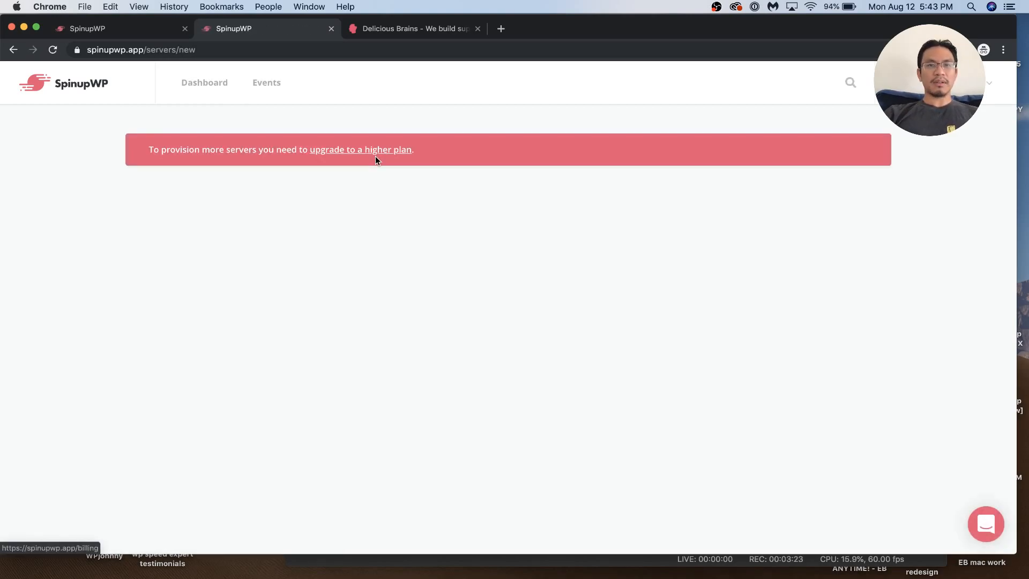
pyautogui.moveTo(151, 42)
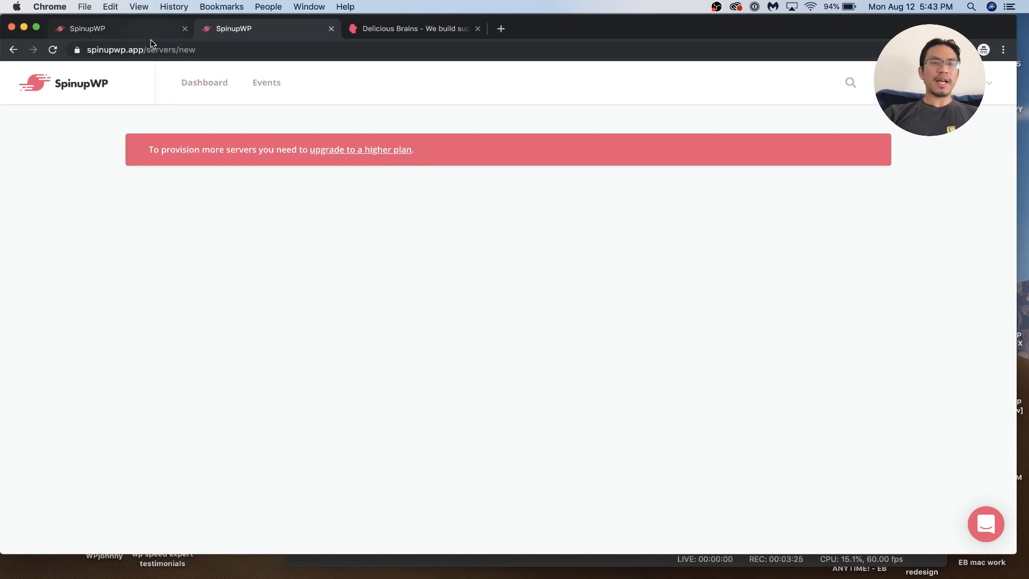
# Return to the dashboard and open spinupwp.wpspeedchamp.com's site settings
pyautogui.click(204, 82)
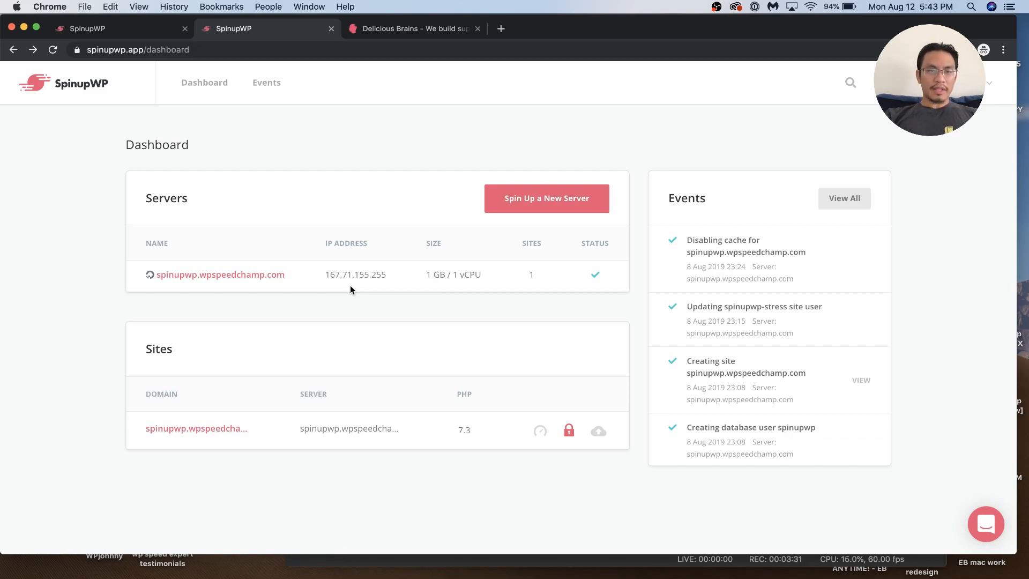
pyautogui.moveTo(238, 386)
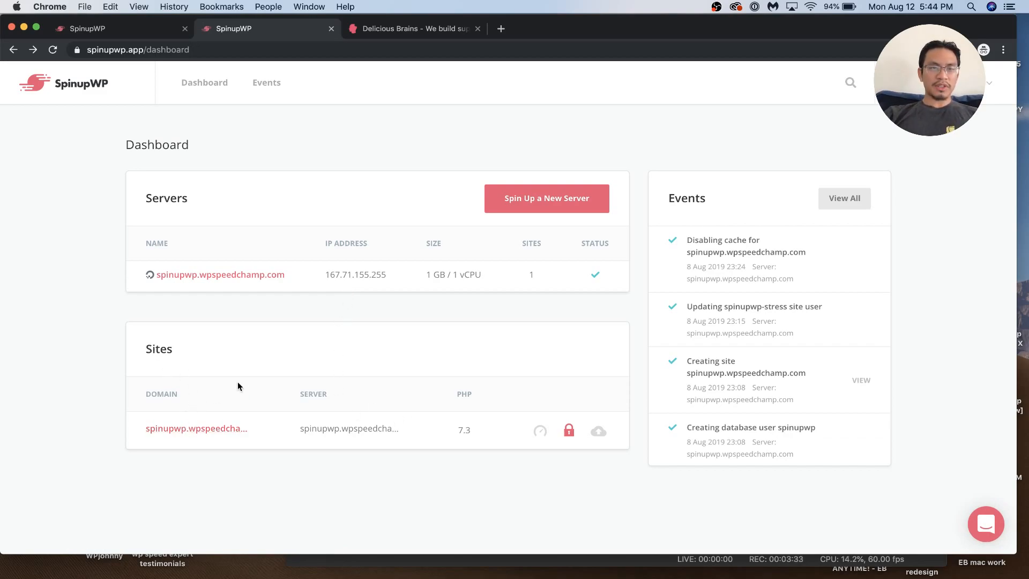
pyautogui.moveTo(202, 300)
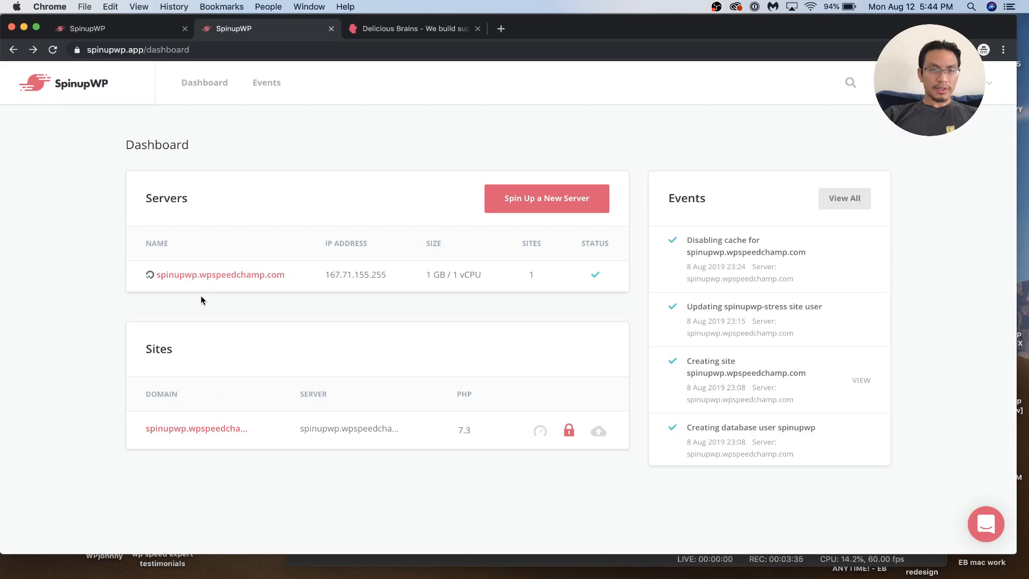
pyautogui.click(195, 428)
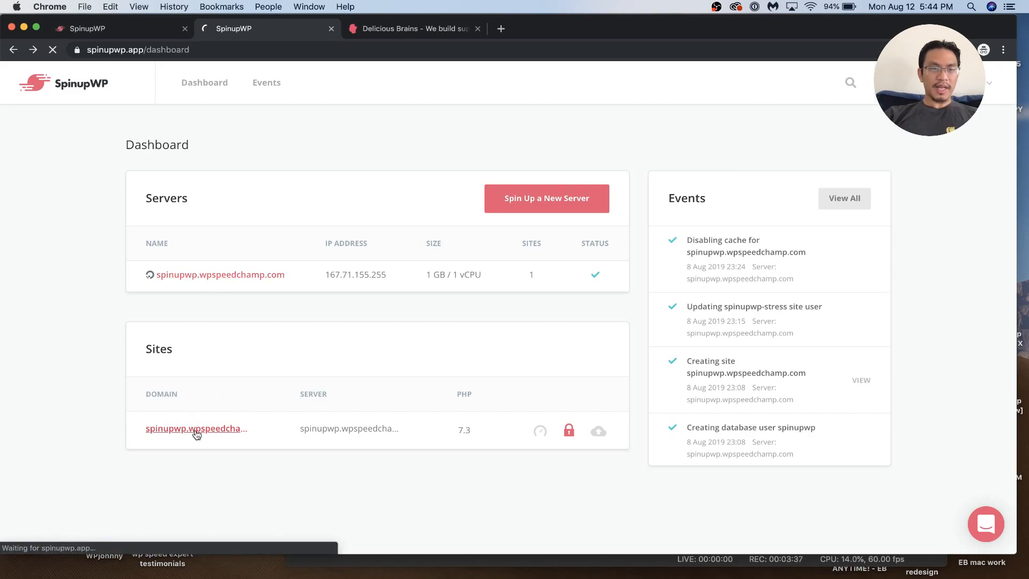
pyautogui.click(195, 428)
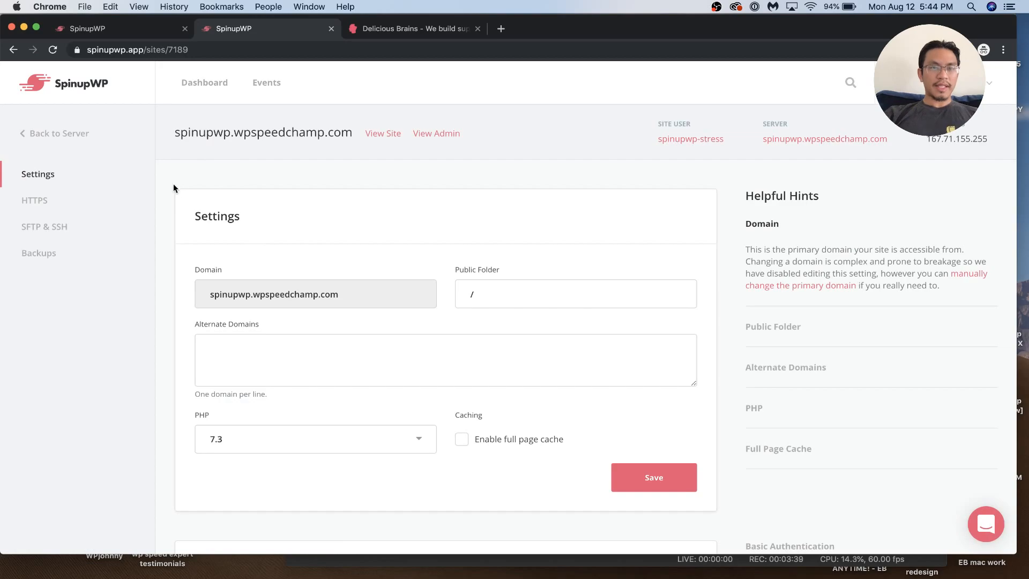
pyautogui.click(34, 200)
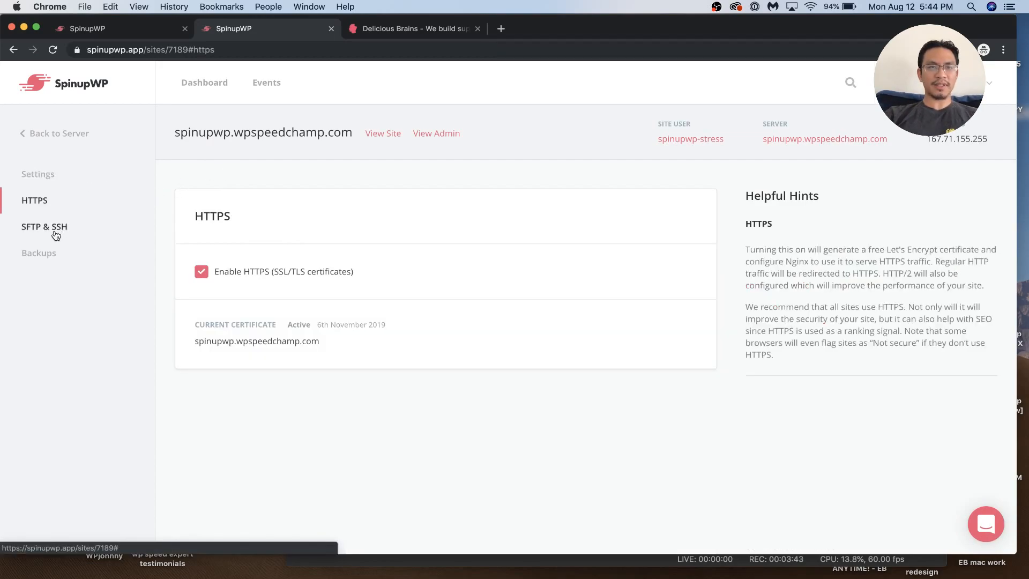
pyautogui.click(38, 253)
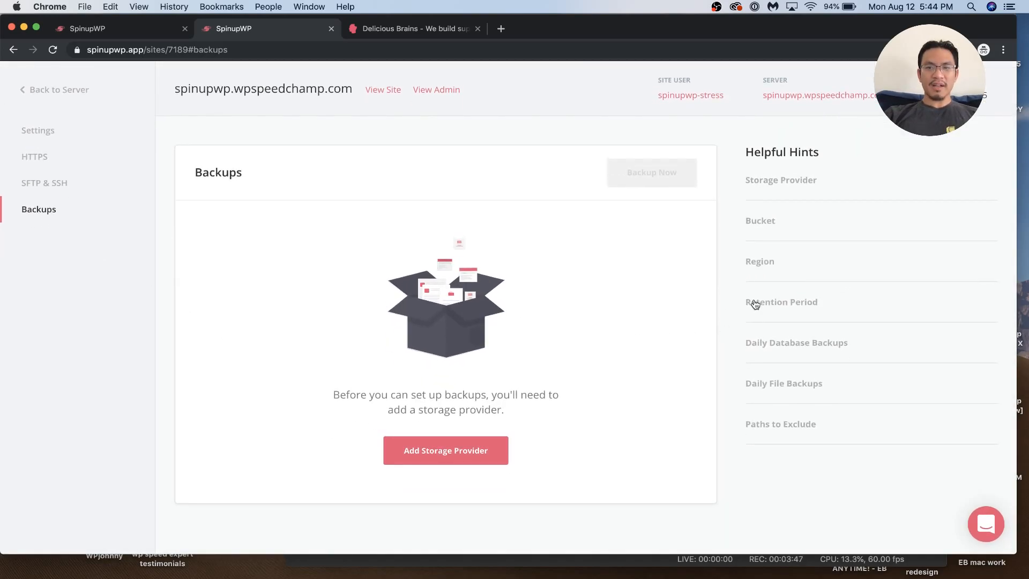
pyautogui.click(44, 183)
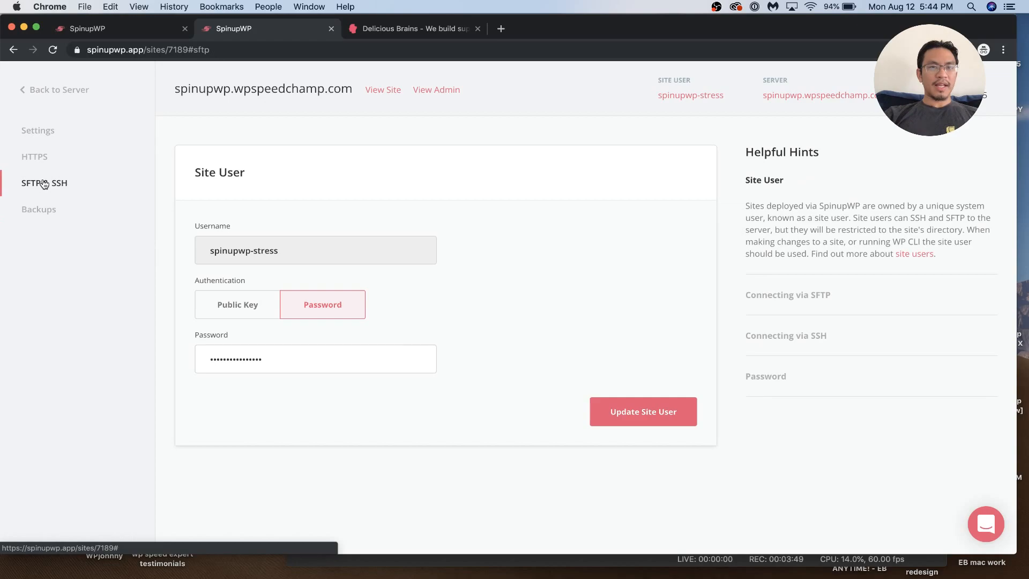
pyautogui.moveTo(35, 163)
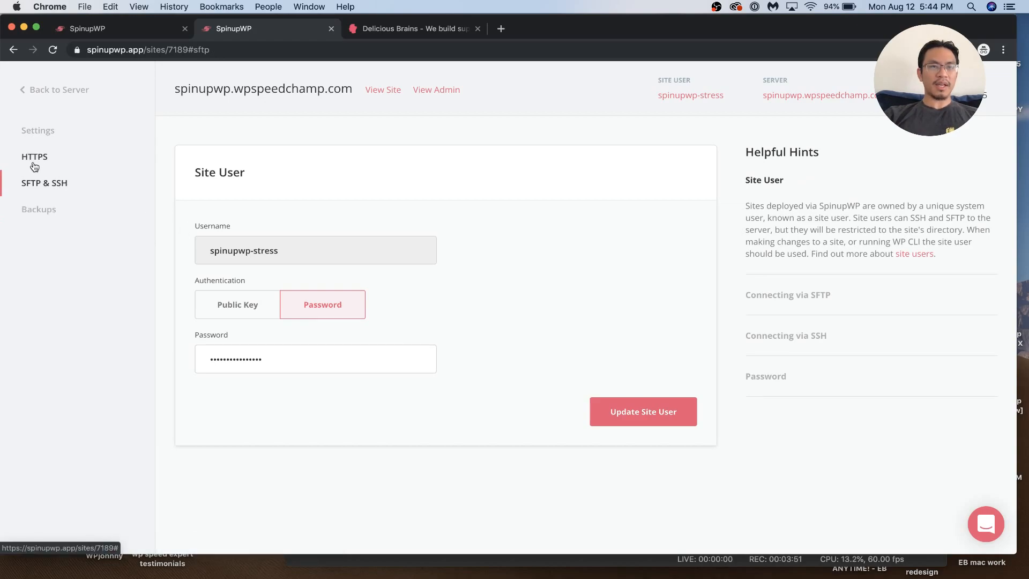
pyautogui.click(35, 156)
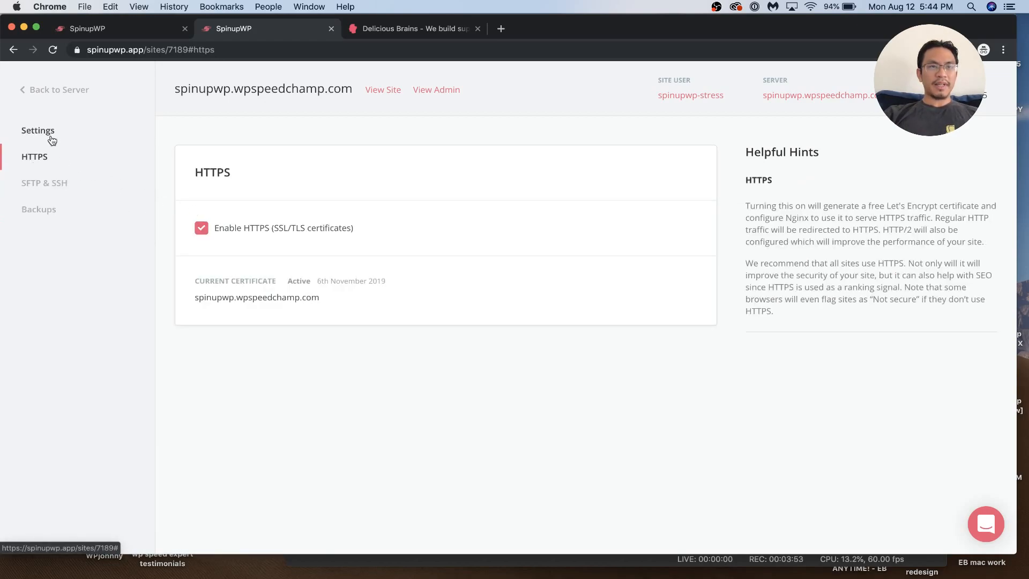
pyautogui.click(38, 130)
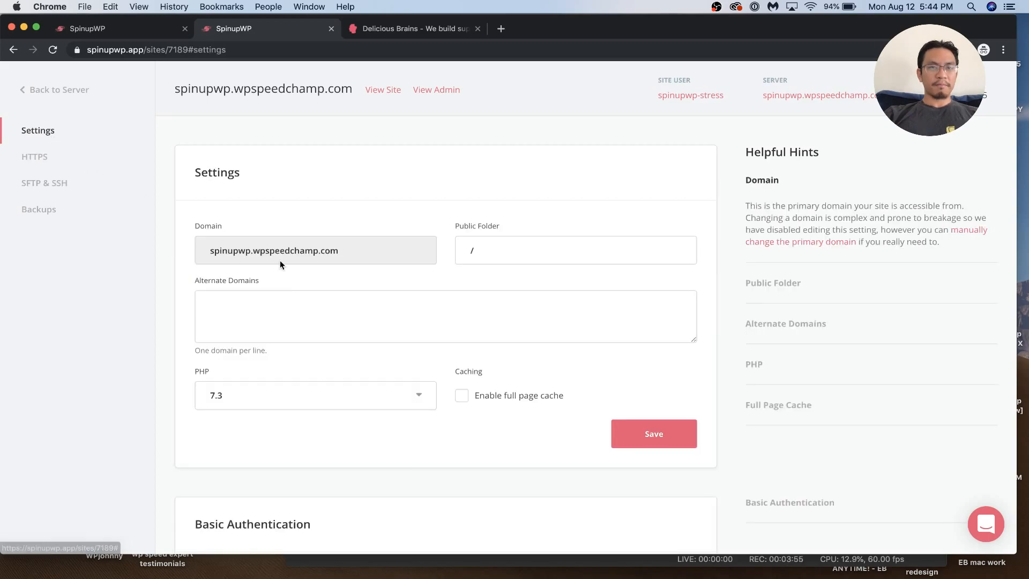
# Toggle basic authentication on and off, then go back to the server's sites page
pyautogui.scroll(-3)
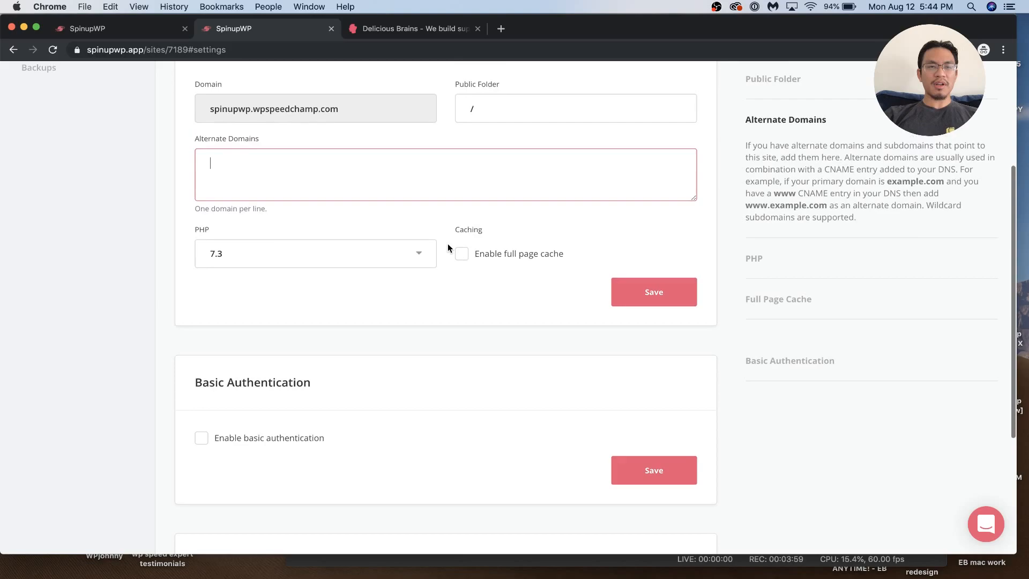
pyautogui.scroll(-3)
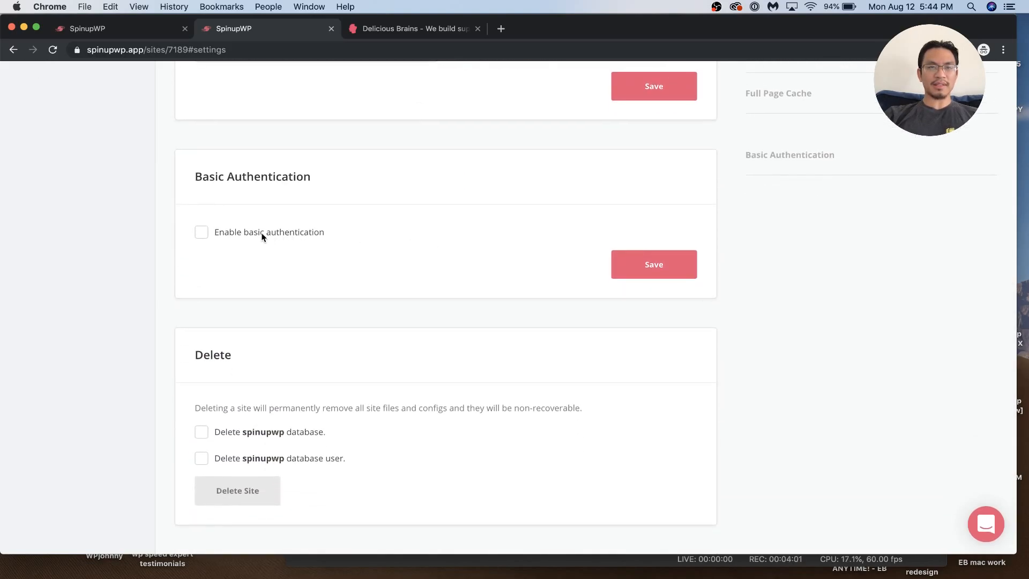
pyautogui.click(202, 231)
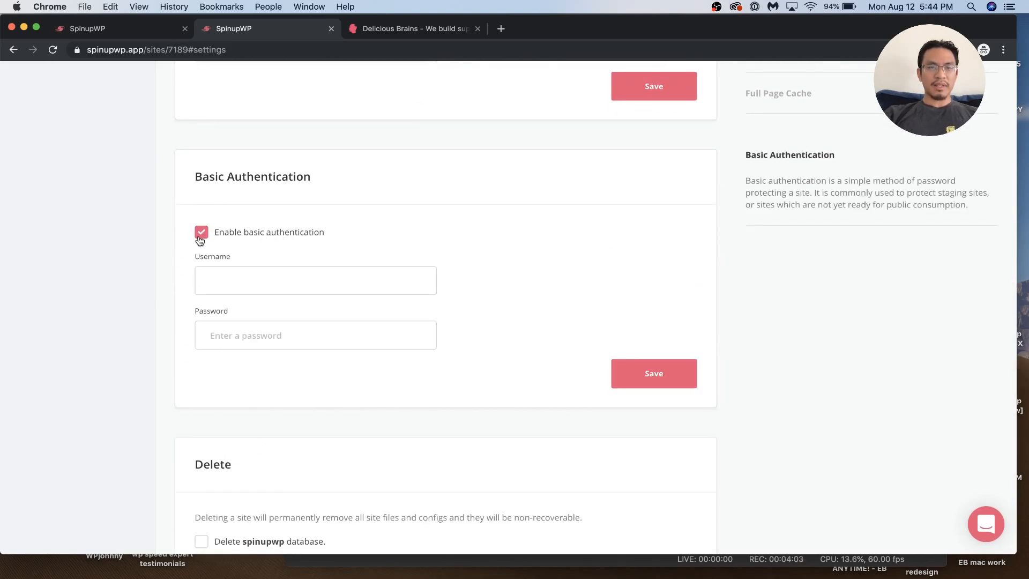
pyautogui.click(201, 232)
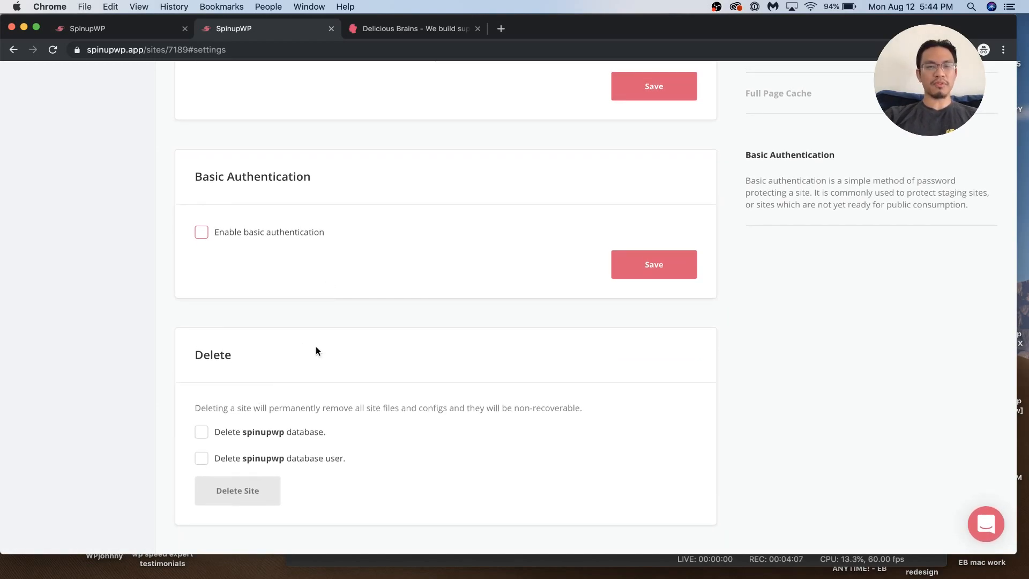
pyautogui.moveTo(242, 407)
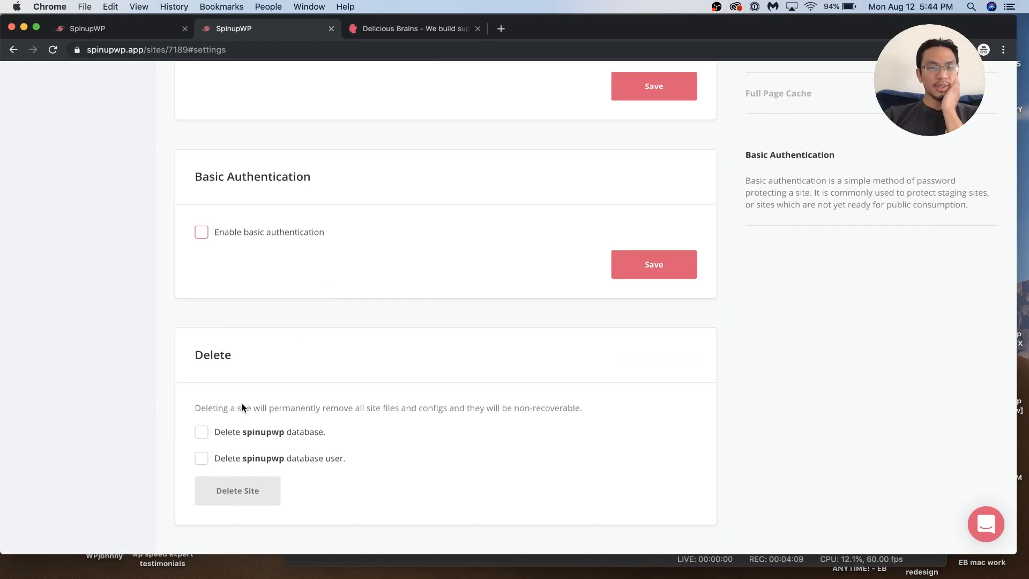
pyautogui.moveTo(290, 299)
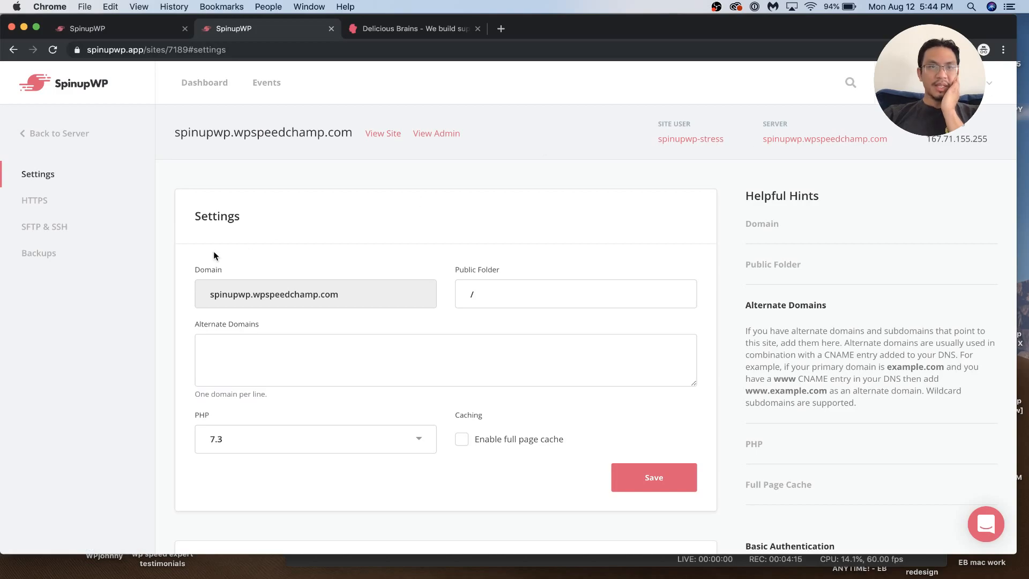
pyautogui.click(59, 133)
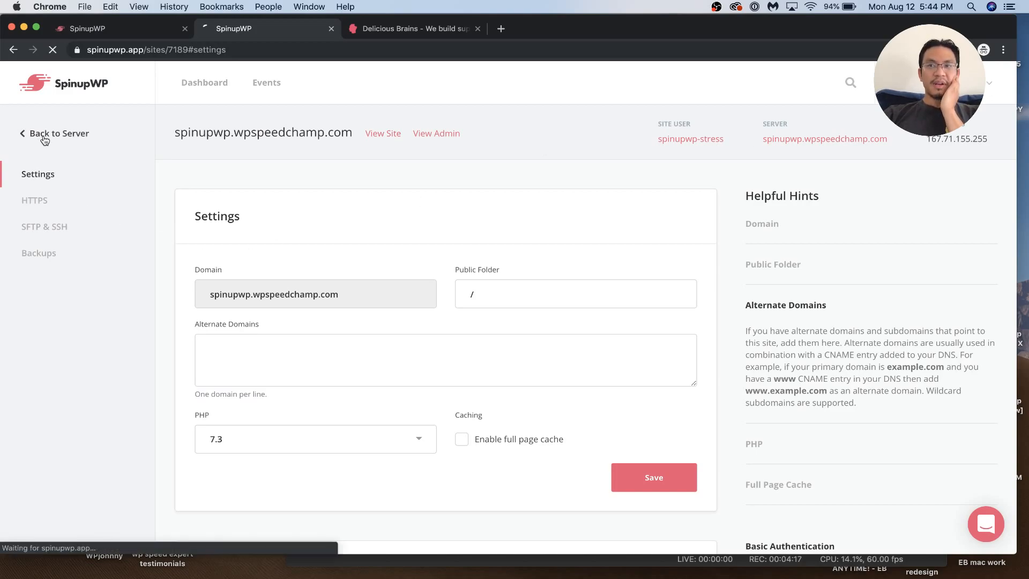
pyautogui.click(59, 133)
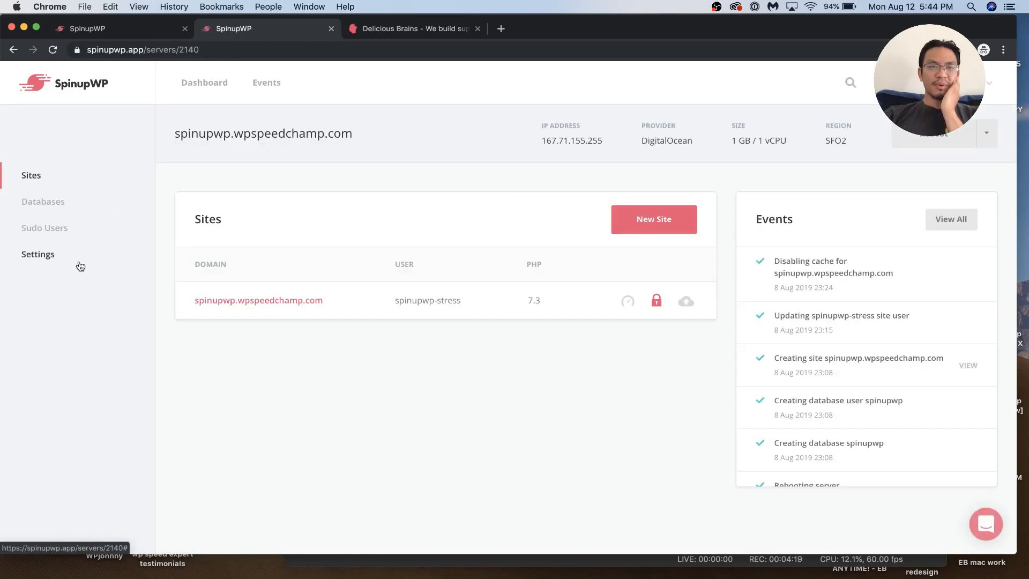
pyautogui.click(258, 300)
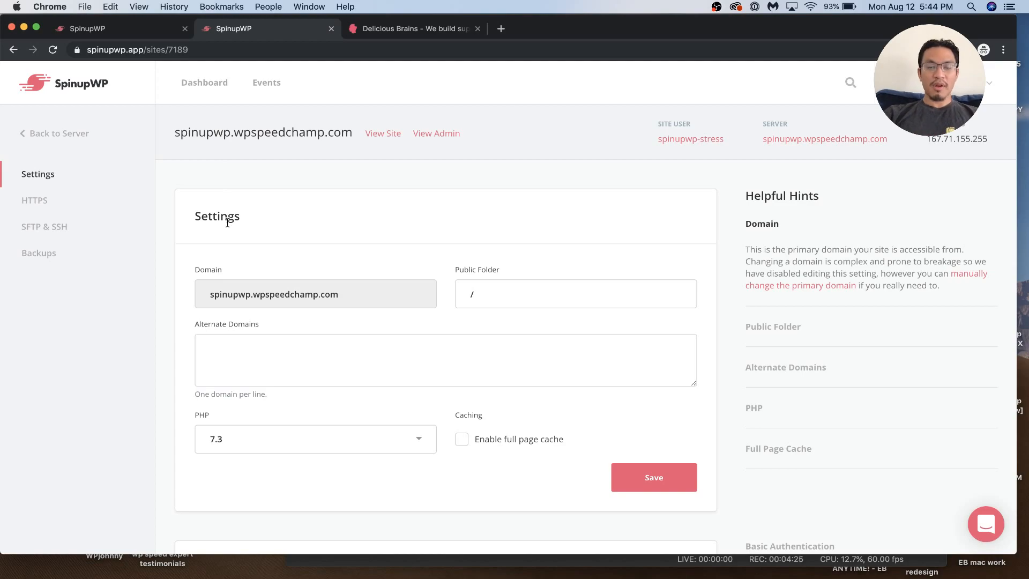
pyautogui.moveTo(126, 231)
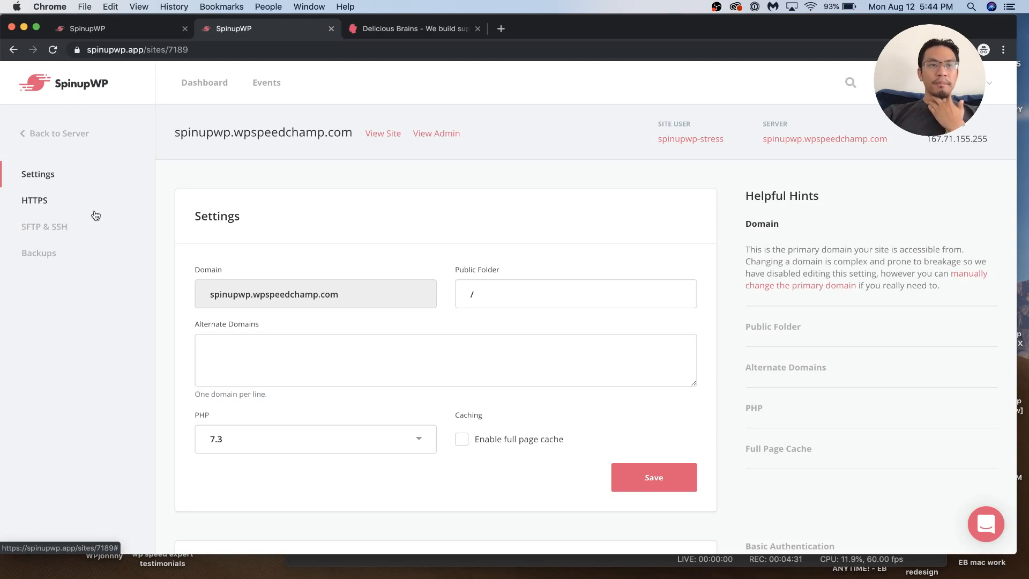
pyautogui.click(44, 226)
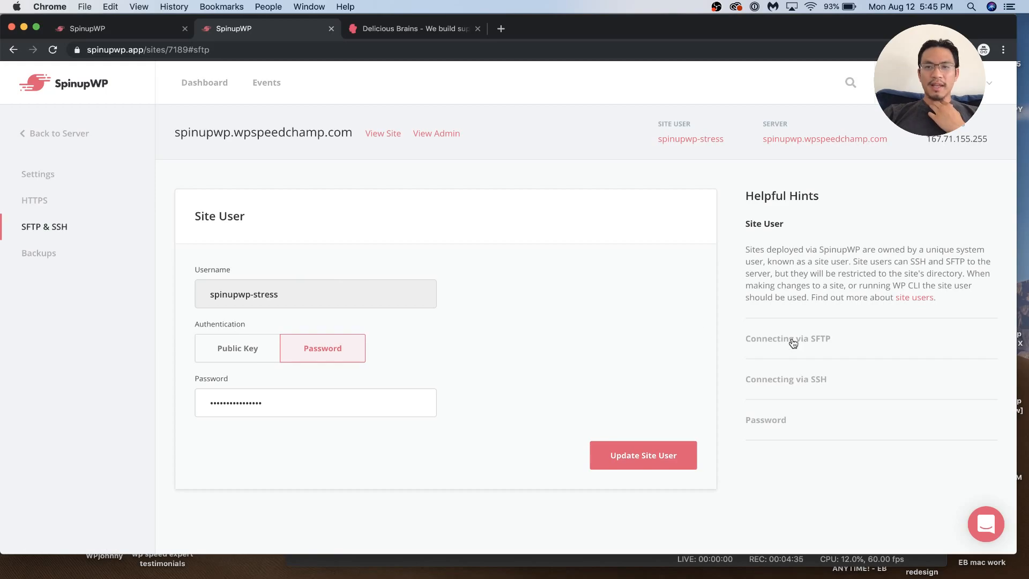
pyautogui.click(788, 338)
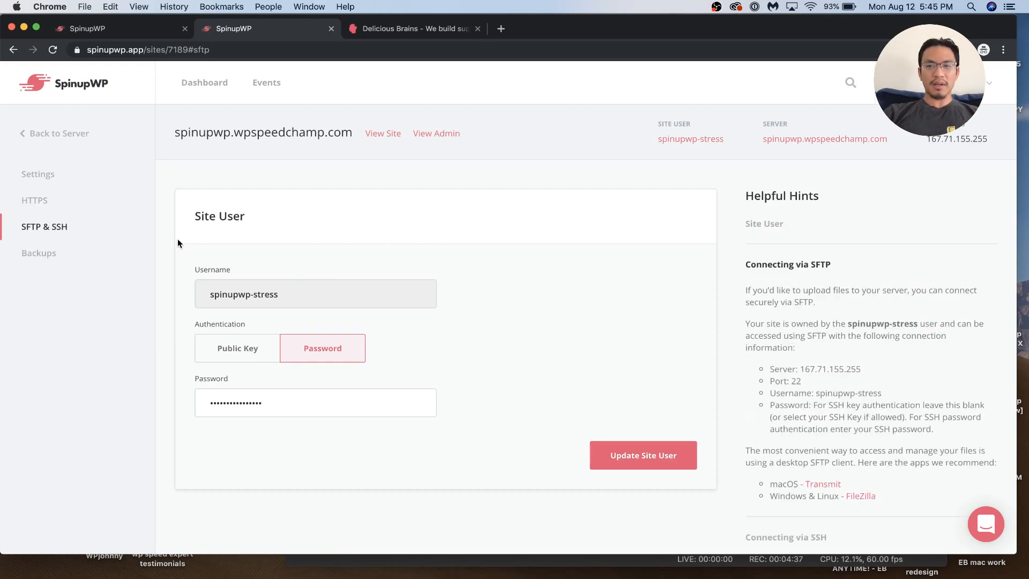
pyautogui.click(34, 199)
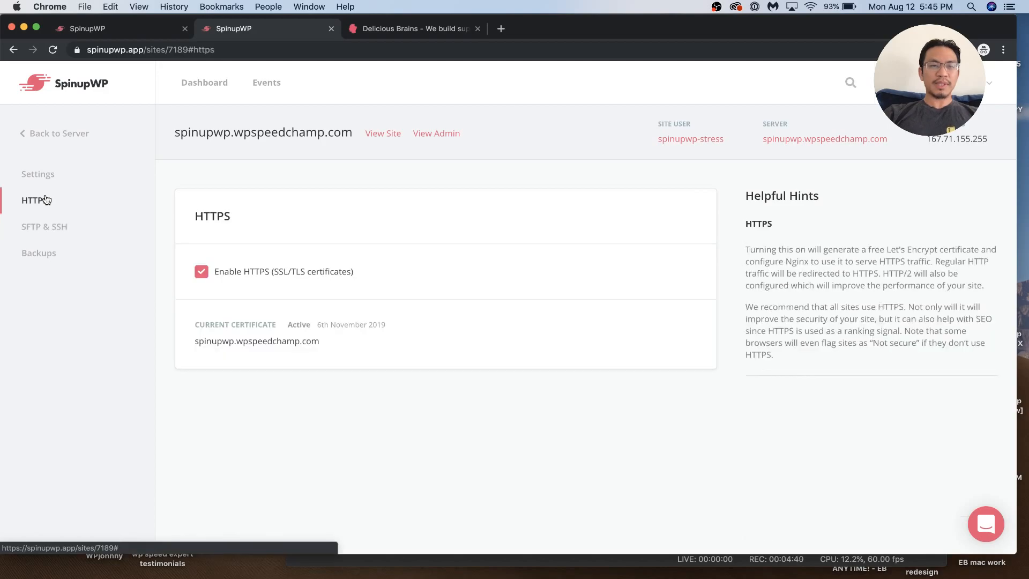
pyautogui.click(38, 173)
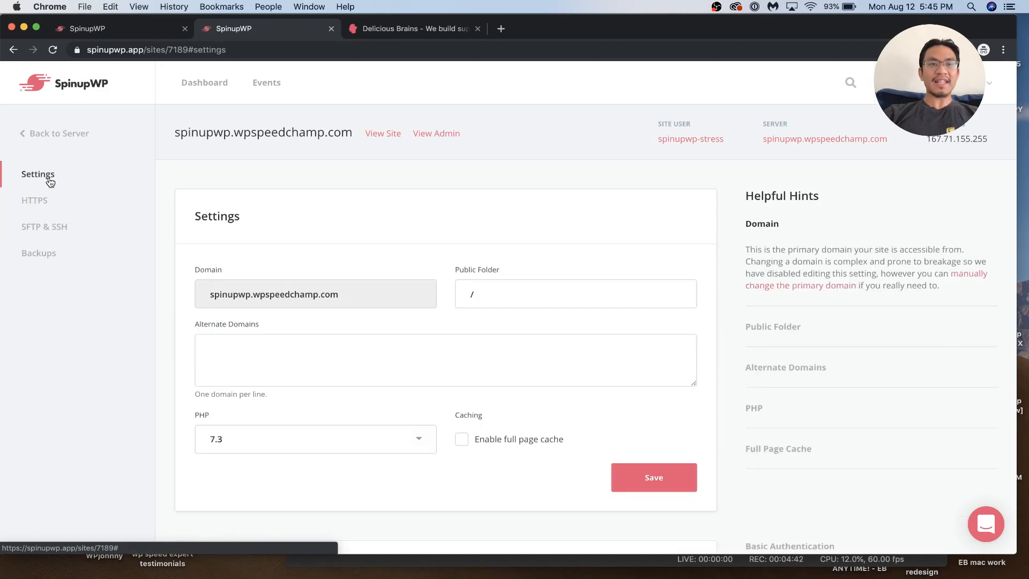
pyautogui.moveTo(59, 134)
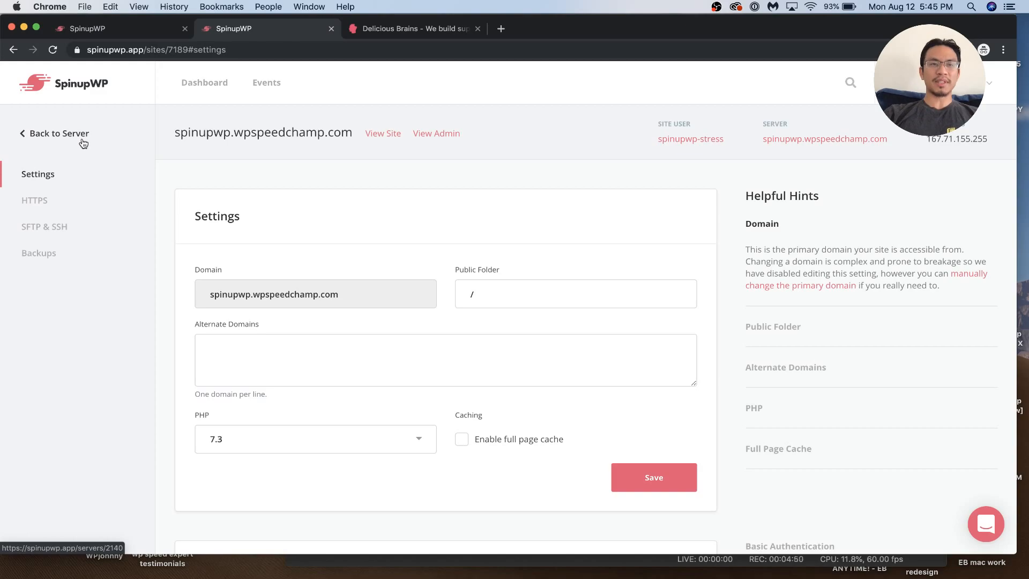
pyautogui.click(59, 134)
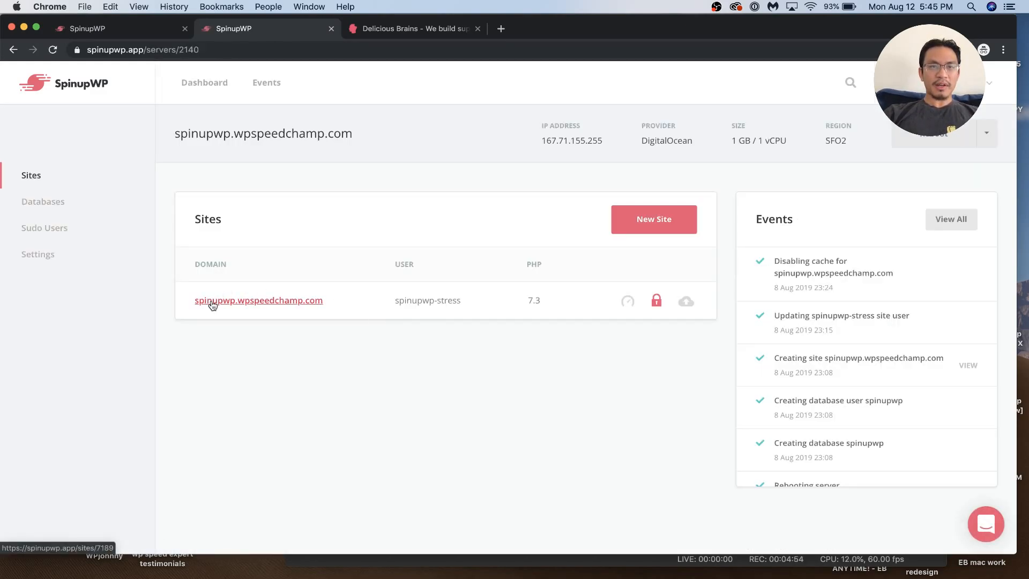
pyautogui.moveTo(97, 220)
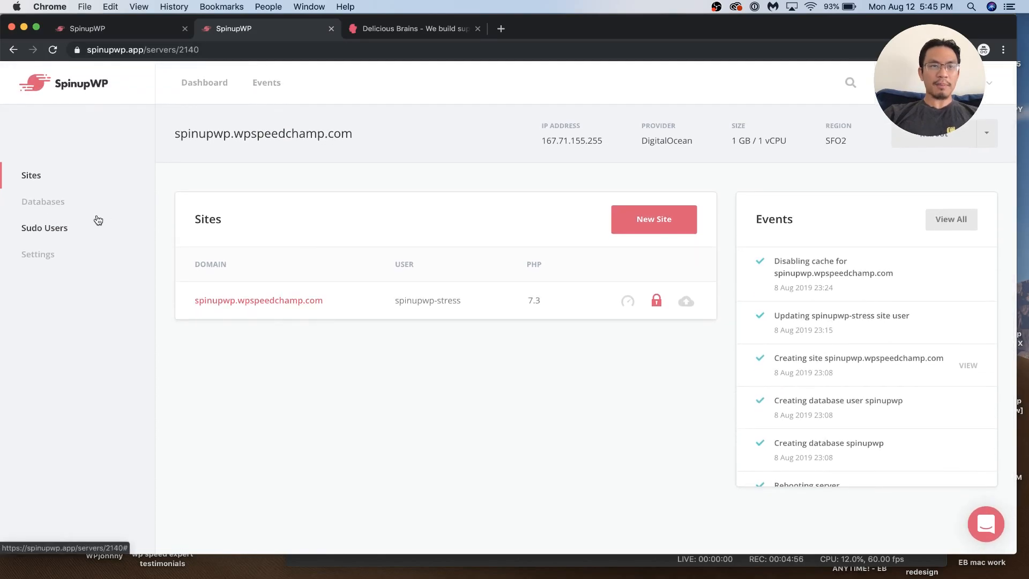
# Open Databases and expand the phpMyAdmin, Database Users and Accessing & Managing Databases hints
pyautogui.click(43, 202)
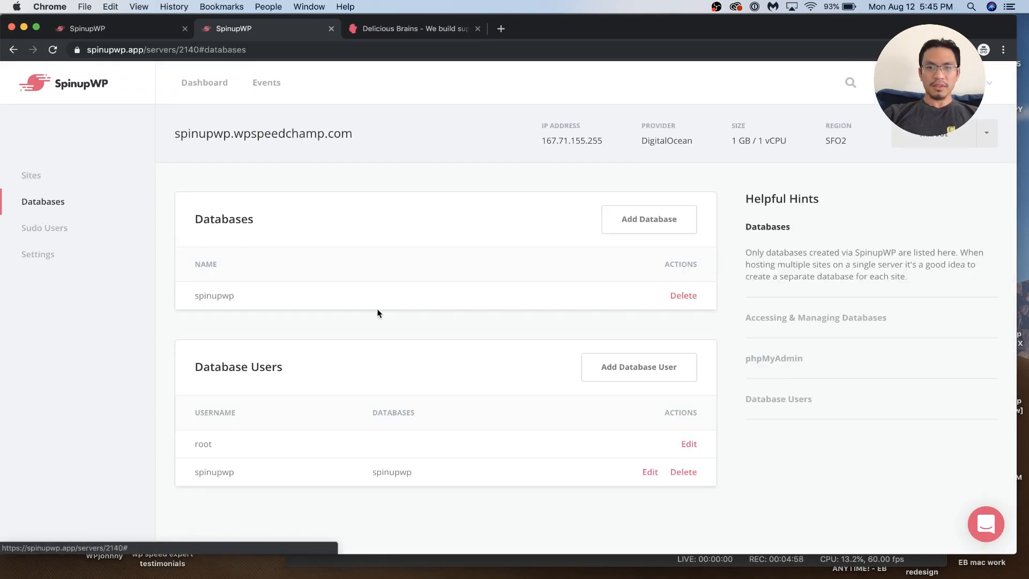
pyautogui.scroll(-3)
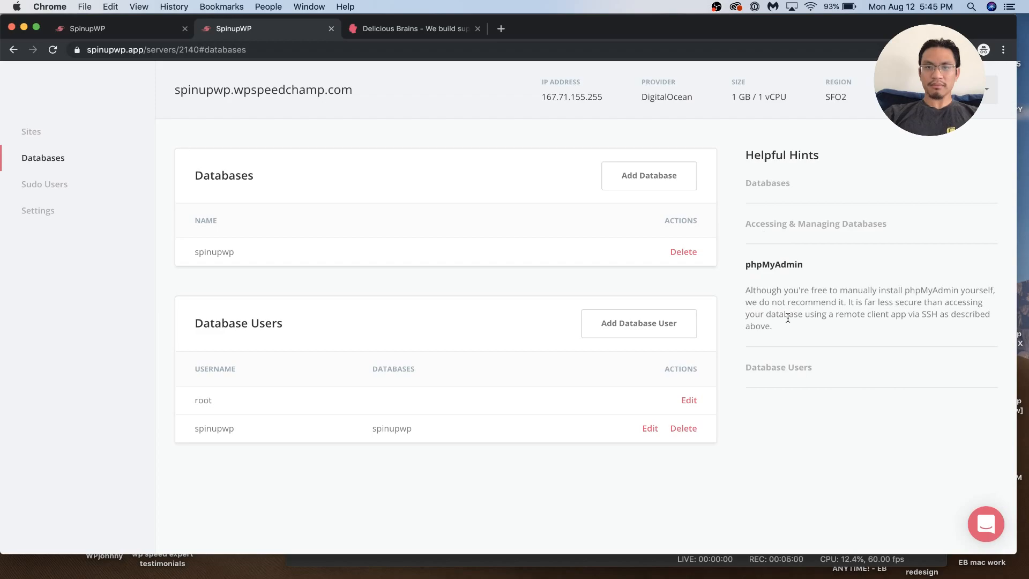
pyautogui.moveTo(792, 280)
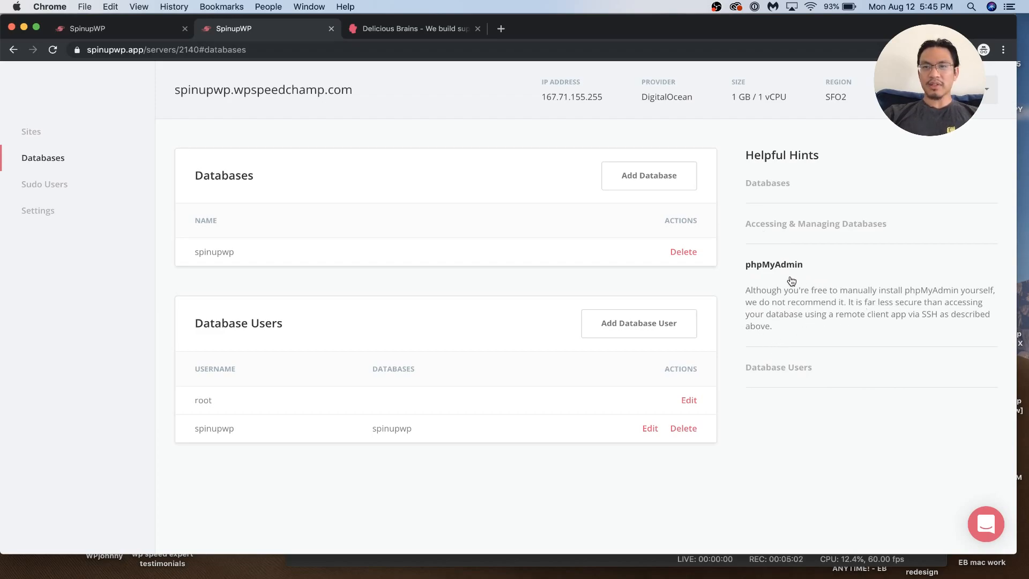
pyautogui.moveTo(746, 290); pyautogui.dragTo(772, 327)
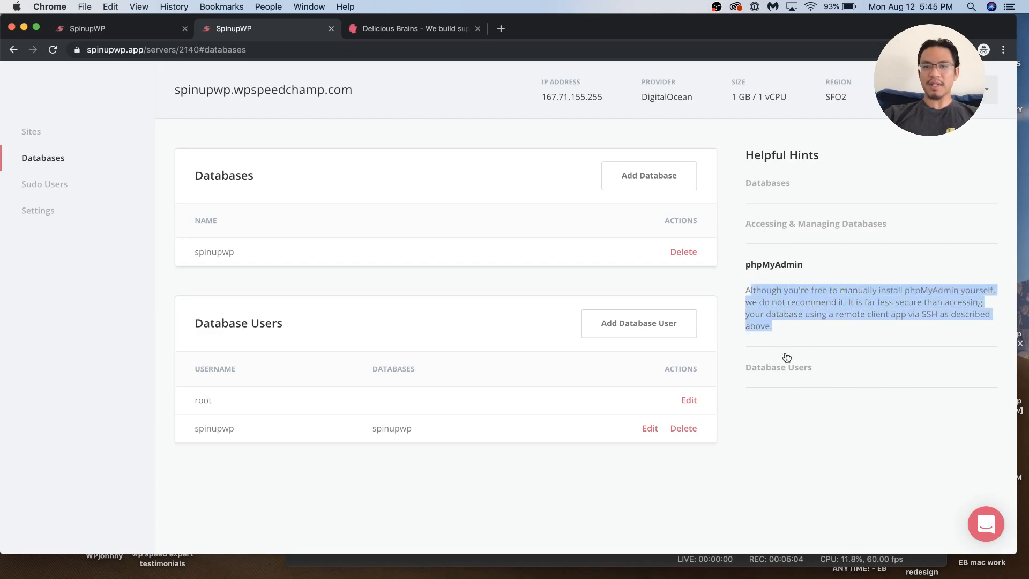
pyautogui.click(773, 264)
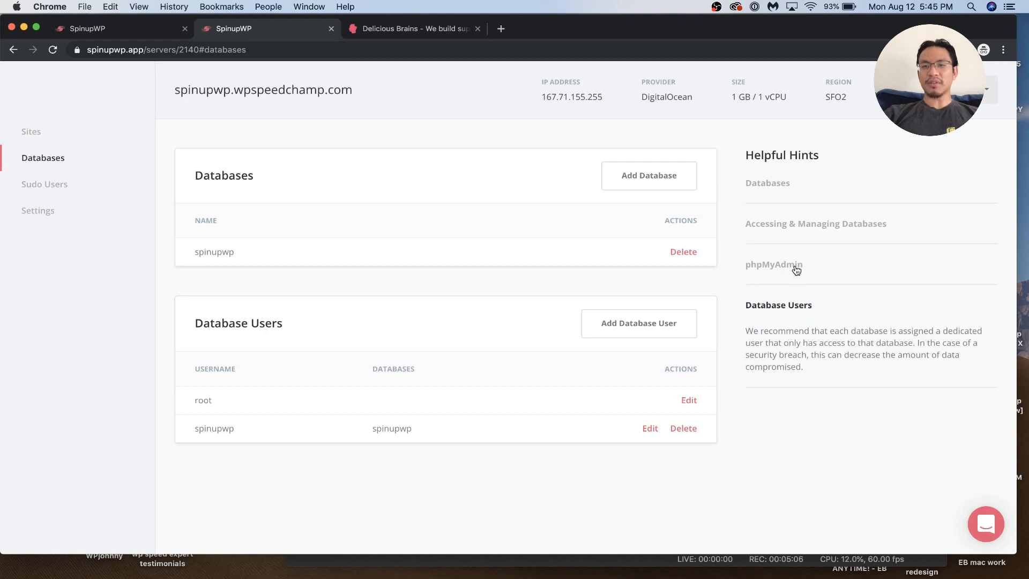
pyautogui.click(774, 263)
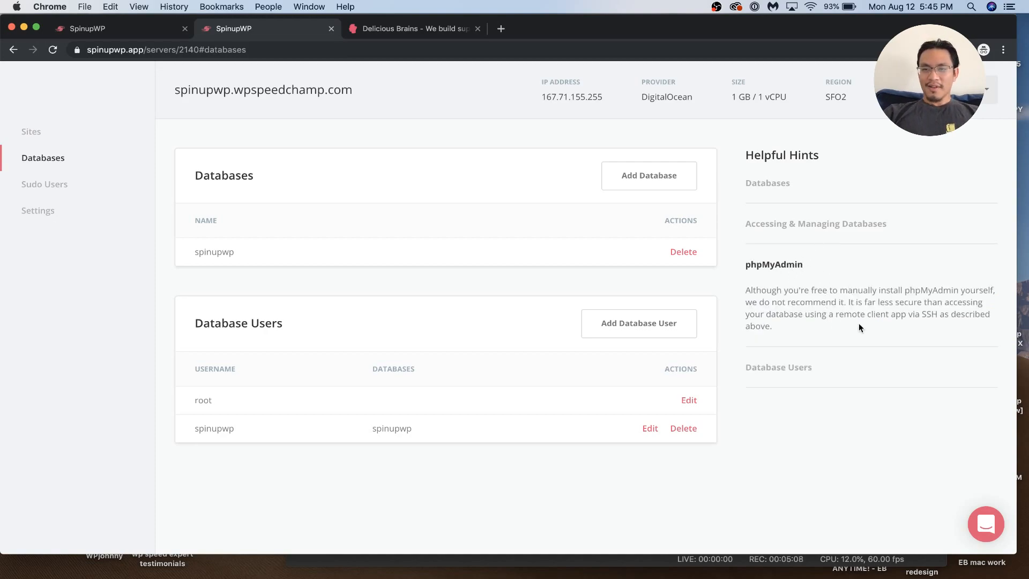
pyautogui.moveTo(747, 290); pyautogui.dragTo(772, 327)
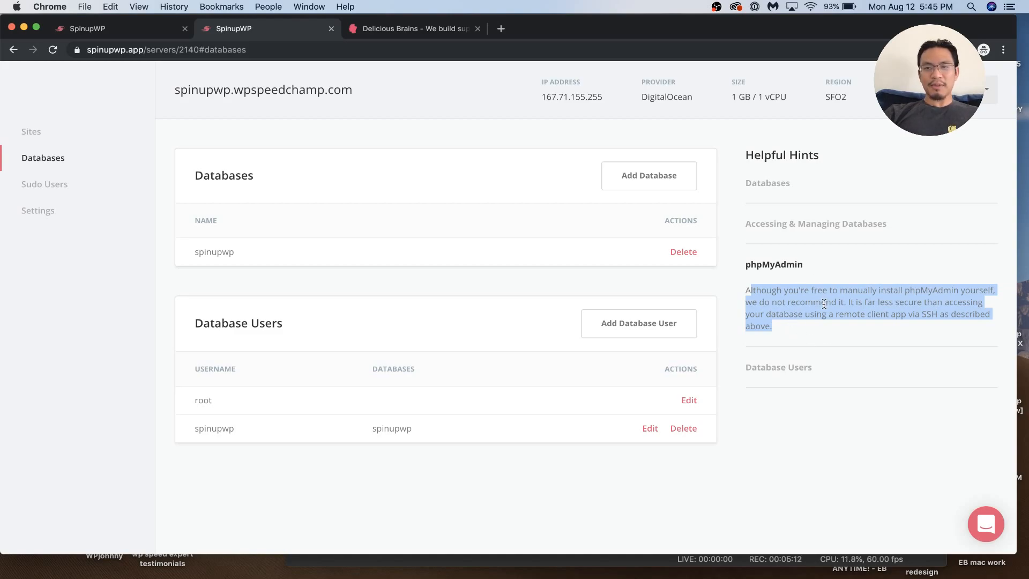
pyautogui.click(816, 223)
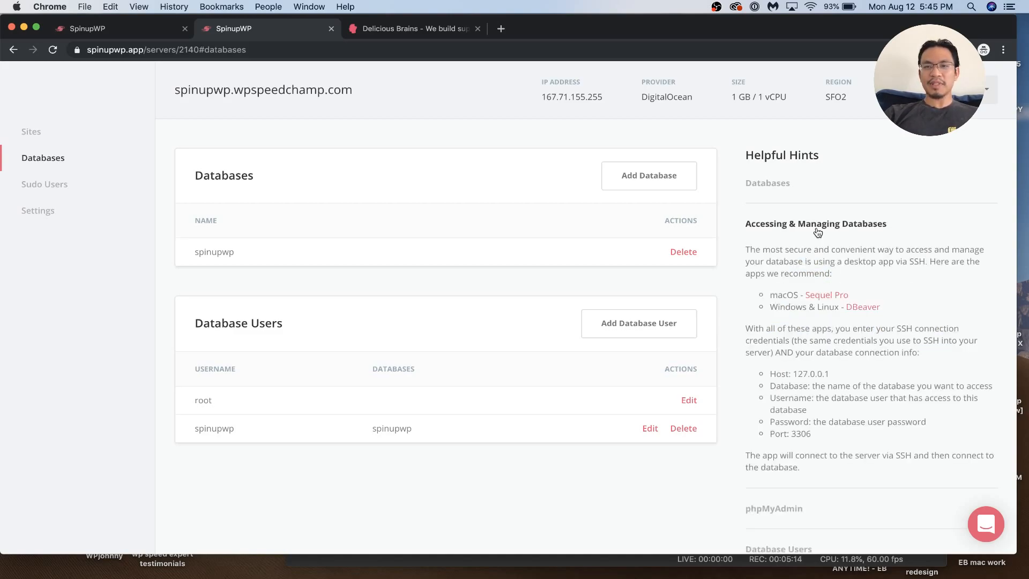
pyautogui.scroll(-3)
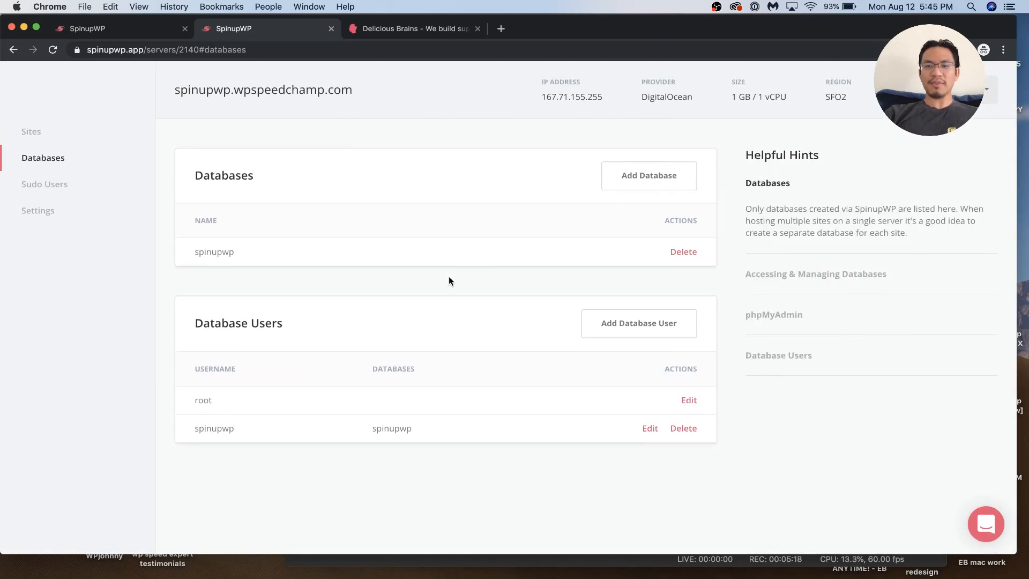
# View Sudo Users and Settings, then return to the server's Sites list
pyautogui.click(44, 184)
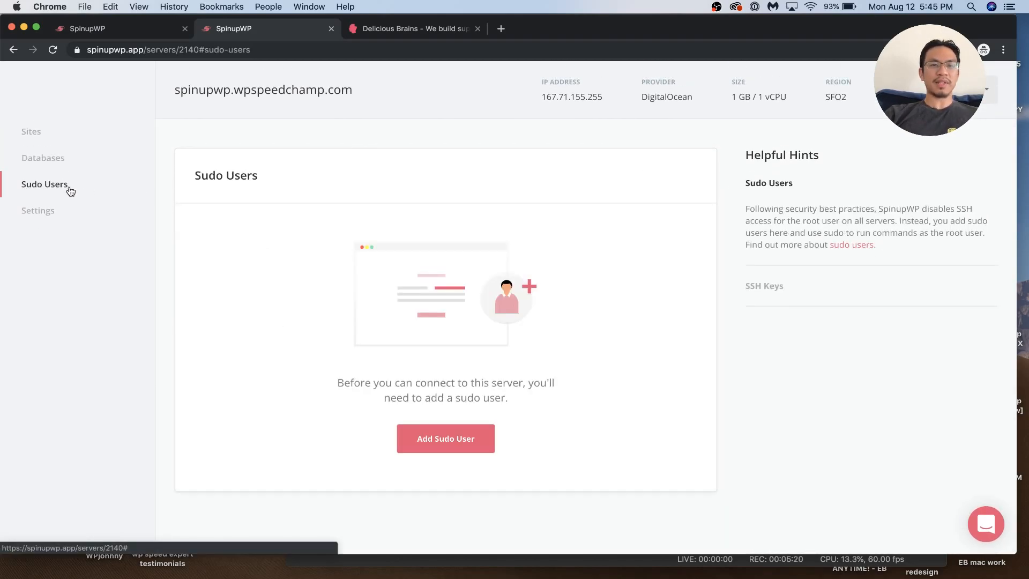
pyautogui.click(38, 210)
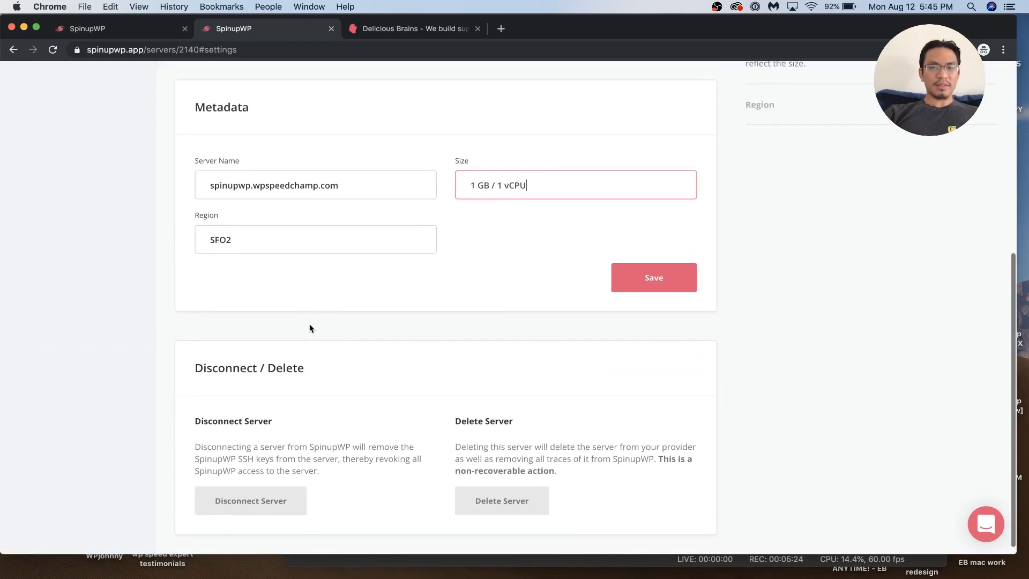
pyautogui.click(31, 175)
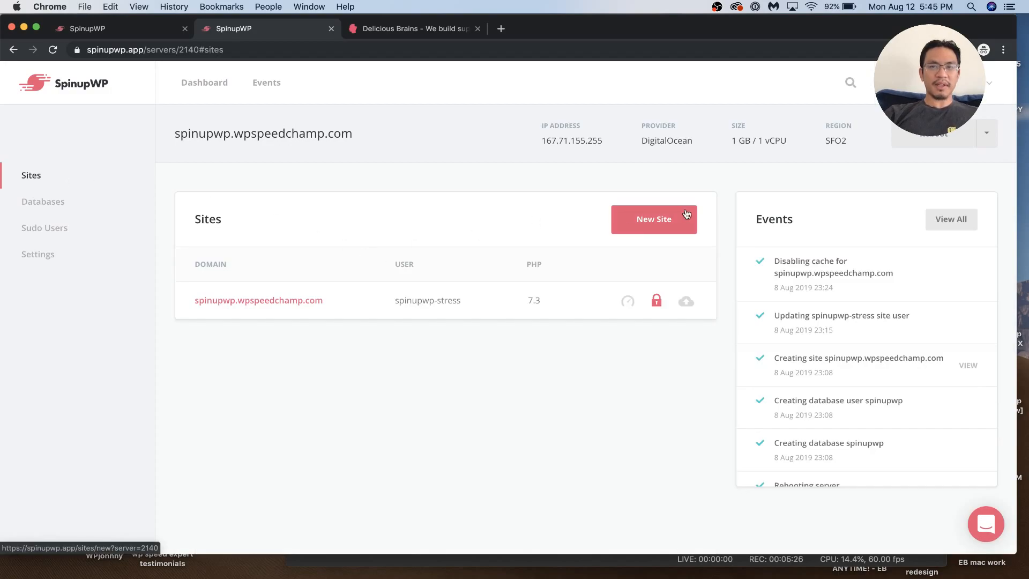
pyautogui.click(652, 219)
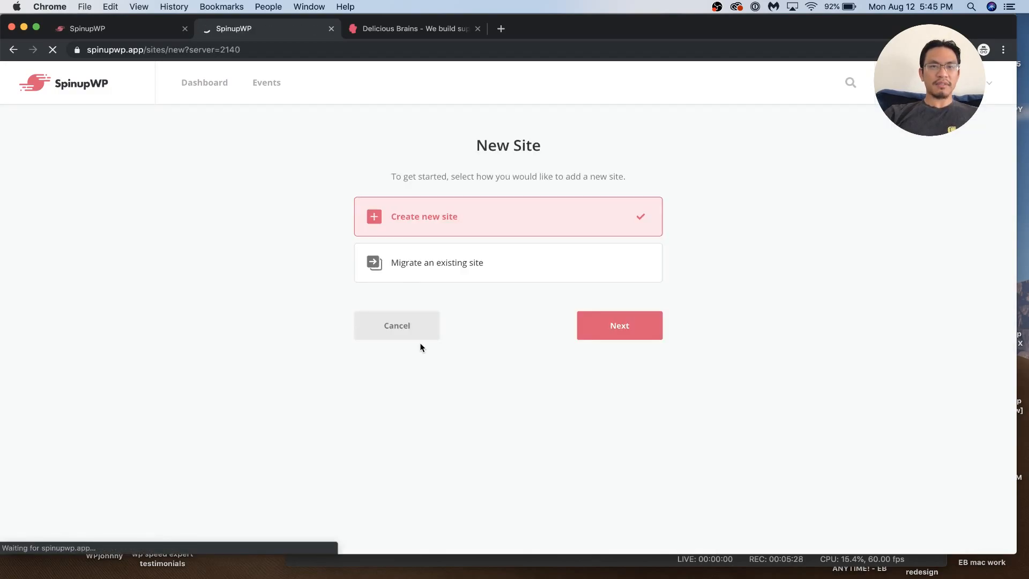
pyautogui.click(618, 325)
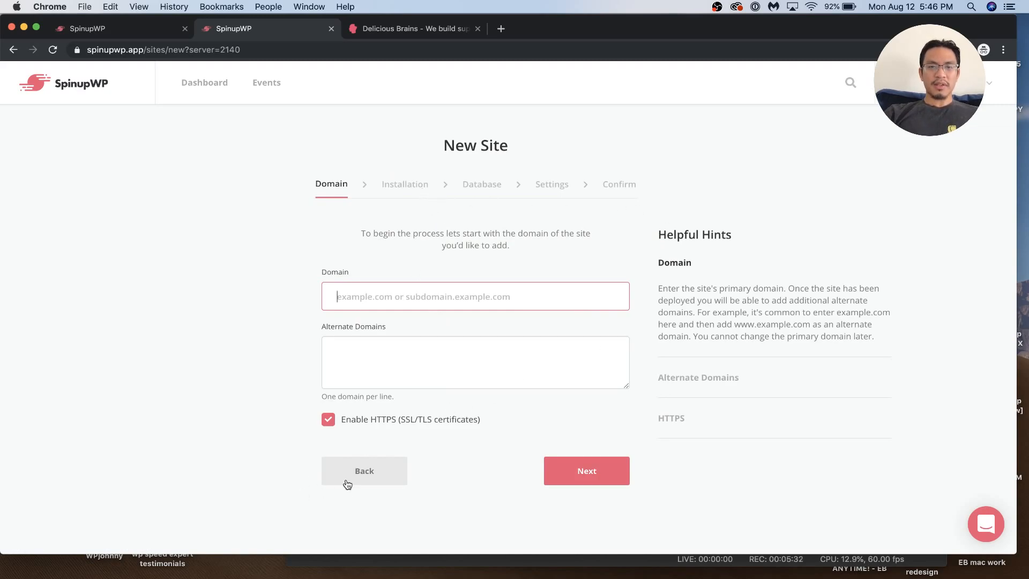
pyautogui.click(363, 470)
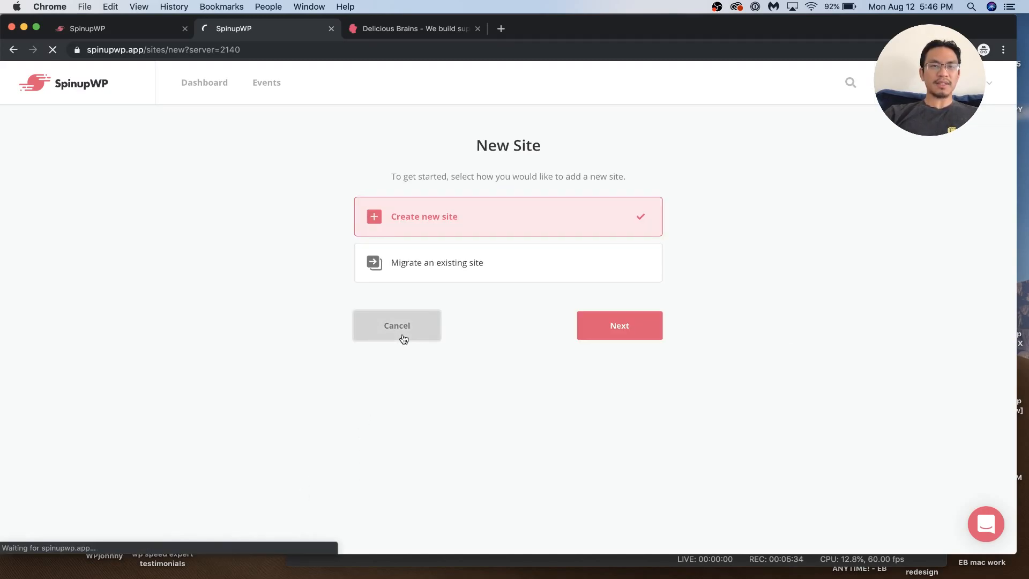
pyautogui.click(397, 326)
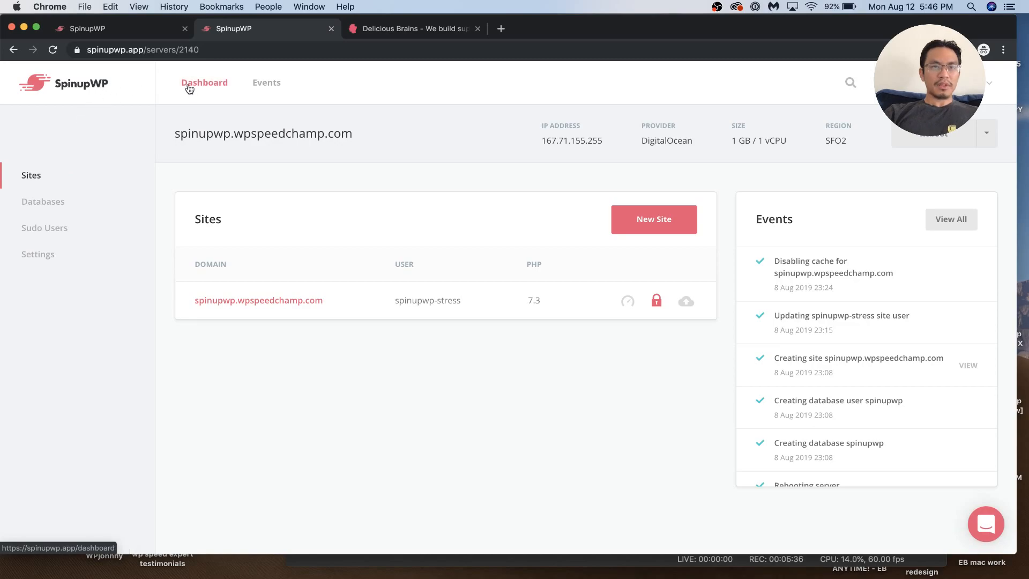
pyautogui.click(204, 82)
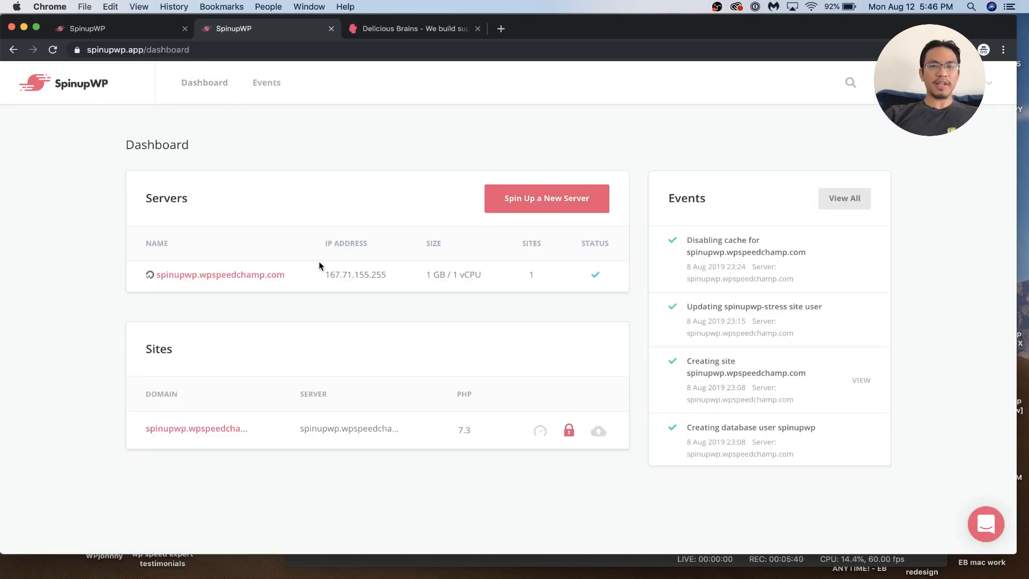
pyautogui.click(220, 274)
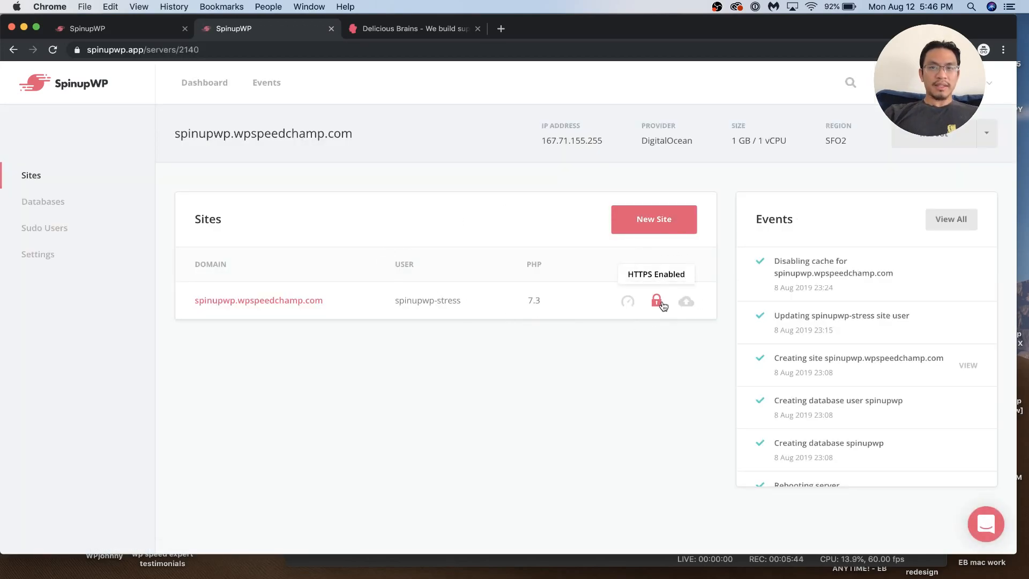
pyautogui.moveTo(977, 158)
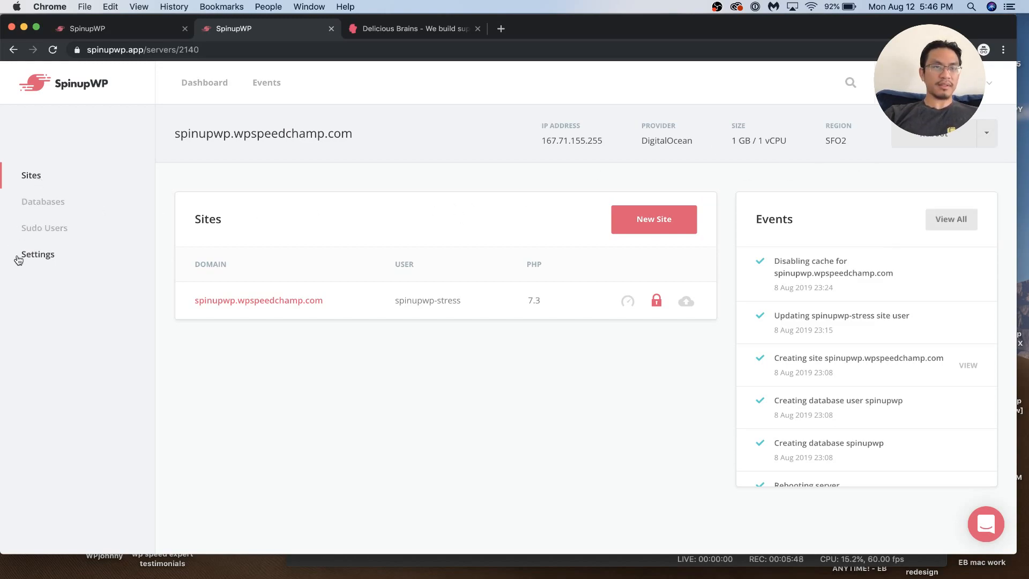
# Delete the spinupwp.wpspeedchamp.com server from its settings, confirming with DELETE
pyautogui.click(37, 254)
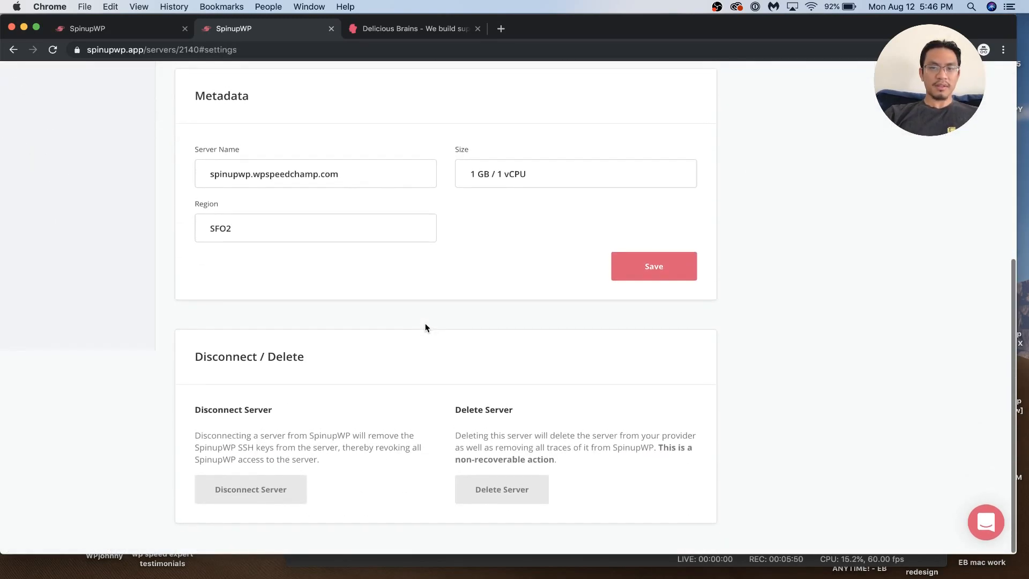
pyautogui.click(501, 489)
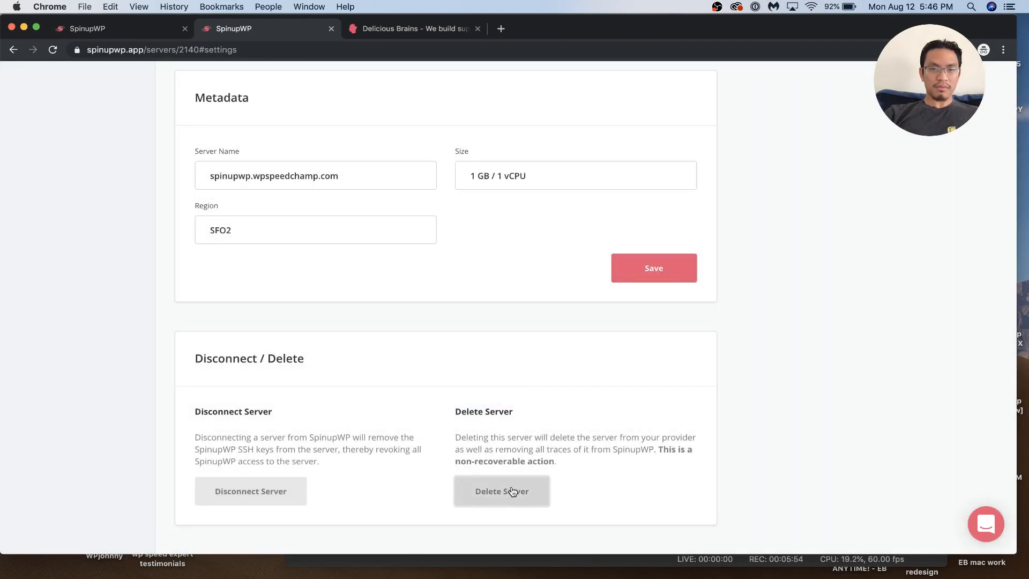
pyautogui.click(501, 491)
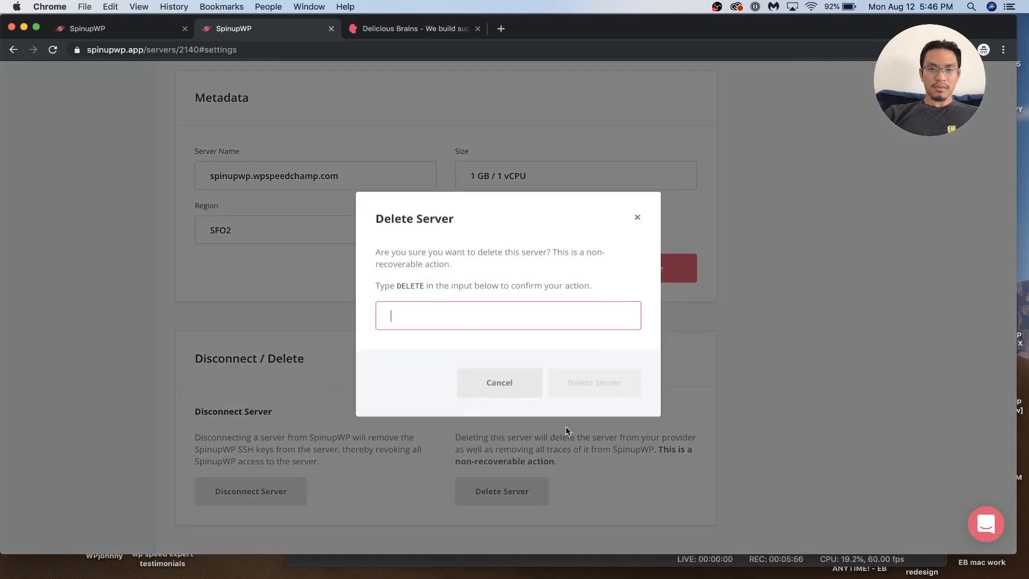
pyautogui.write('DEL')
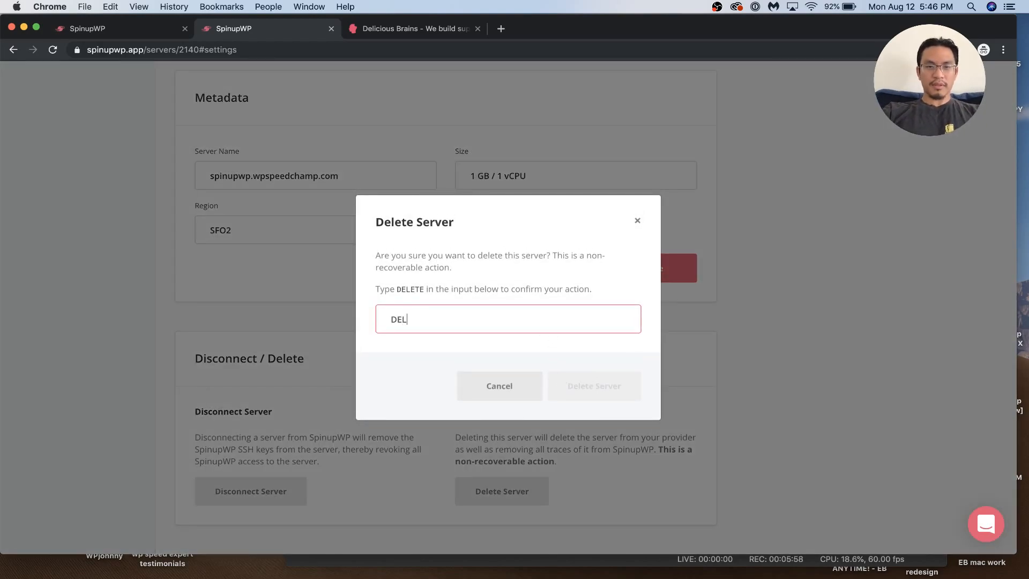
pyautogui.write('E')
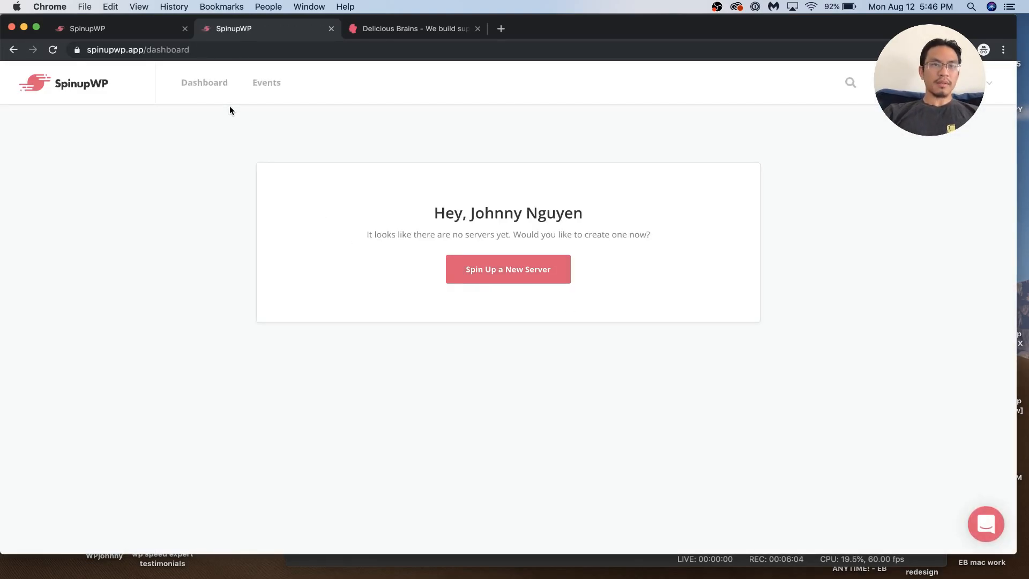
pyautogui.moveTo(422, 252)
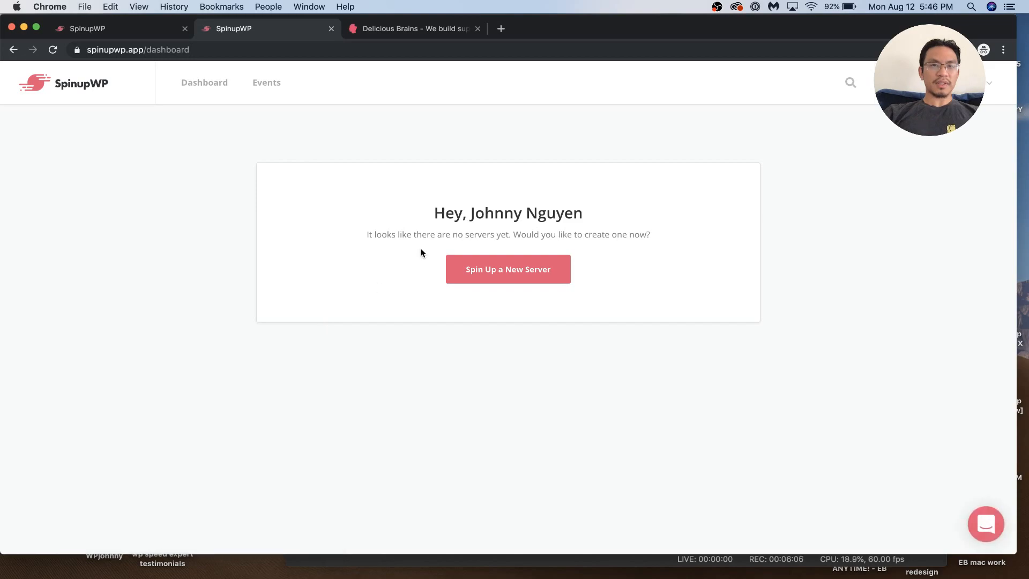
# Start spinning up a new server and preview the DigitalOcean provider option
pyautogui.click(507, 270)
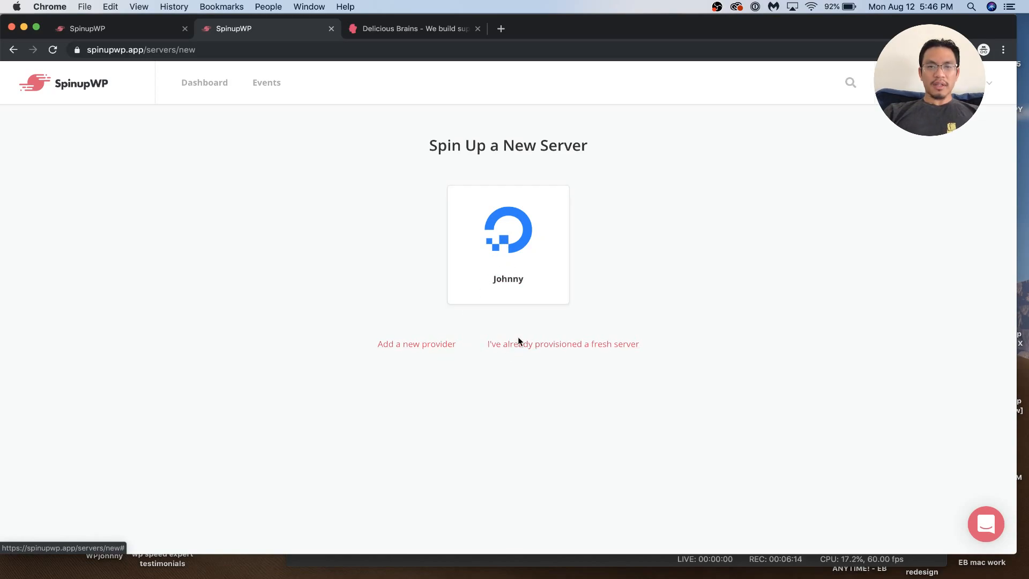
pyautogui.moveTo(423, 321)
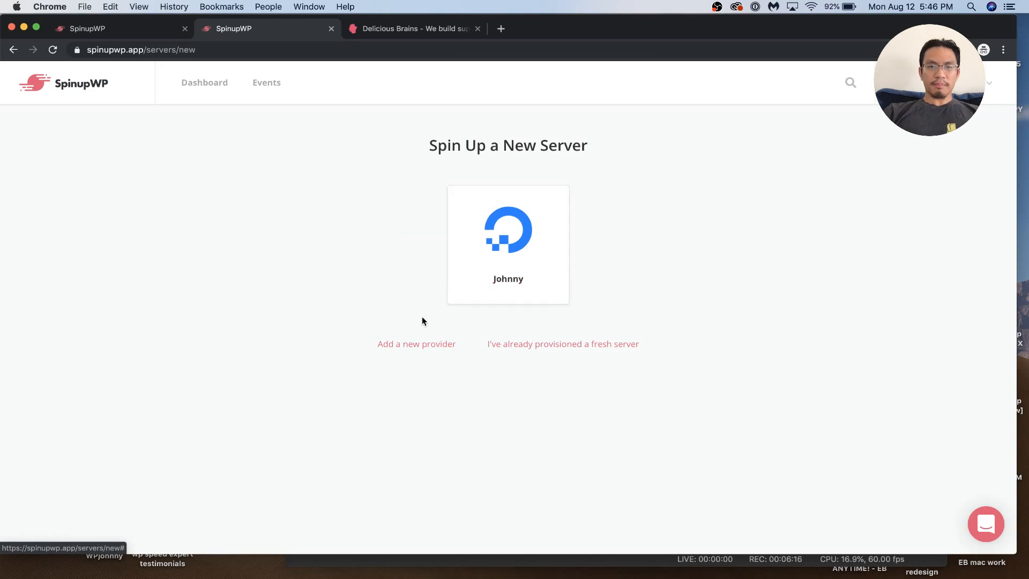
pyautogui.click(416, 343)
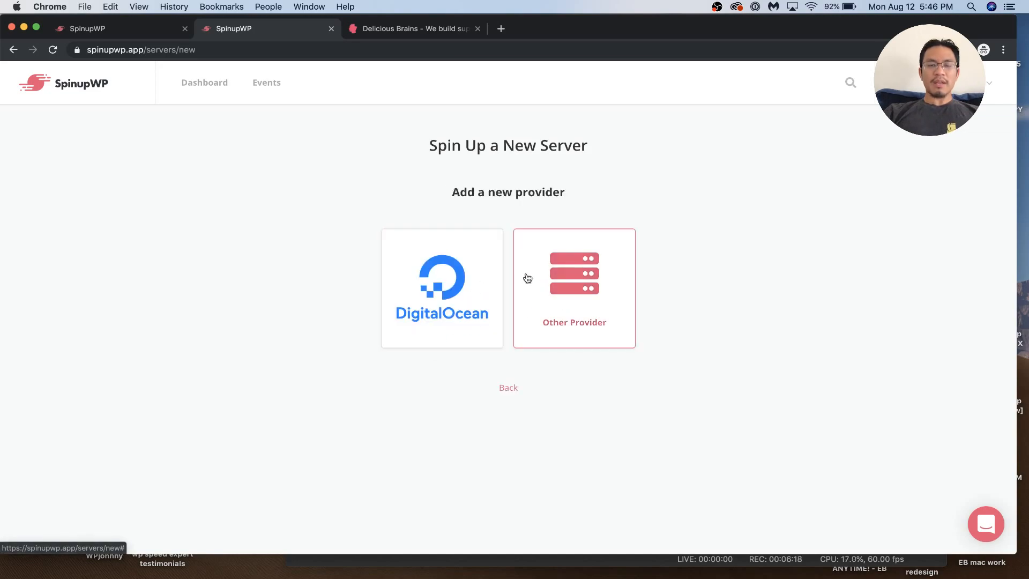
pyautogui.click(441, 287)
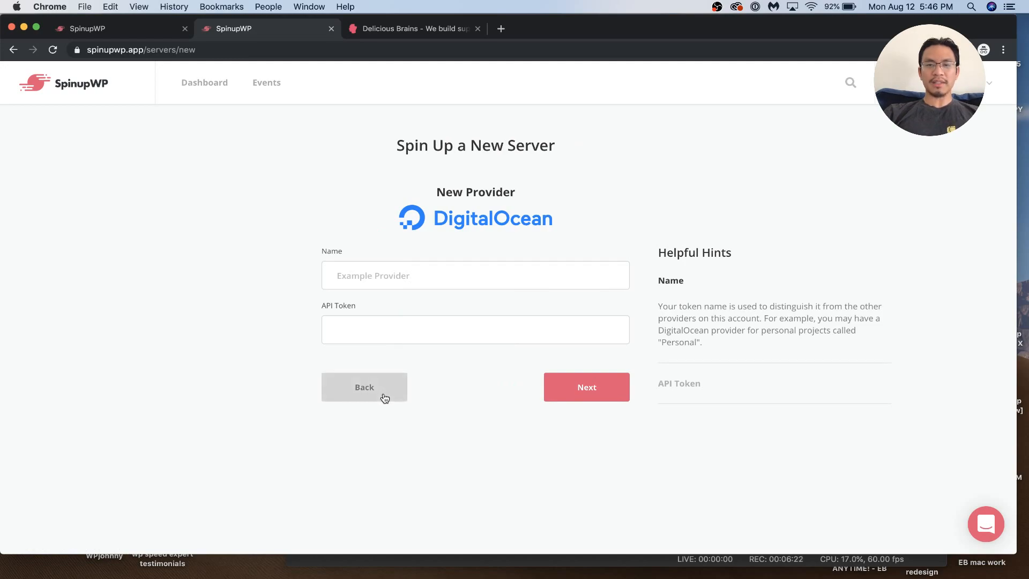
pyautogui.click(364, 387)
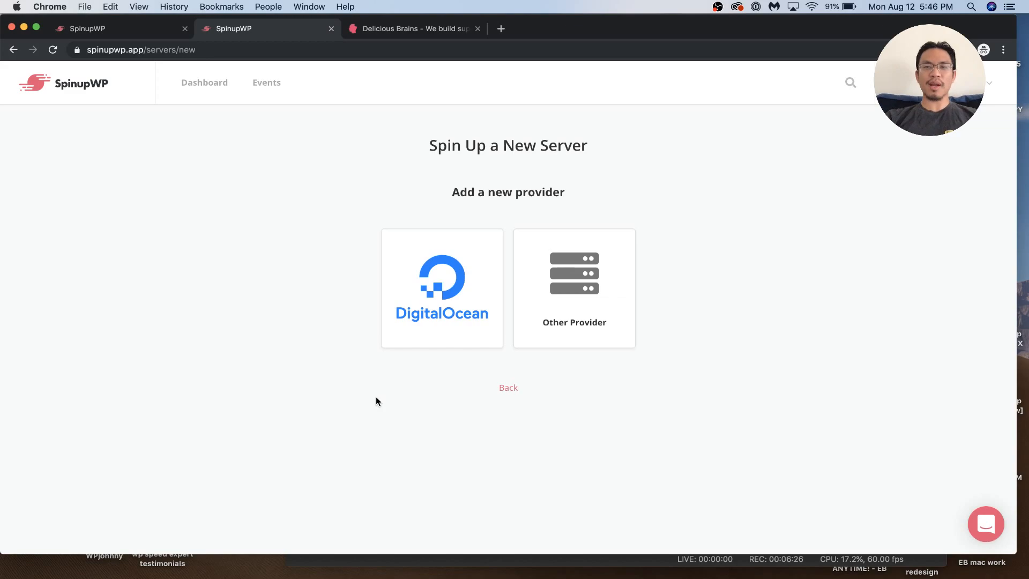
# Choose Other Provider to view the fresh Ubuntu 18.04 server requirements
pyautogui.click(574, 288)
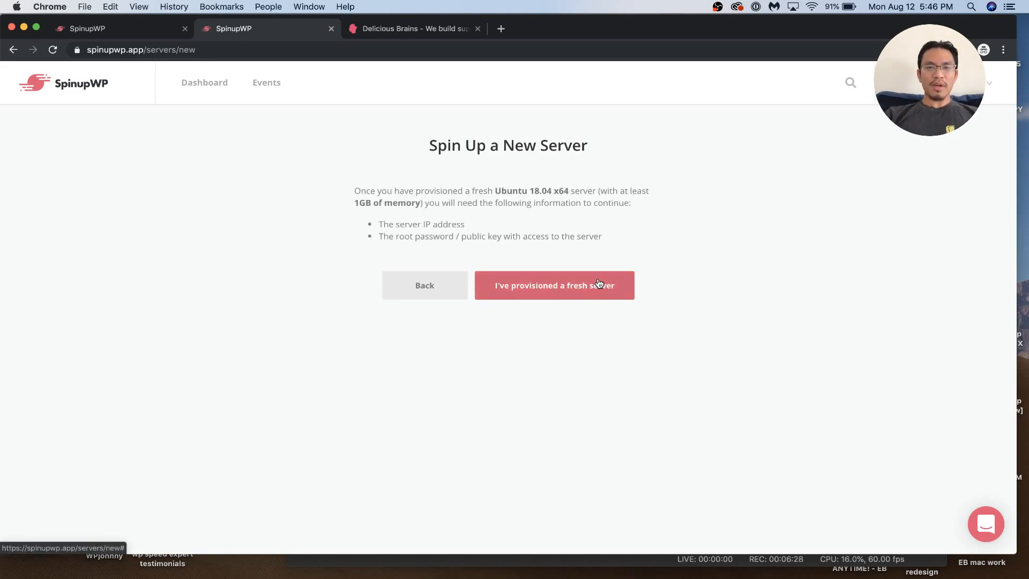
pyautogui.click(553, 285)
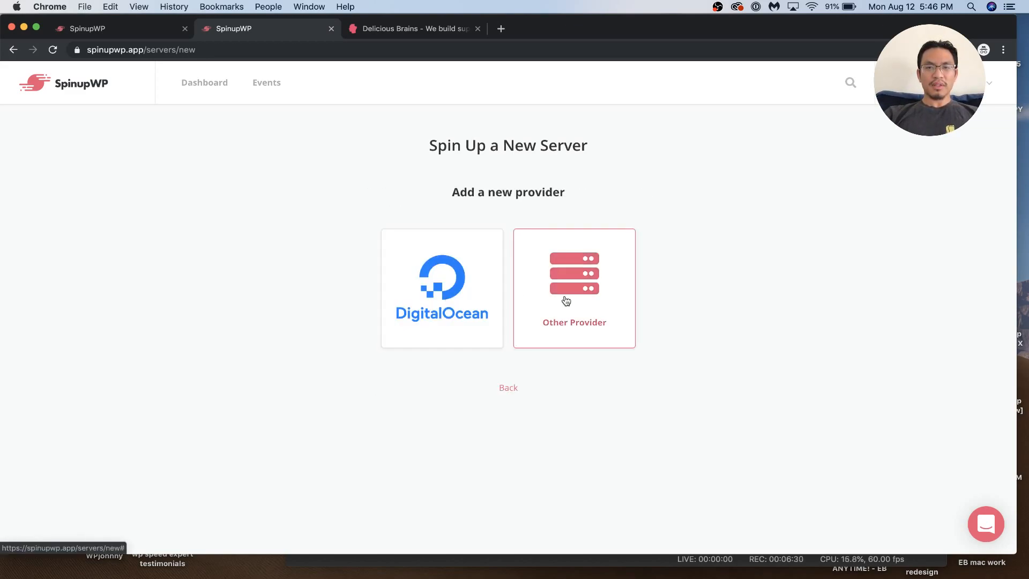
pyautogui.click(573, 289)
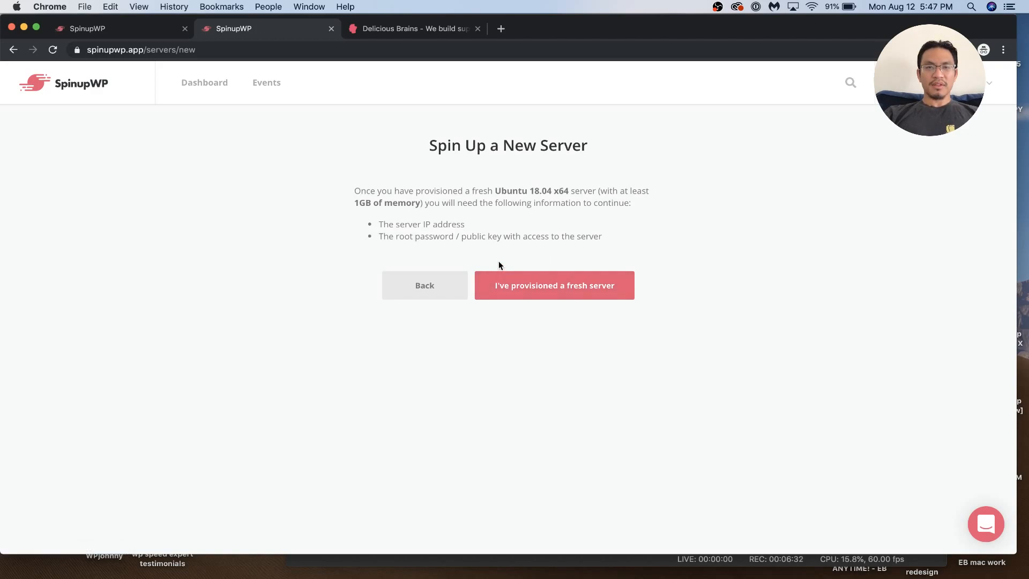
pyautogui.moveTo(379, 224); pyautogui.dragTo(602, 237)
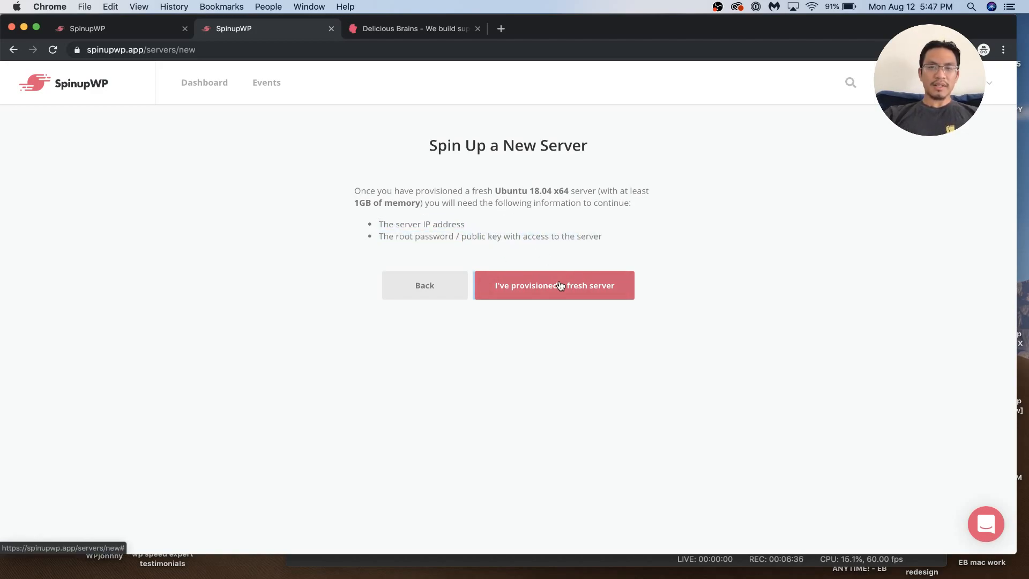
# View the Existing Server form with password authentication selected
pyautogui.click(553, 285)
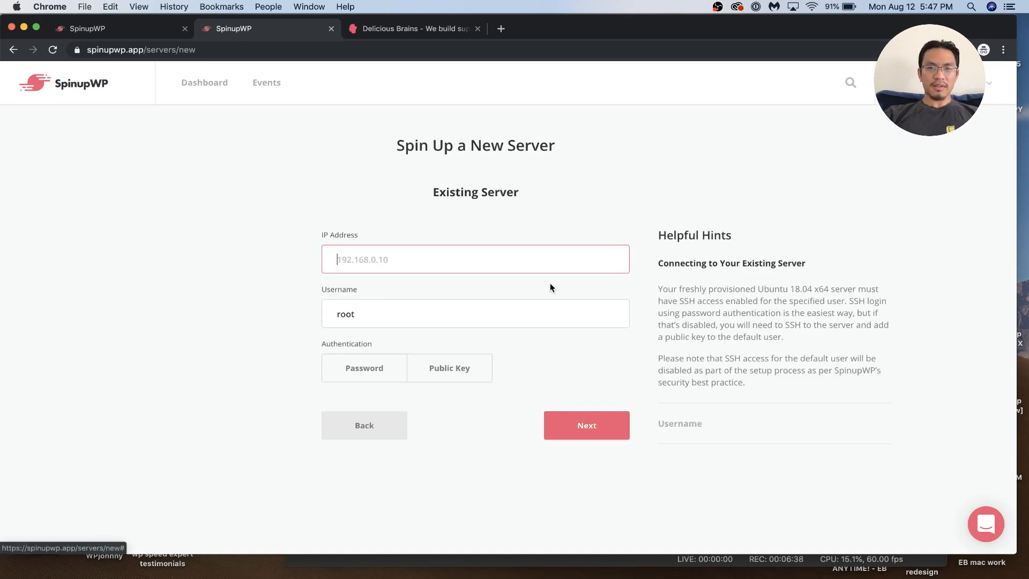
pyautogui.click(364, 368)
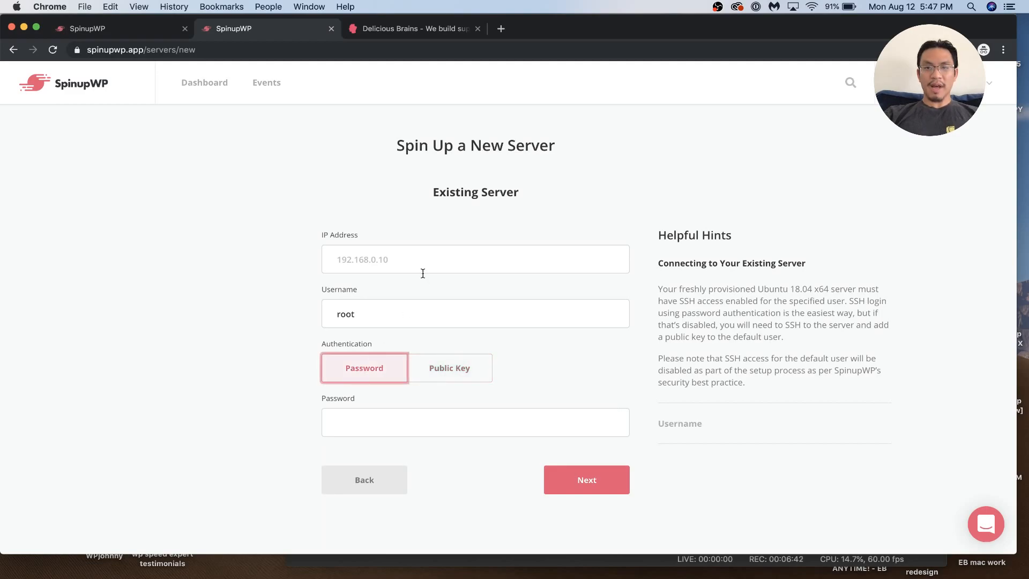
pyautogui.click(475, 259)
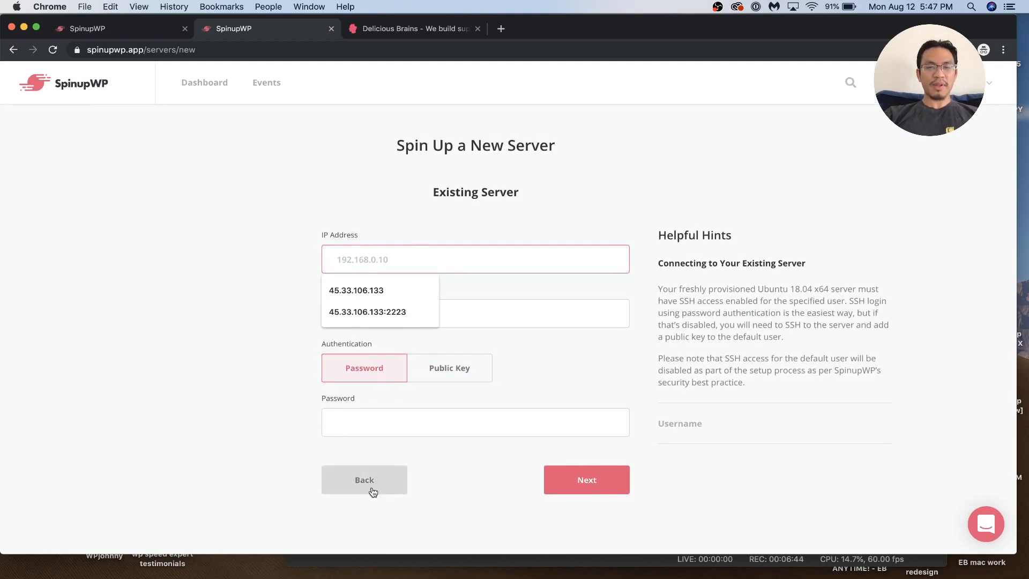
# Leave the form for the dashboard, then switch to the marketing homepage tab
pyautogui.click(364, 479)
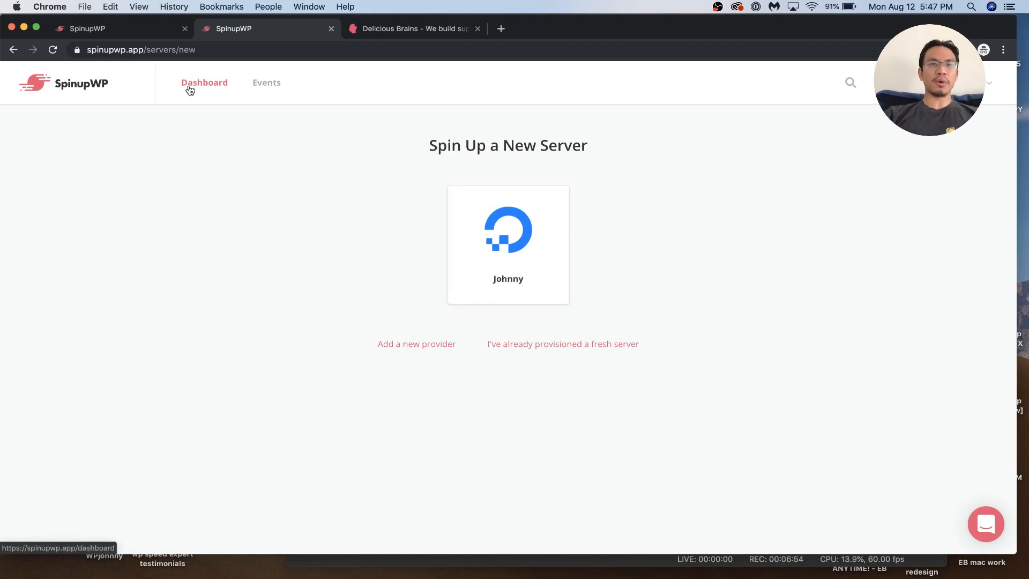
pyautogui.click(204, 82)
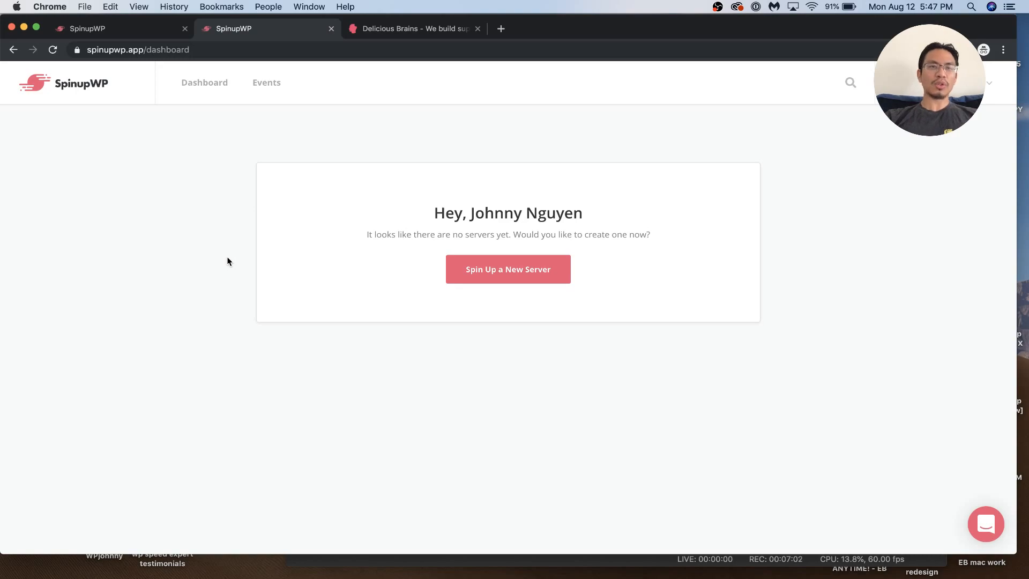
pyautogui.moveTo(220, 148)
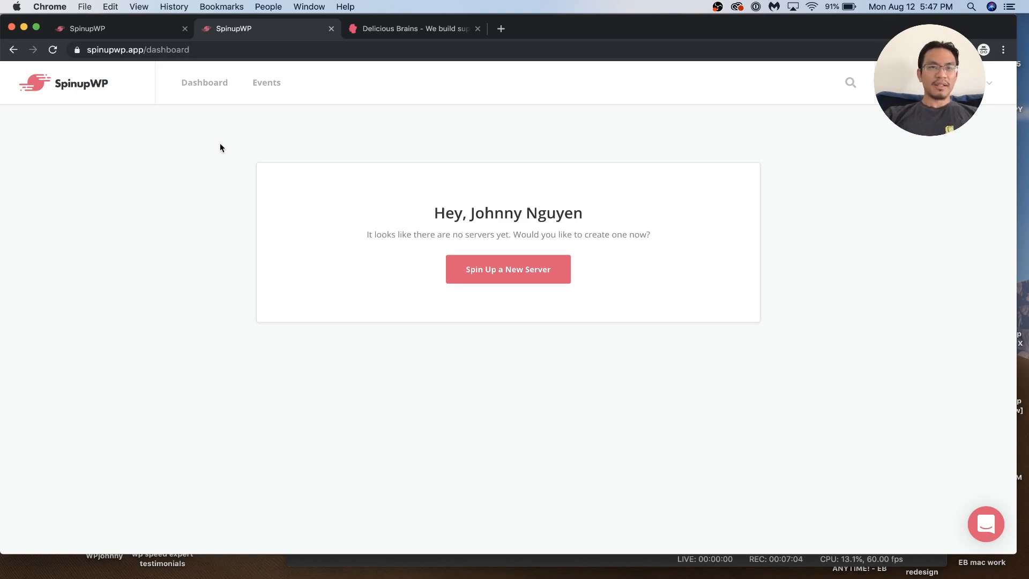
pyautogui.click(63, 84)
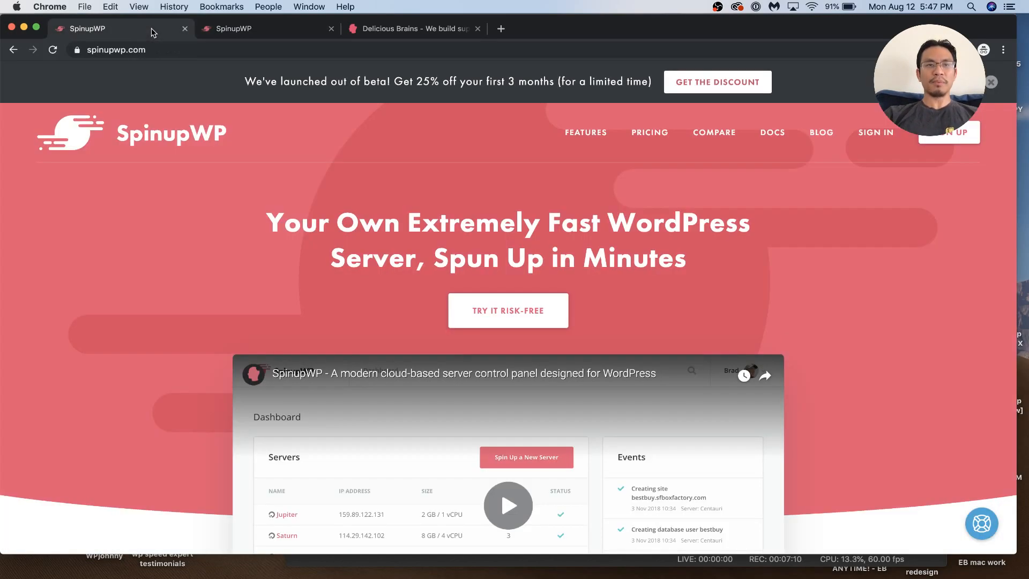
# Scroll spinupwp.com down to the Advantages of Managing Your Own WordPress Server section
pyautogui.scroll(-3)
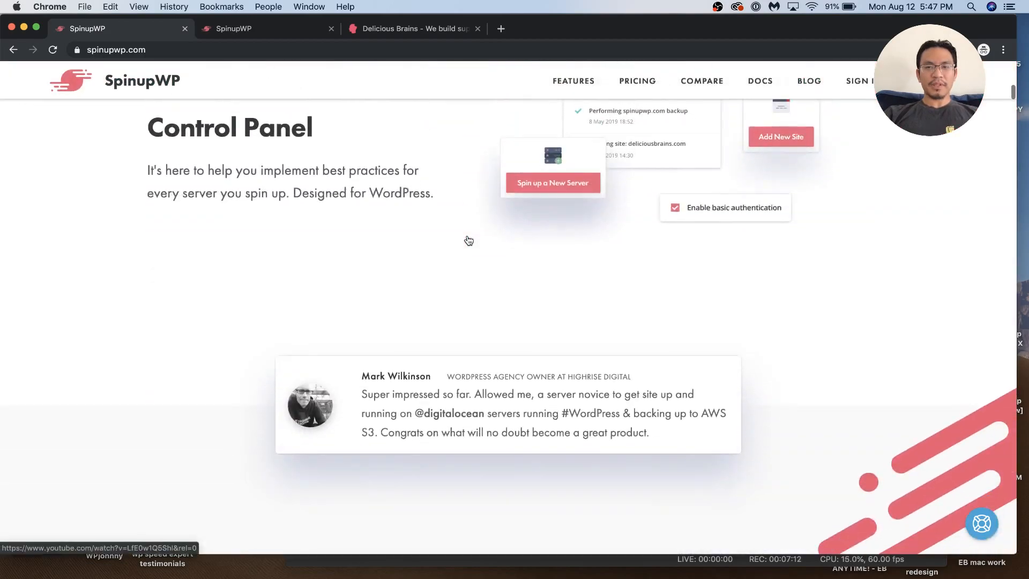
pyautogui.scroll(-3)
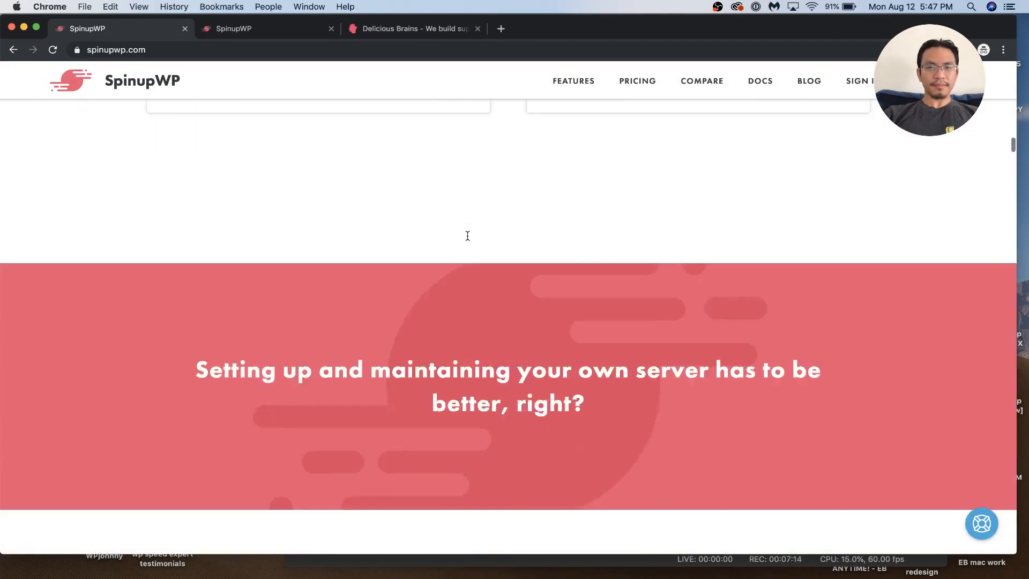
pyautogui.scroll(-3)
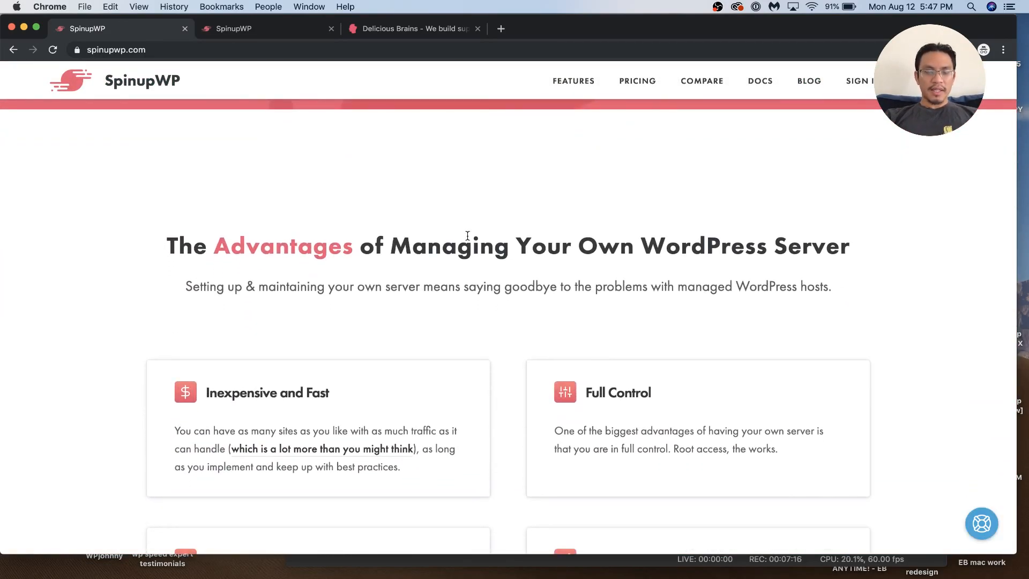
pyautogui.scroll(-3)
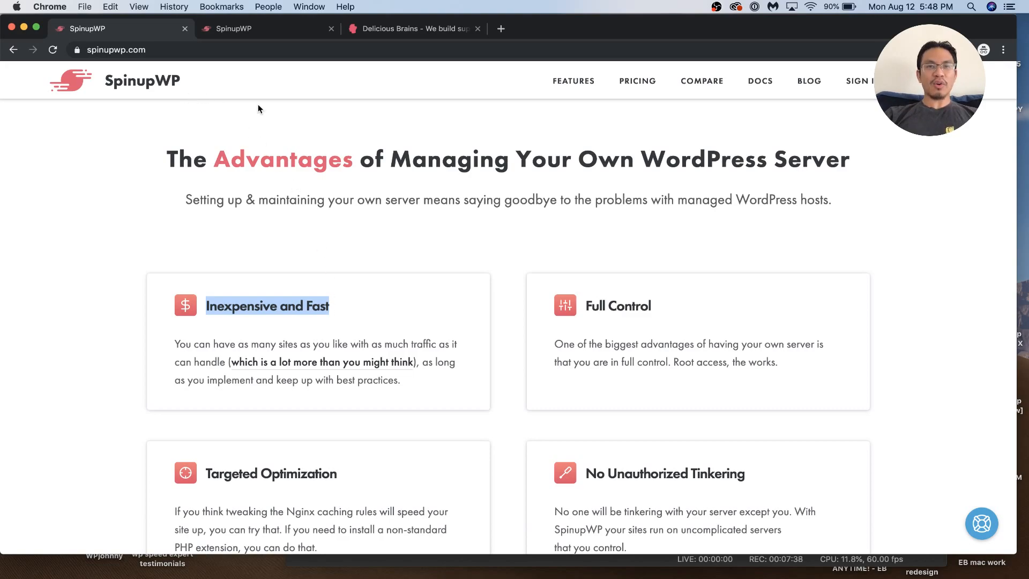
# Review the Team, Personal and Starter pricing plans, highlighting Starter's Unlimited Sites
pyautogui.click(637, 81)
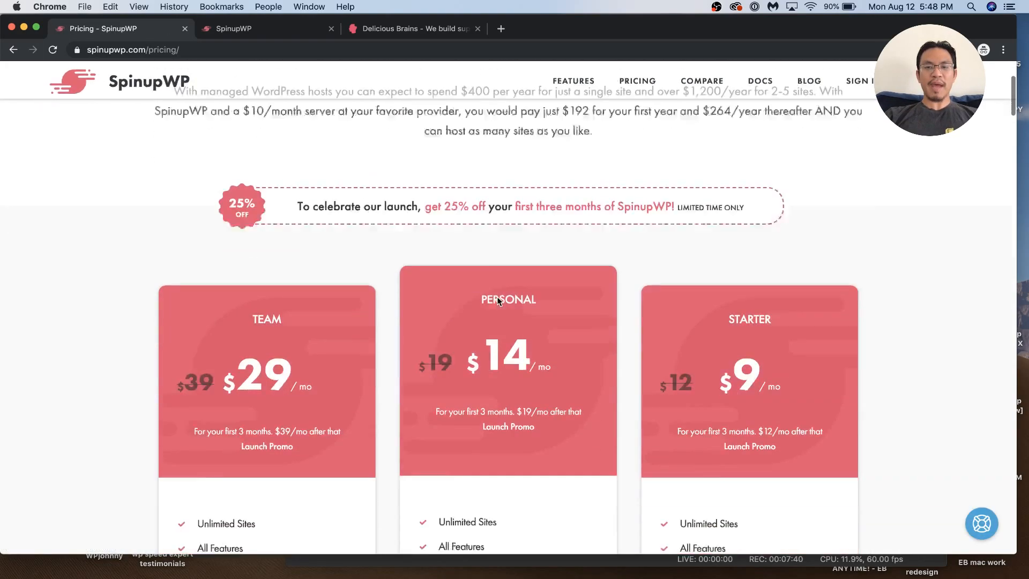
pyautogui.scroll(-3)
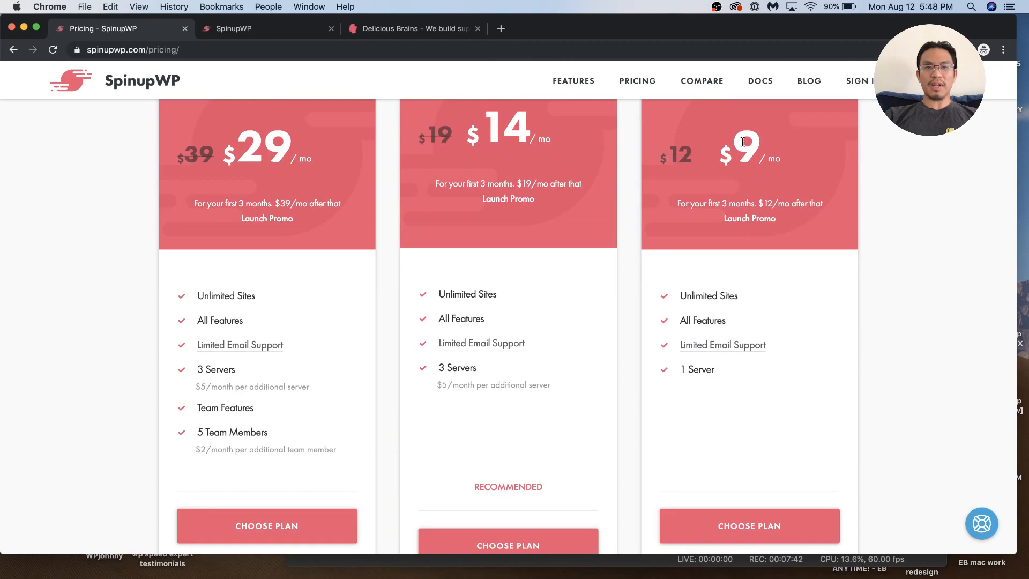
pyautogui.doubleClick(708, 296)
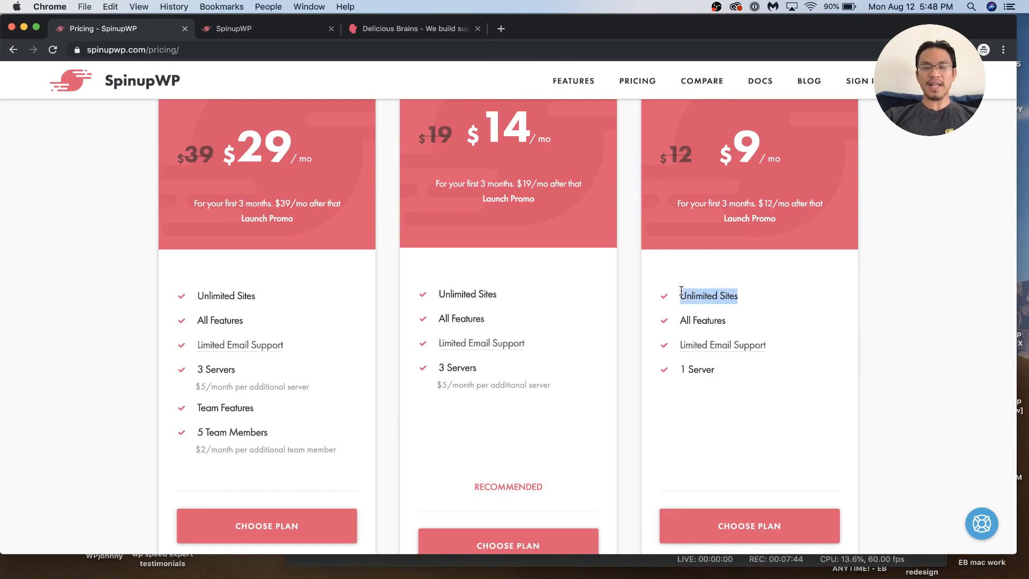
pyautogui.moveTo(695, 338)
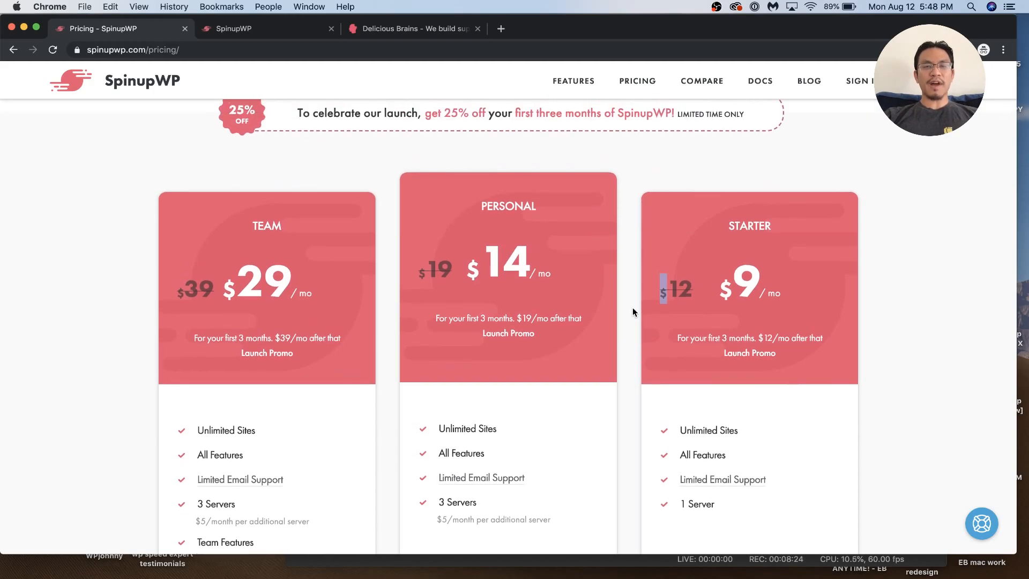
pyautogui.scroll(3)
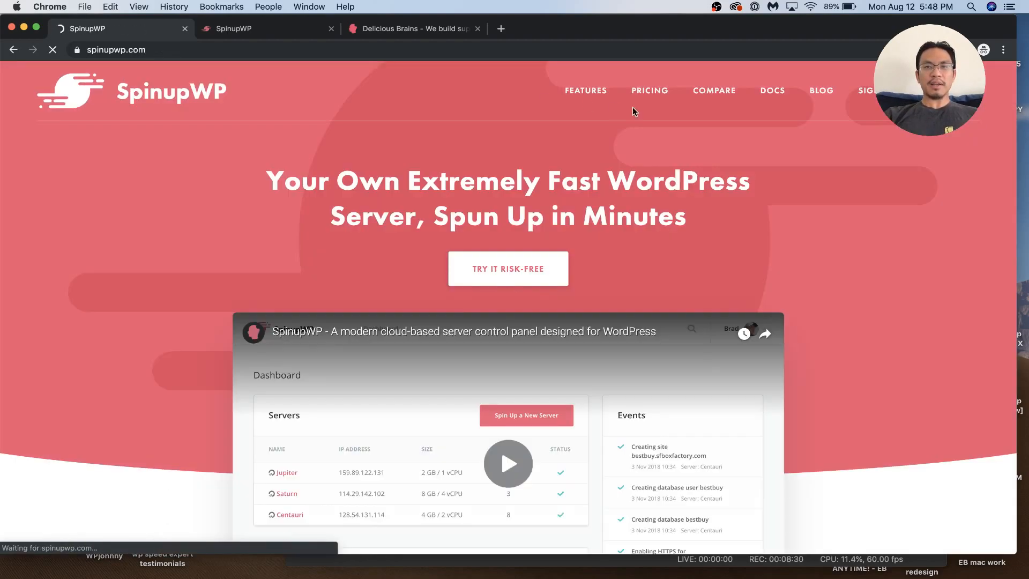
pyautogui.click(649, 91)
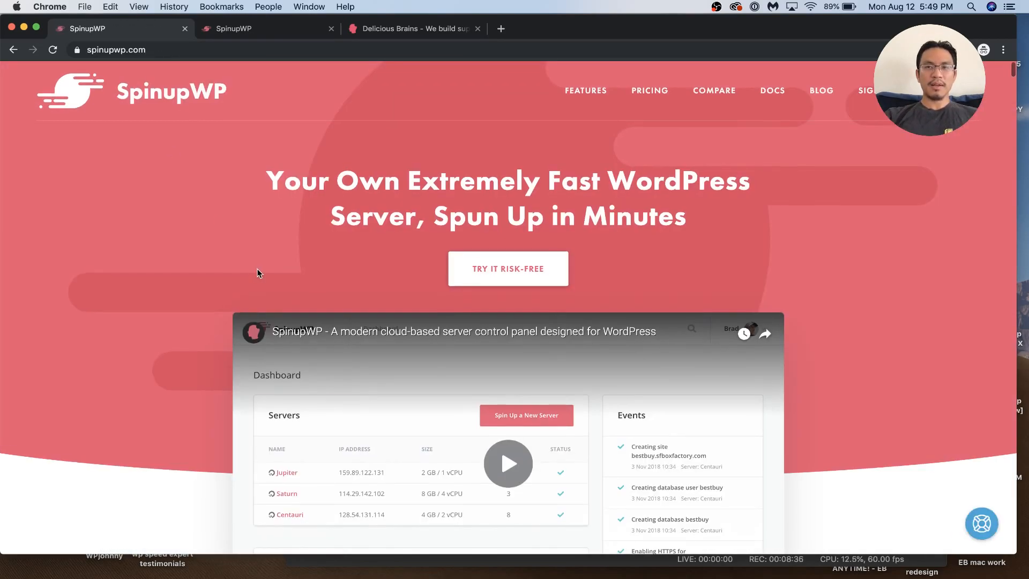
pyautogui.scroll(-3)
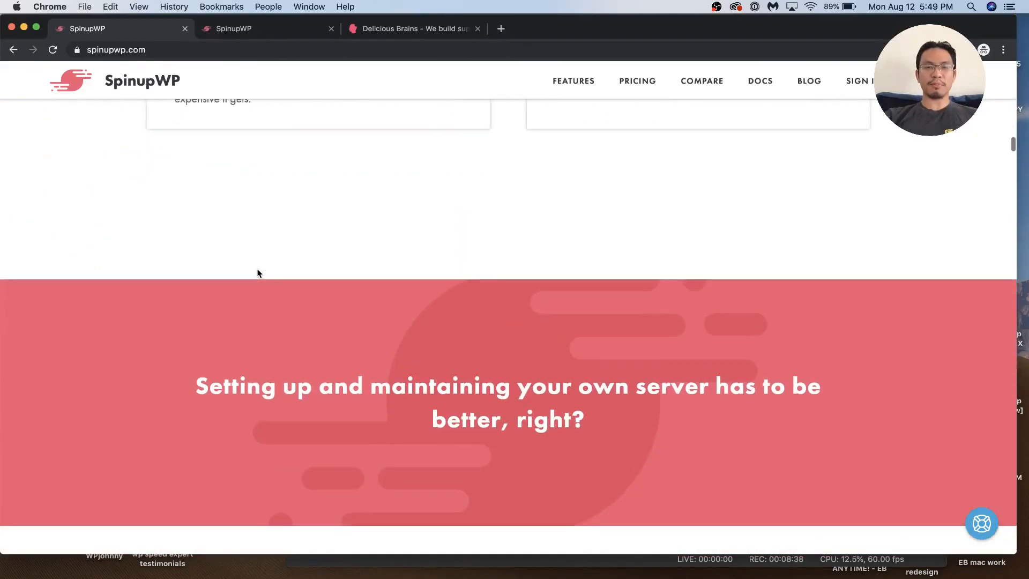
pyautogui.scroll(3)
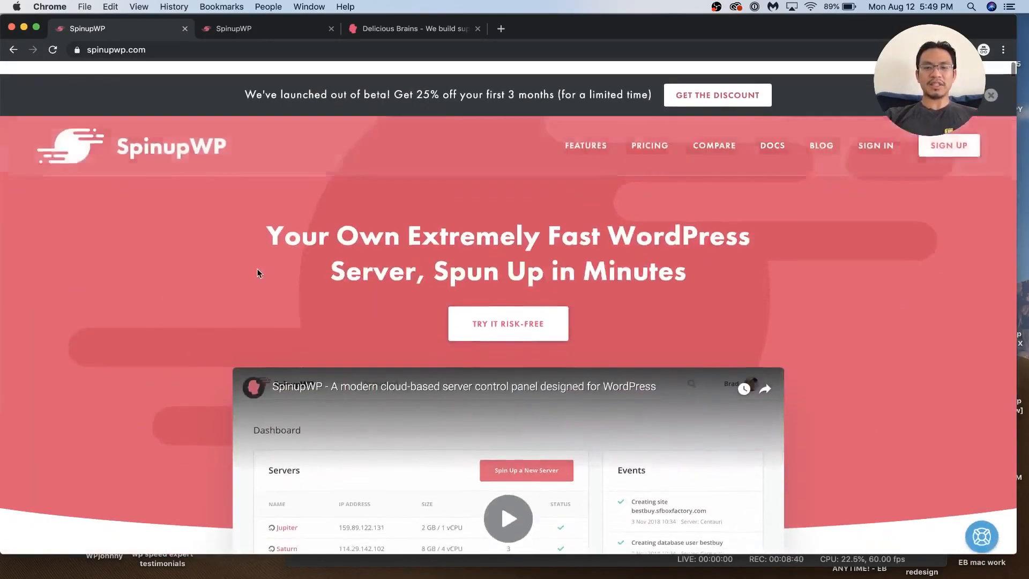
pyautogui.scroll(-3)
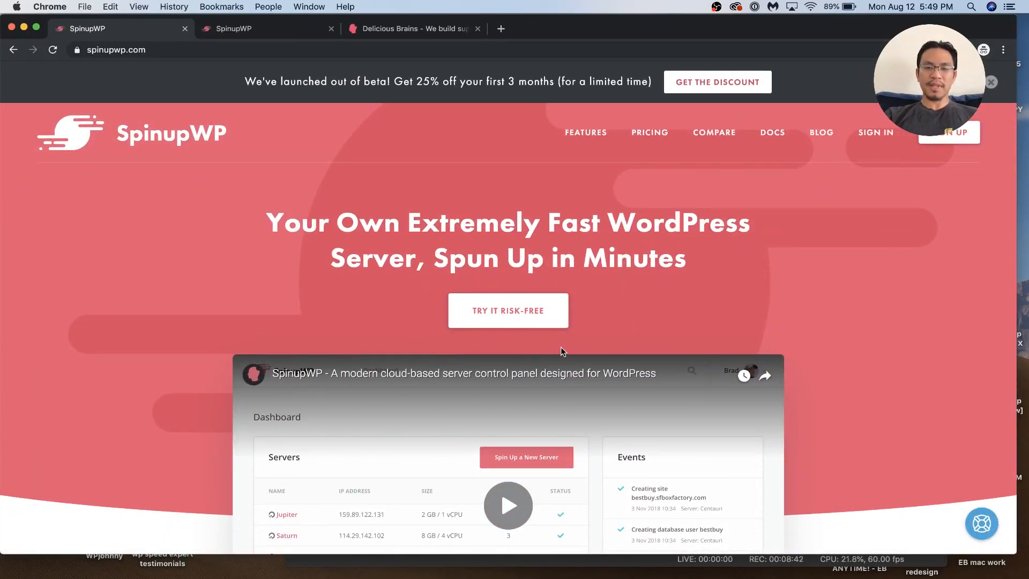